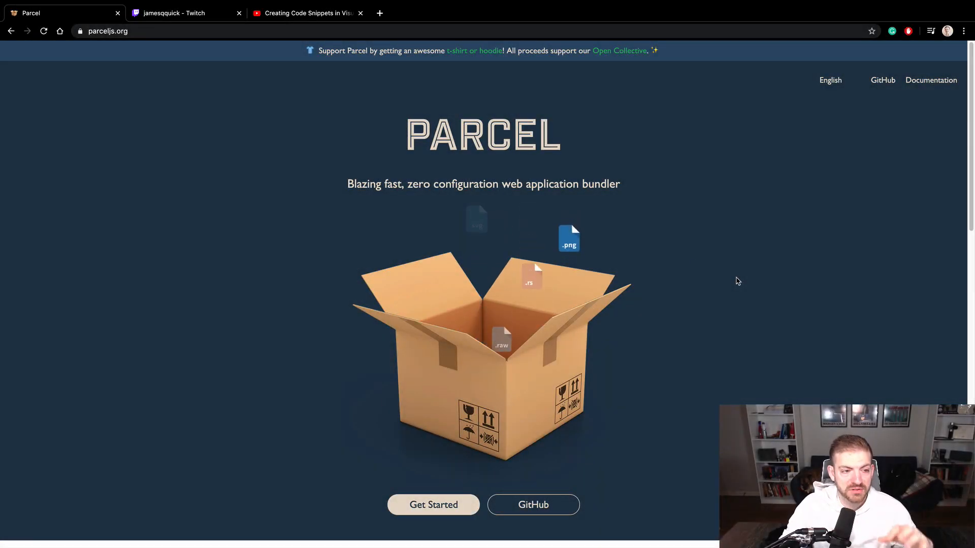
mouse_move(602, 246)
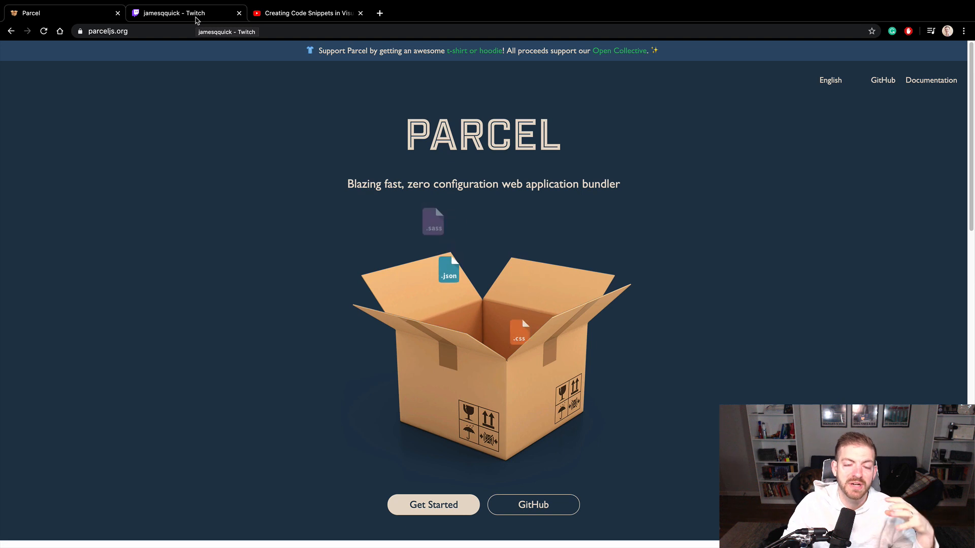
Step: Glance at the Twitch channel and Parcel homepage, then bring VS Code forward
left_click(185, 12)
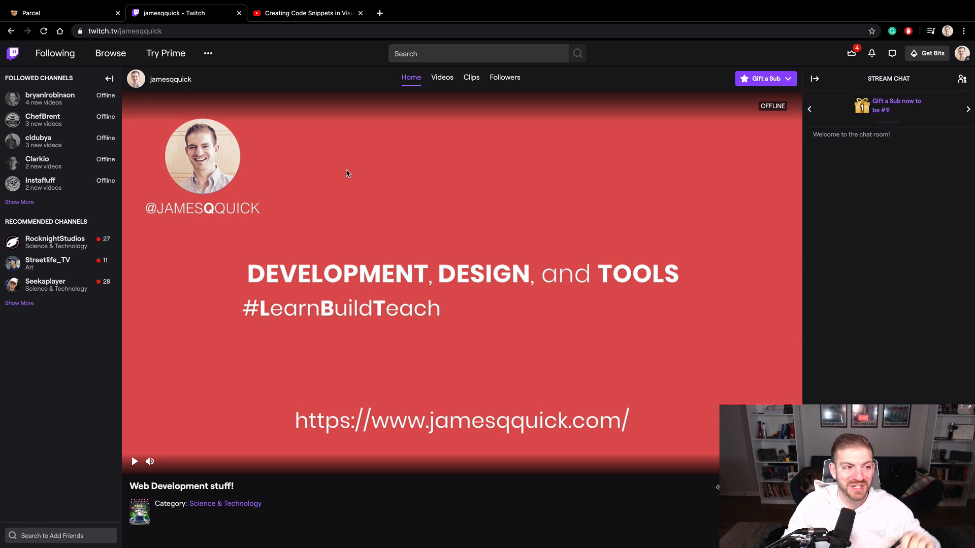
left_click(61, 12)
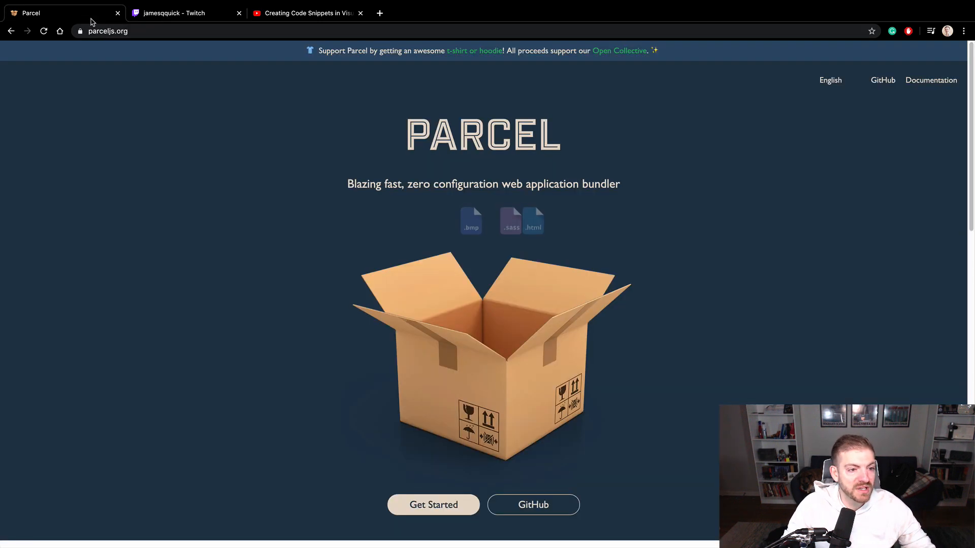
scroll("down", 3)
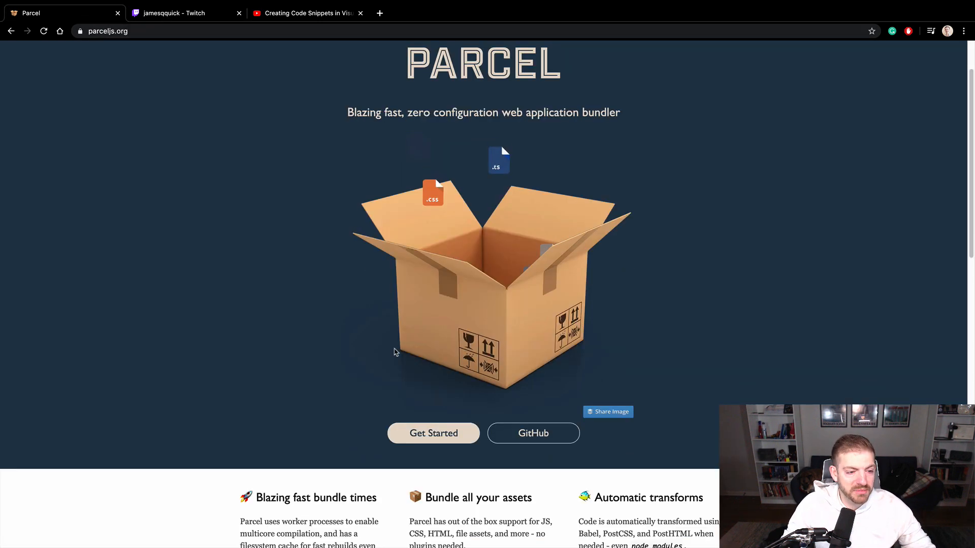
left_click(433, 433)
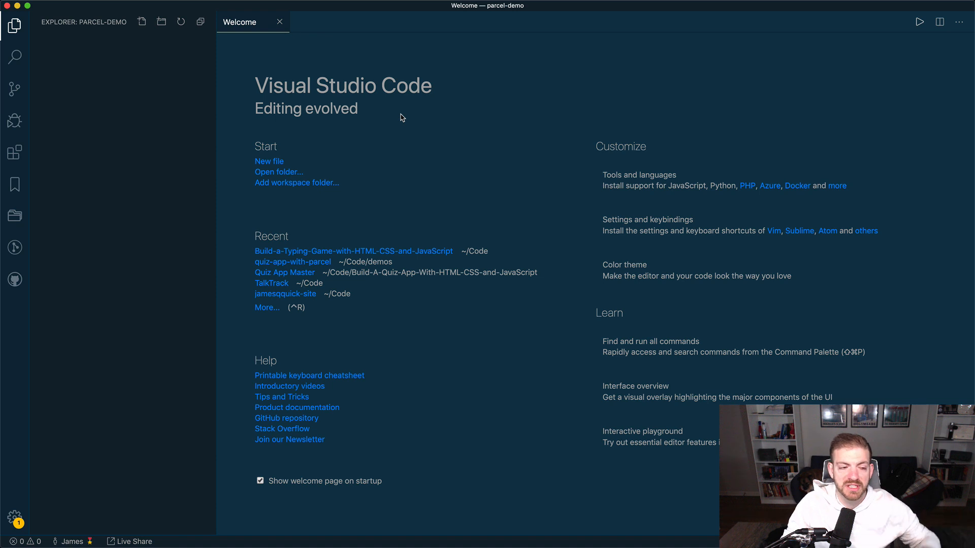
Step: Generate web boilerplate in index.html with the page title 'Parcel Demo'
key("cmd+shift+p")
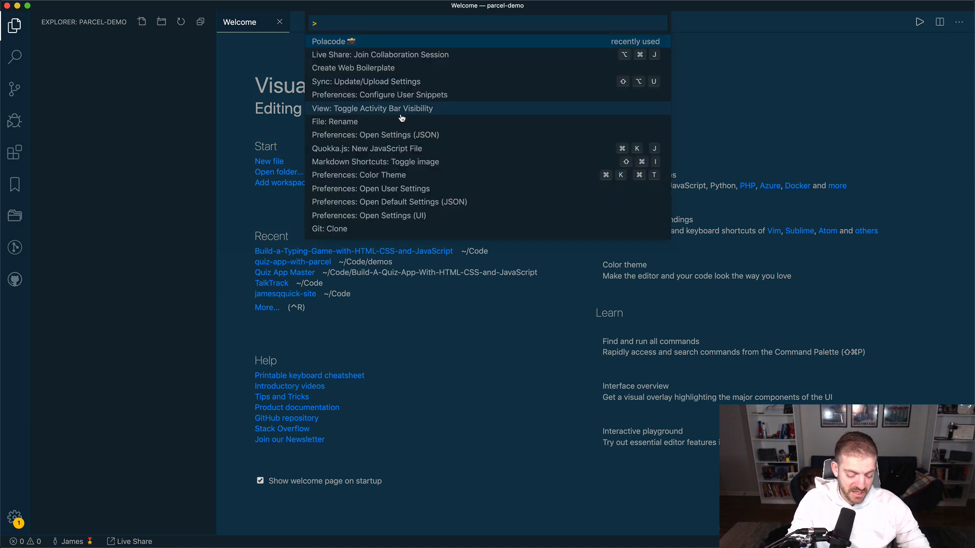
type("create")
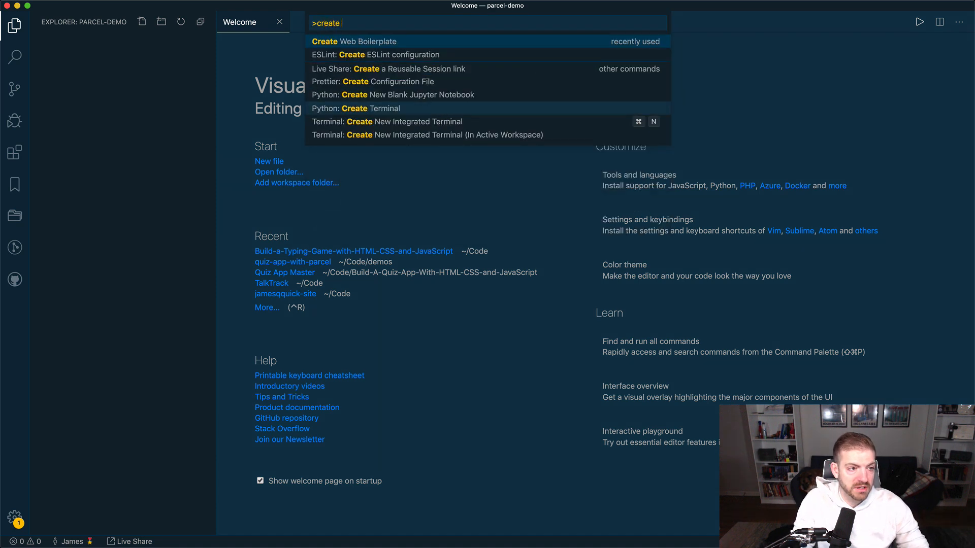
type("we")
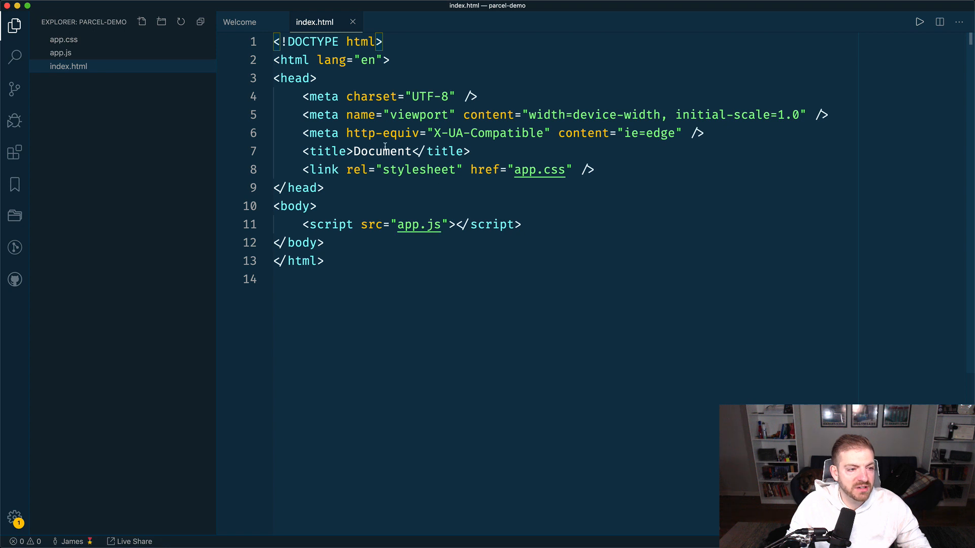
type("Parcel")
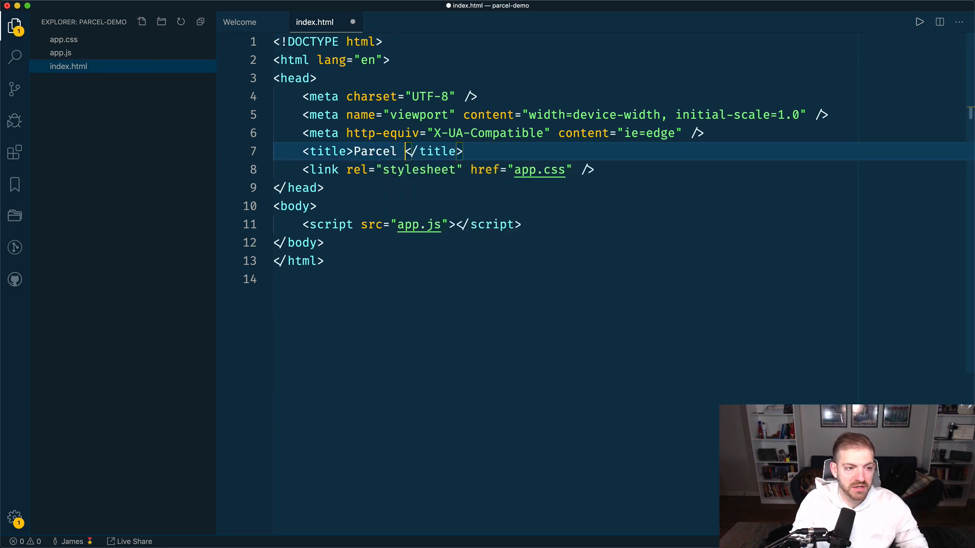
type("Demo")
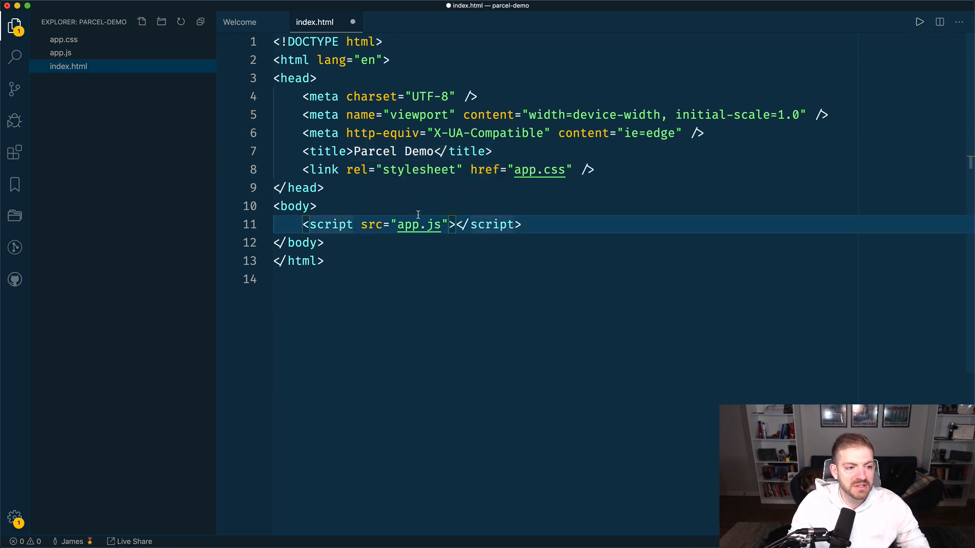
Step: Add a 'Parcel Demo' h1 heading before the app.js script tag
double_click(418, 224)
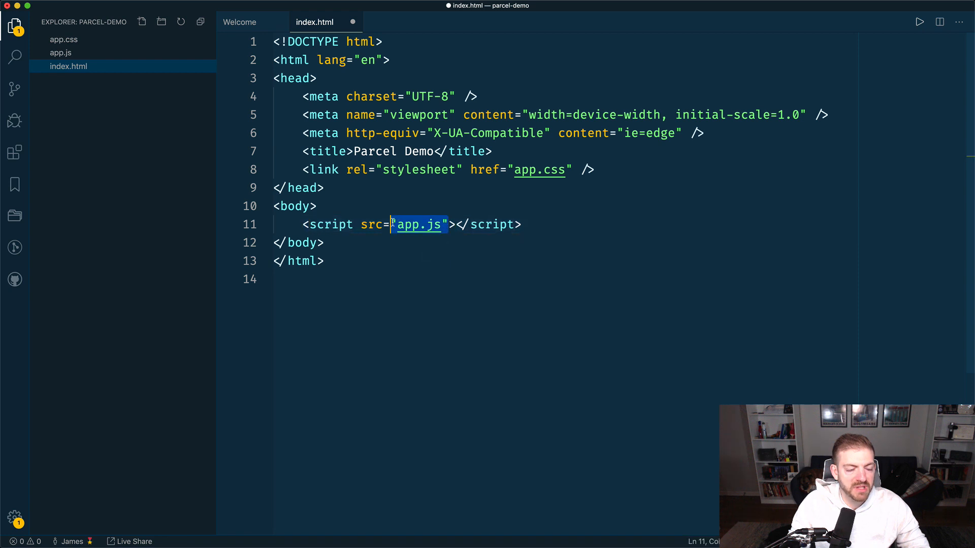
left_click(357, 206)
type("<h1></h1>")
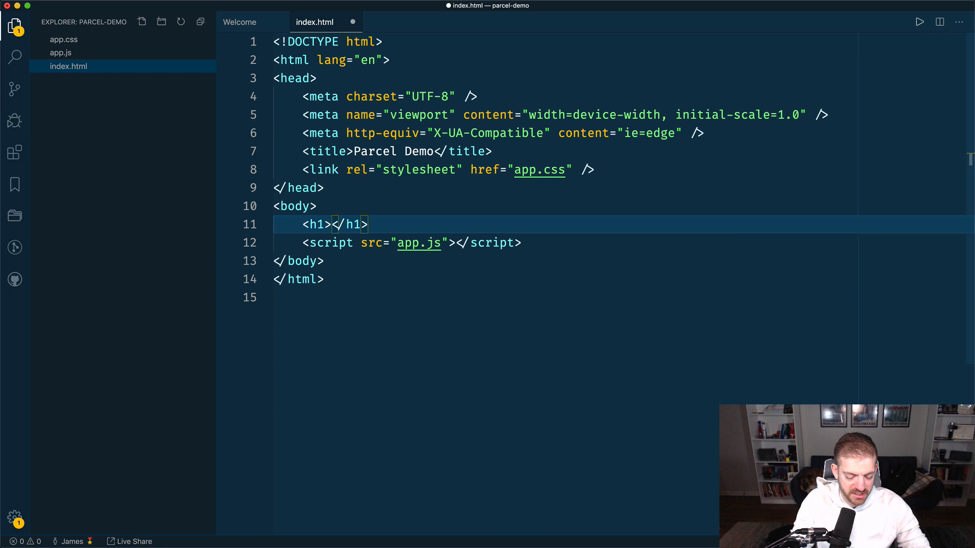
type("Parcel Demo")
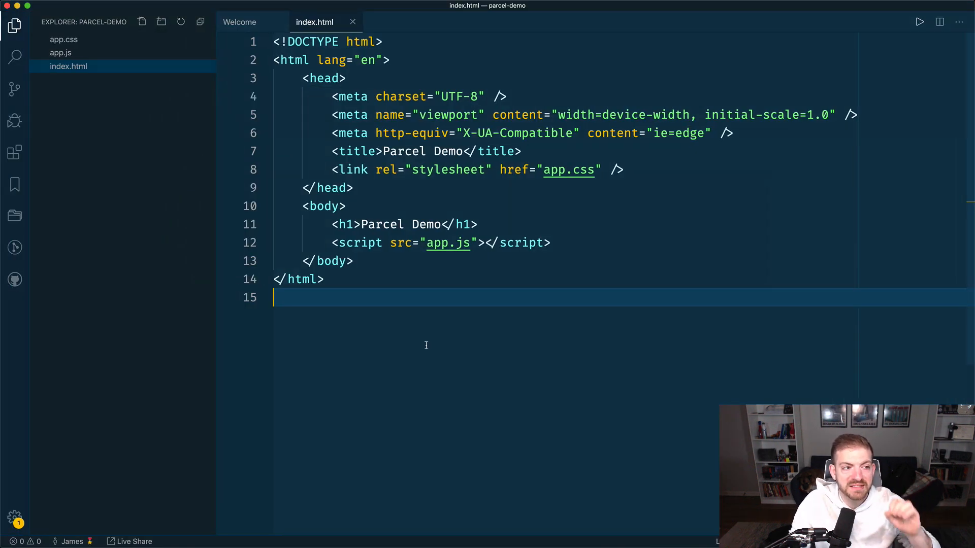
Step: Serve index.html with Live Server from its context menu
right_click(426, 345)
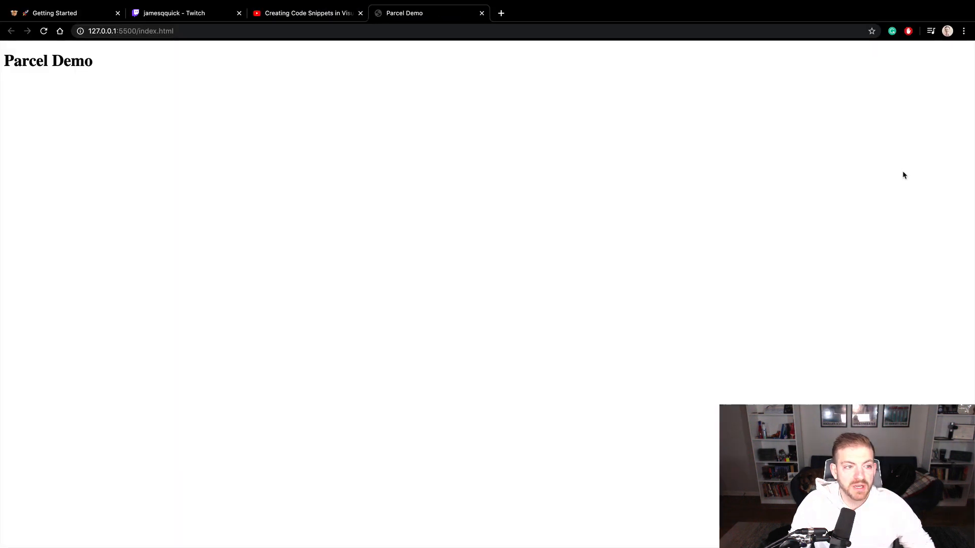
mouse_move(193, 116)
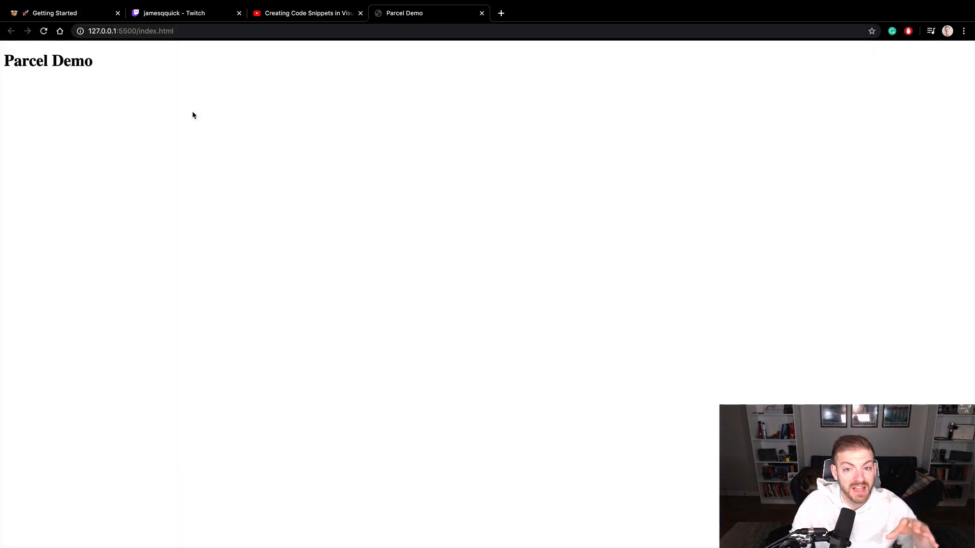
mouse_move(217, 123)
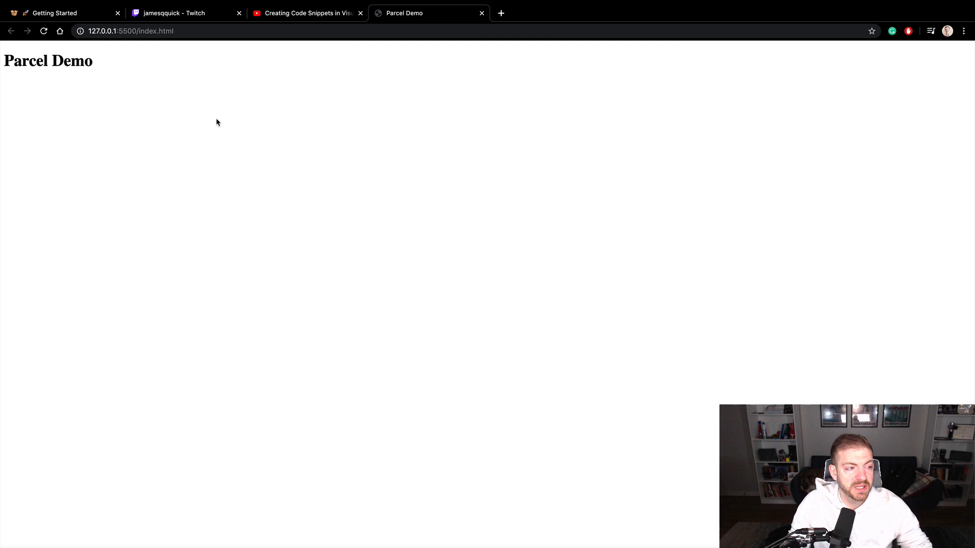
mouse_move(147, 122)
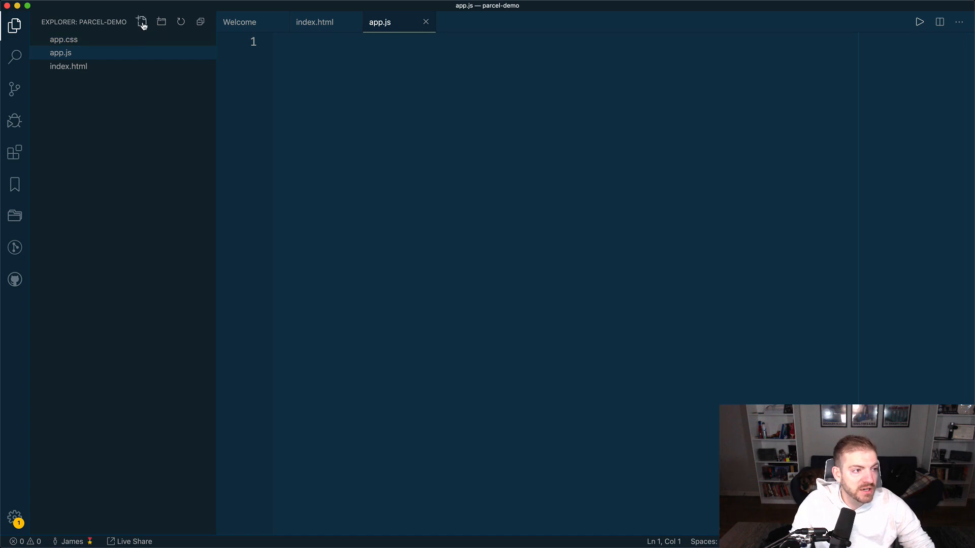
Step: Create test.js exporting a helloWorld arrow function that returns 'Hello World'
left_click(142, 21)
type("test.js")
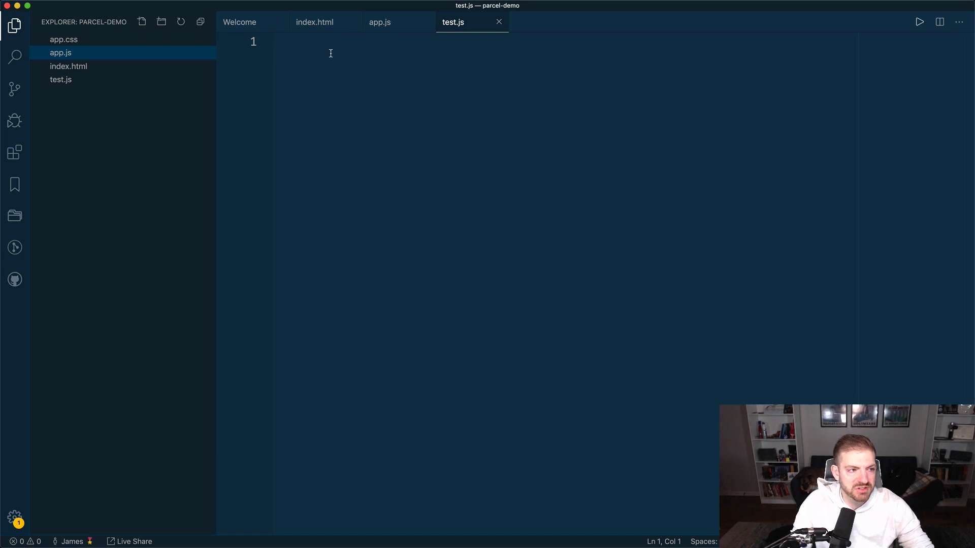
type("const")
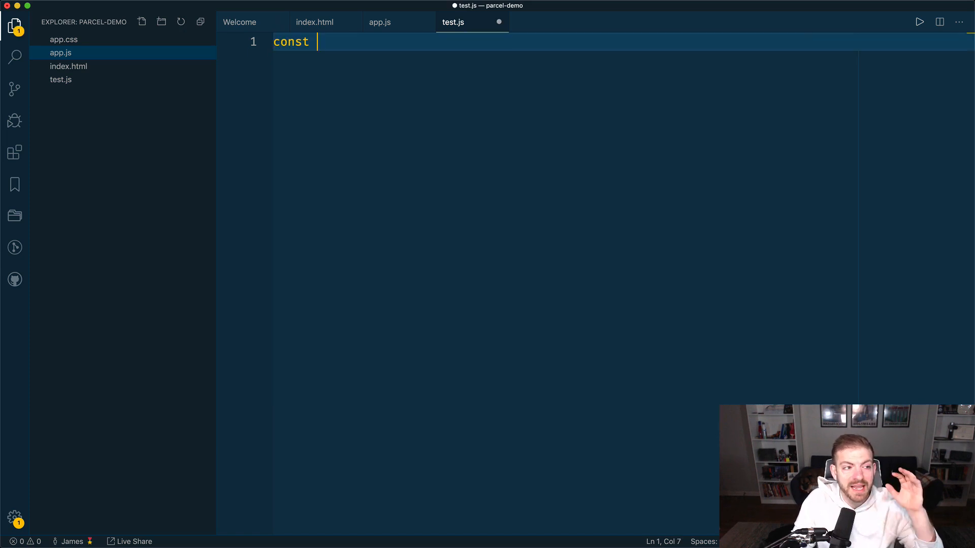
type("hello")
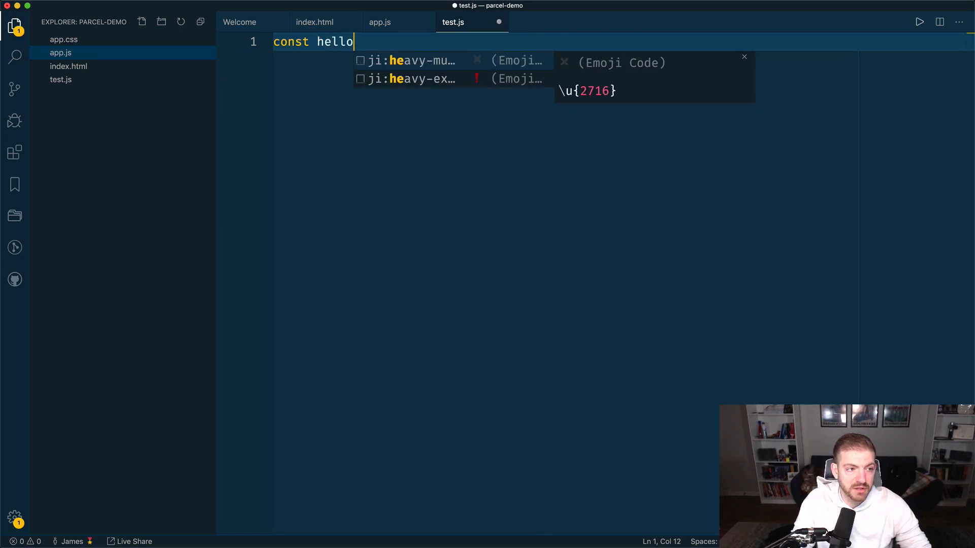
type("World = (")
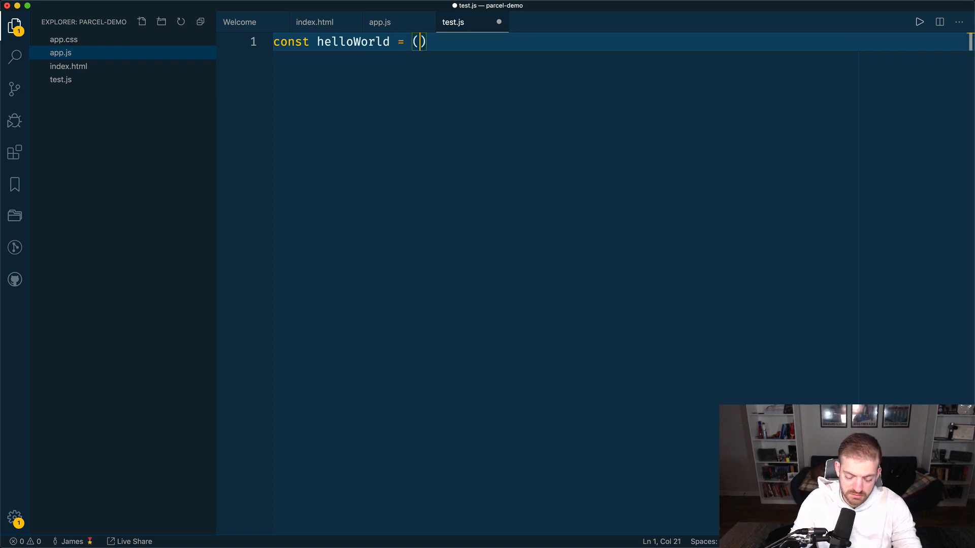
type("=> {")
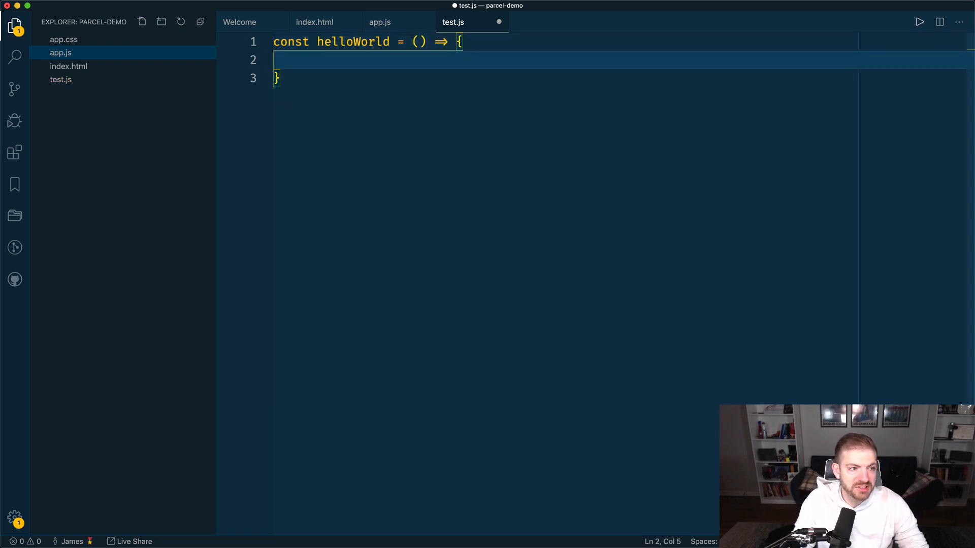
type("return \"")
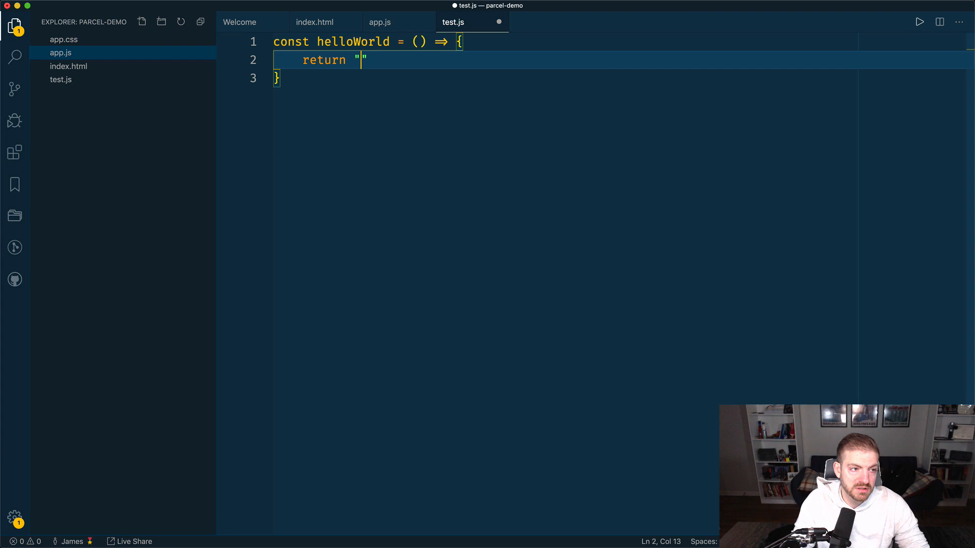
type("Hello World';")
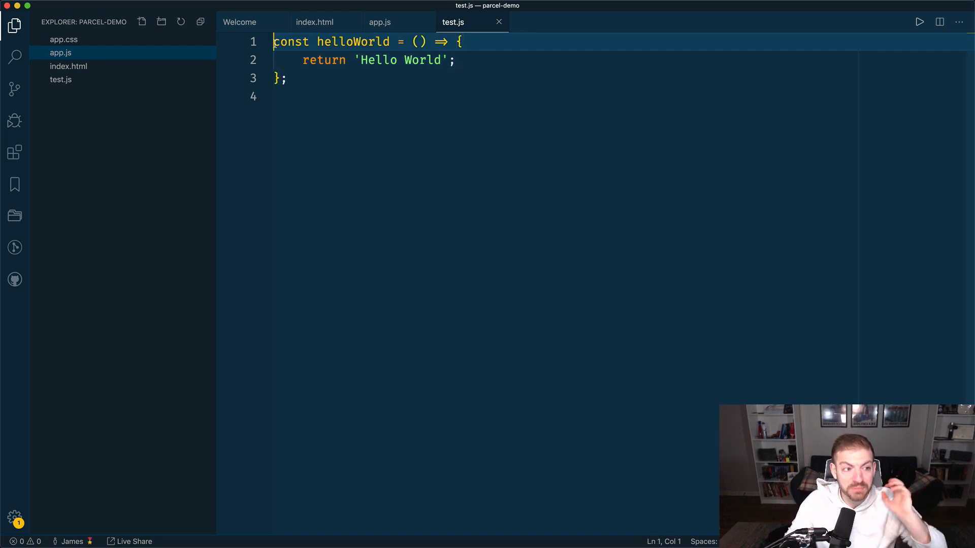
type("export")
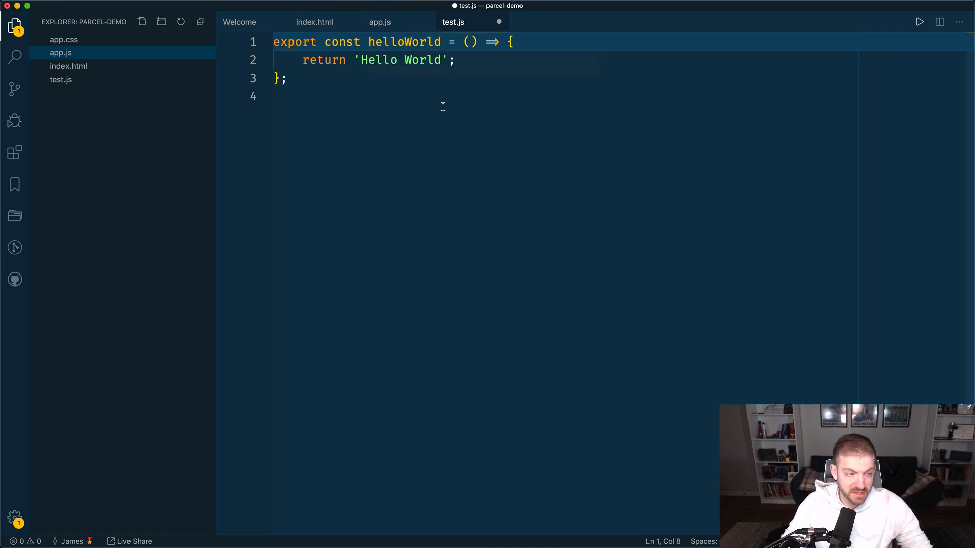
Step: In app.js, import helloWorld from './test' and console.log helloWorld()
left_click(379, 22)
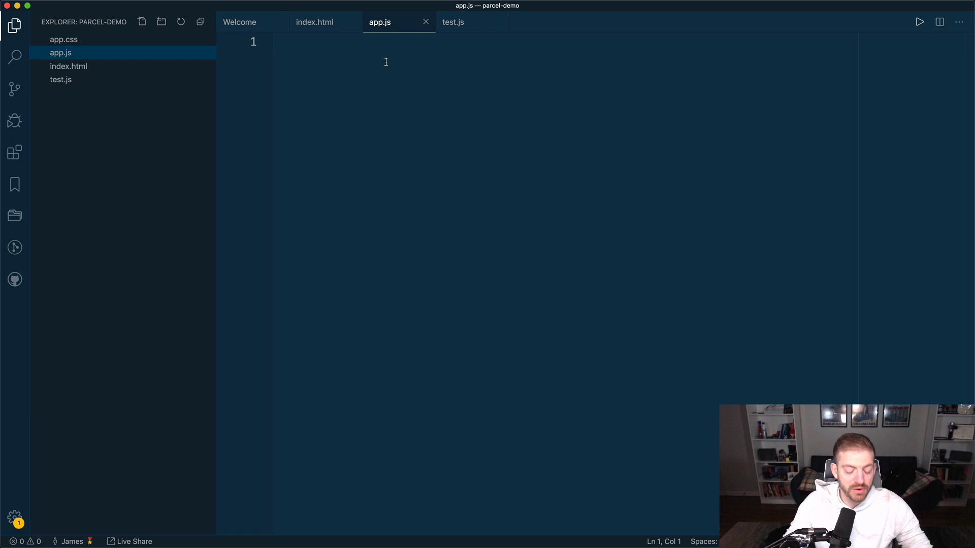
type("import")
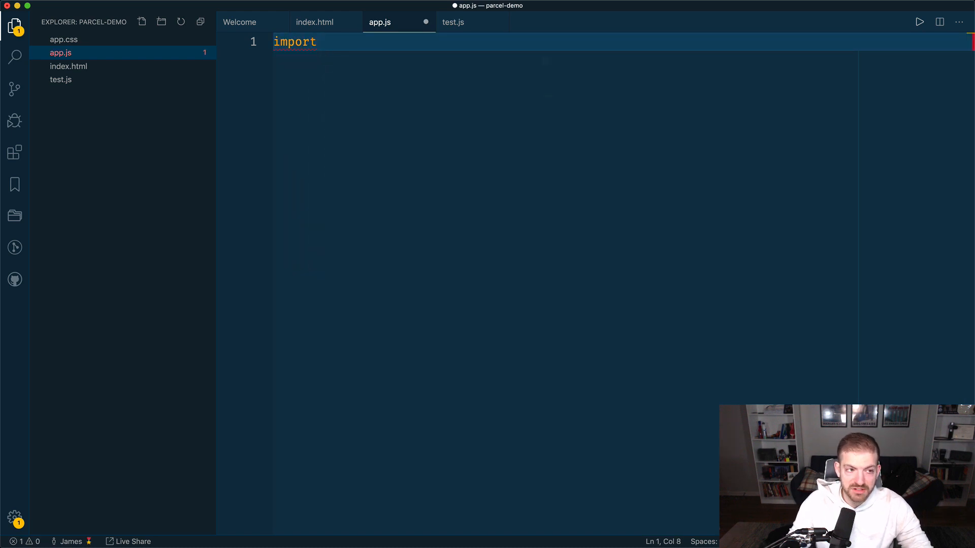
type("{}")
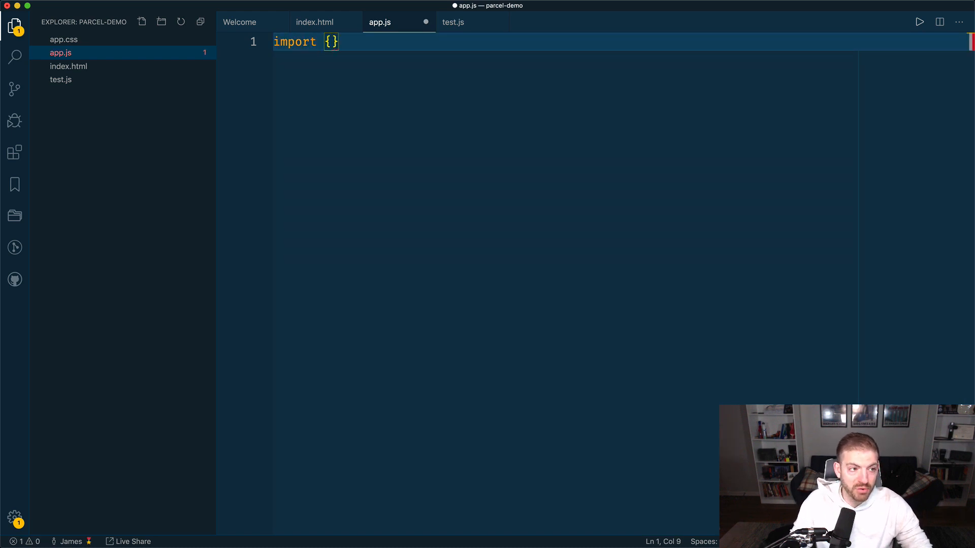
type("he")
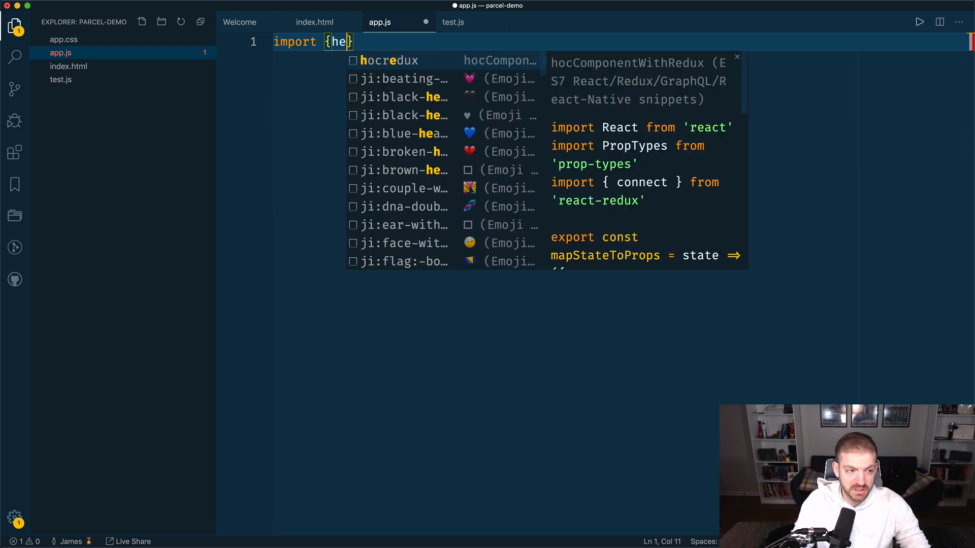
type("lloWorld")
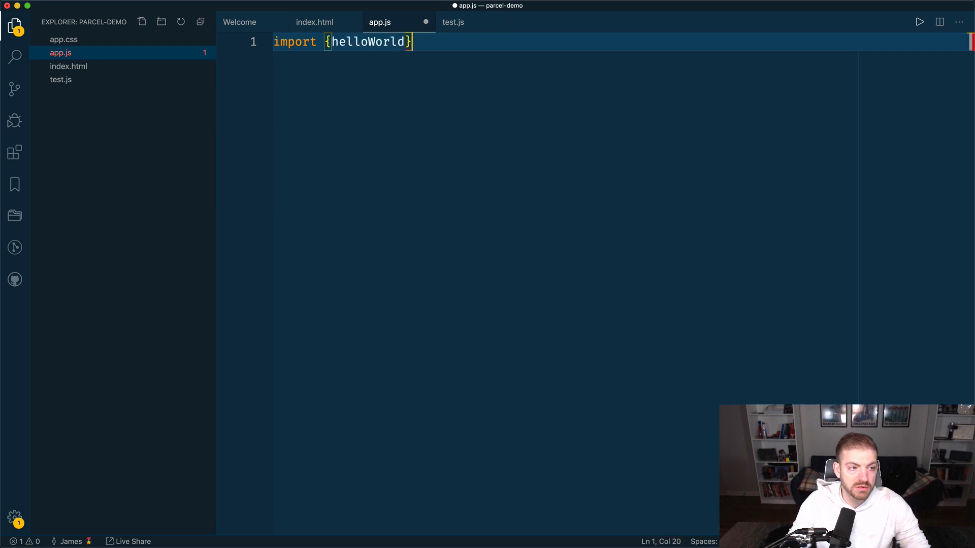
type("from './te")
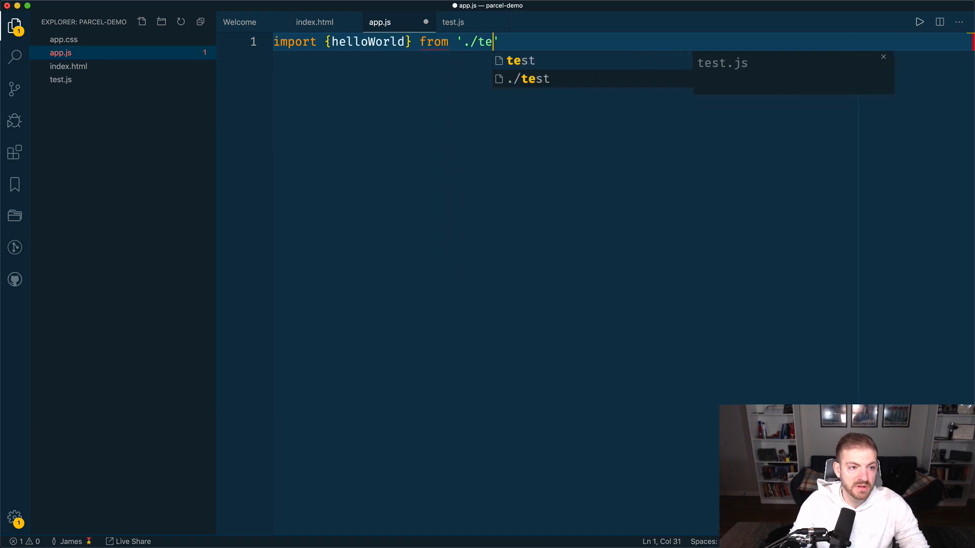
type("st';")
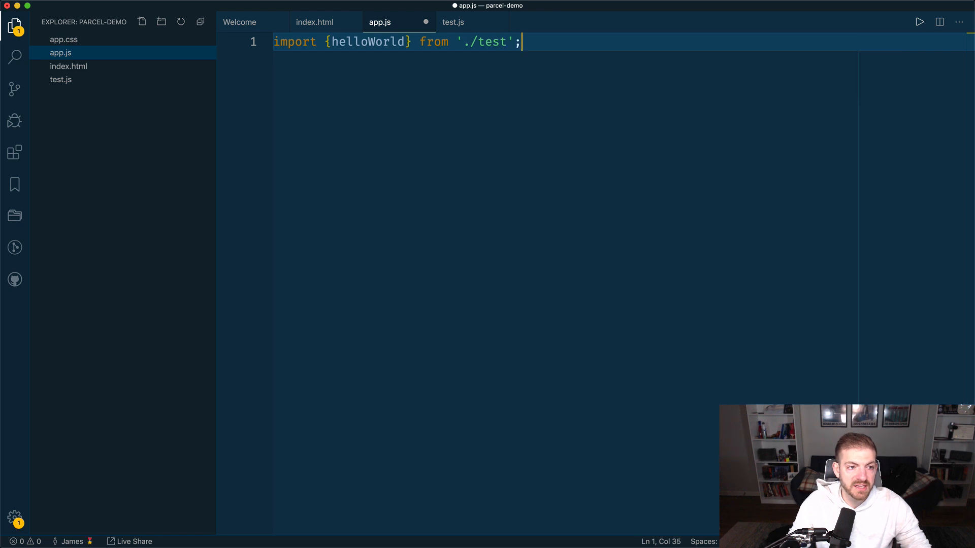
type("console.log(h")
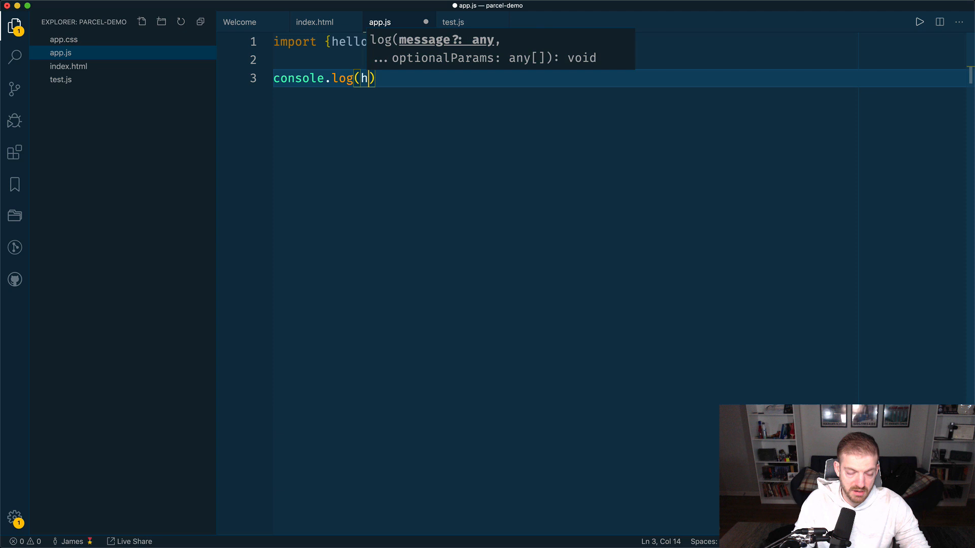
type("elloWorld()")
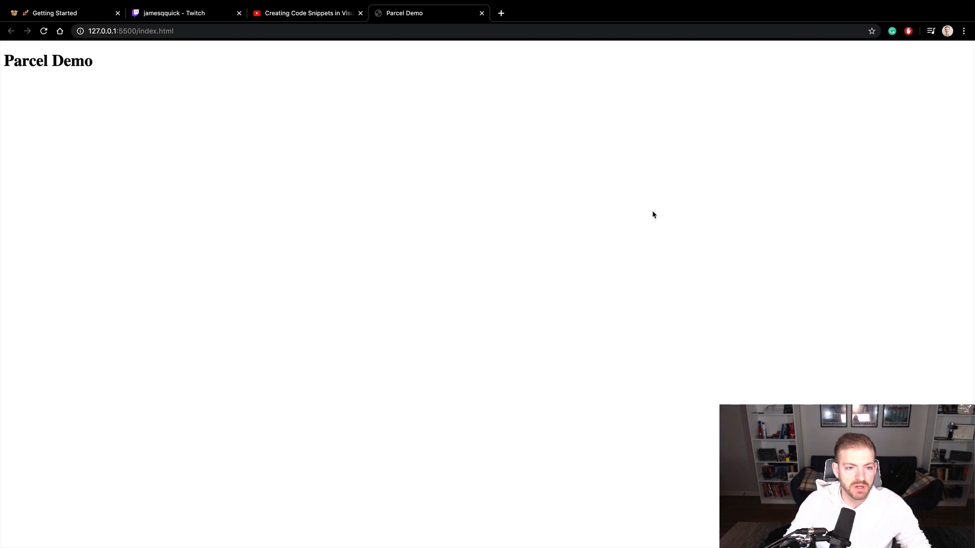
mouse_move(685, 405)
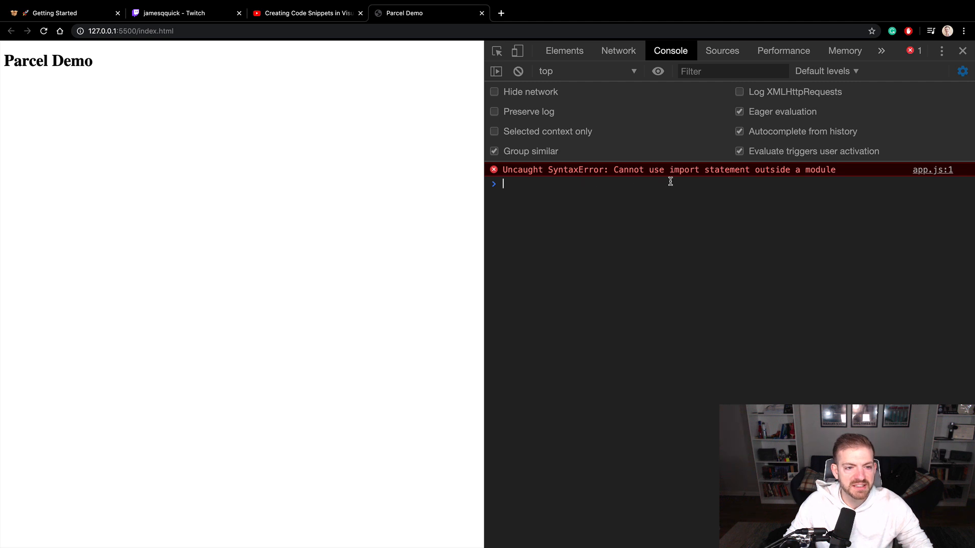
mouse_move(521, 169)
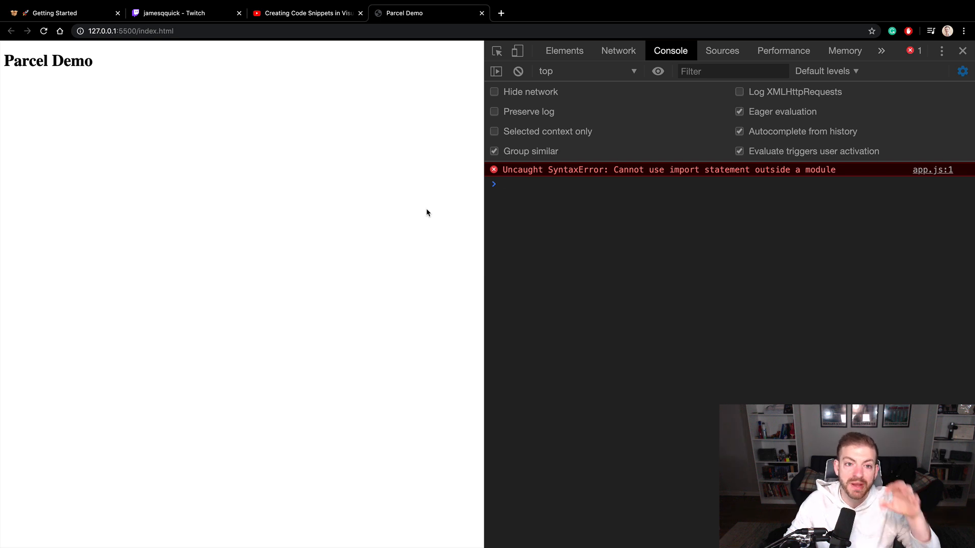
Step: Inspect the 'import outside a module' SyntaxError in Chrome's console
left_click(503, 182)
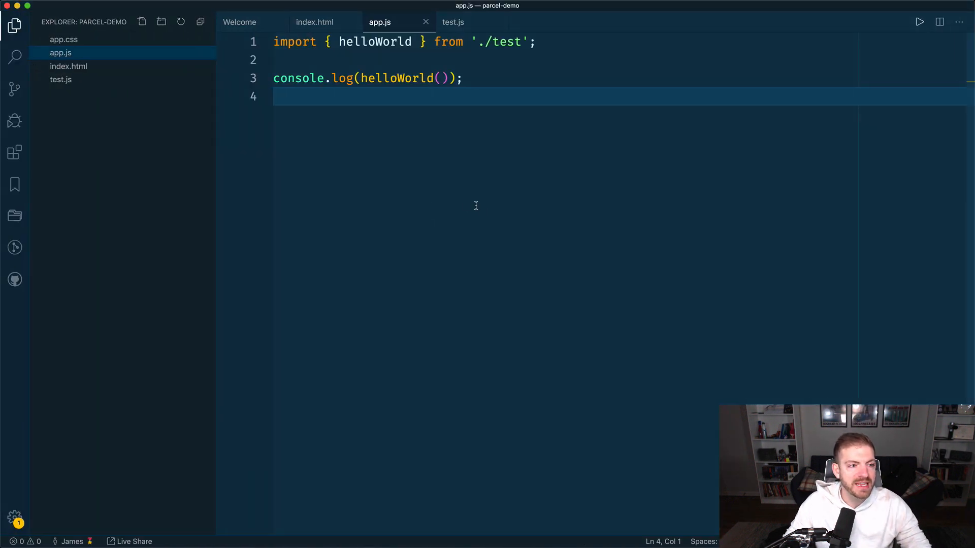
Step: Run npm init with default settings in the integrated terminal and view package.json
key("Ctrl+`")
type("n")
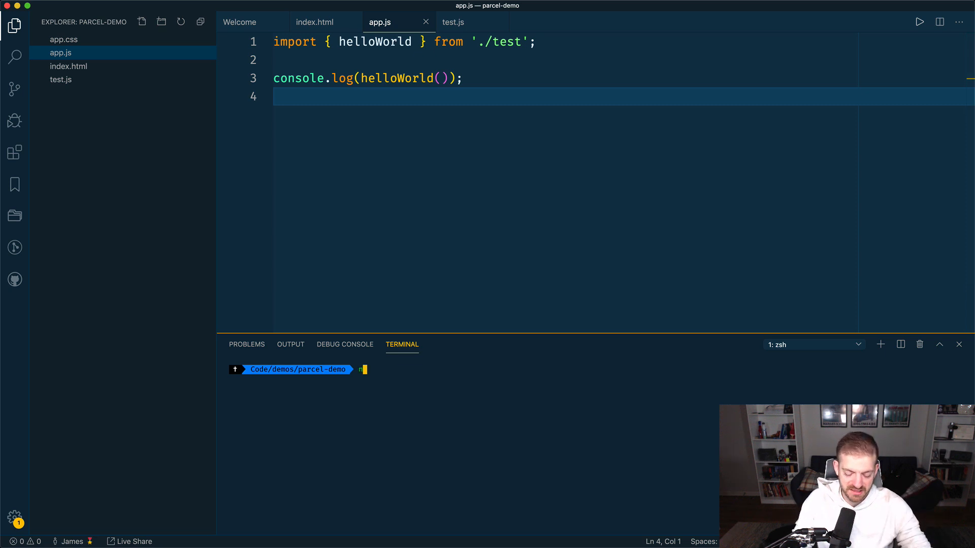
type("pm init")
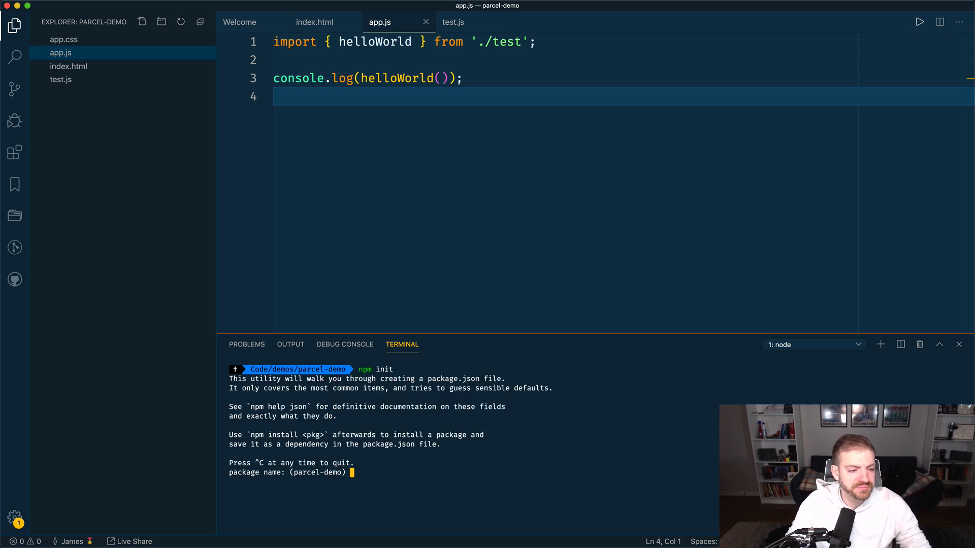
key("enter")
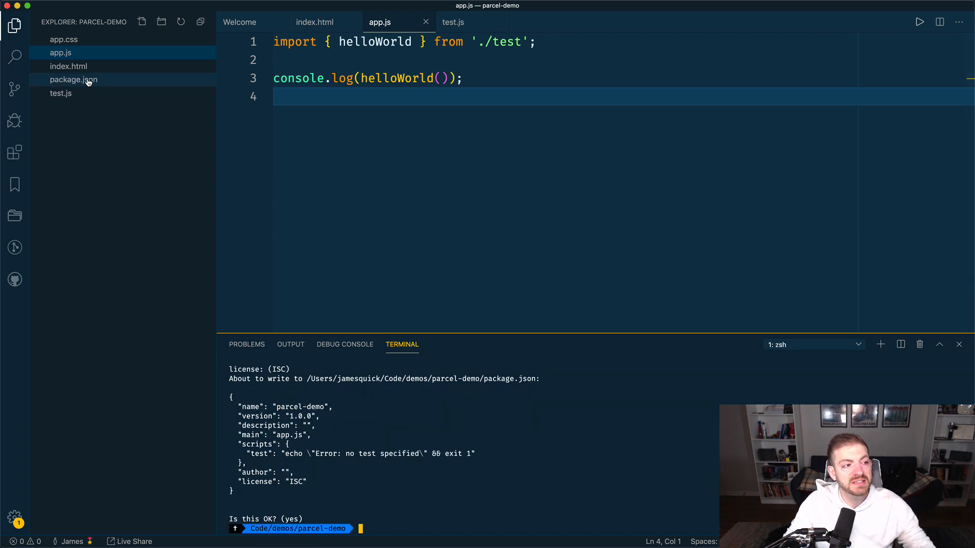
left_click(73, 79)
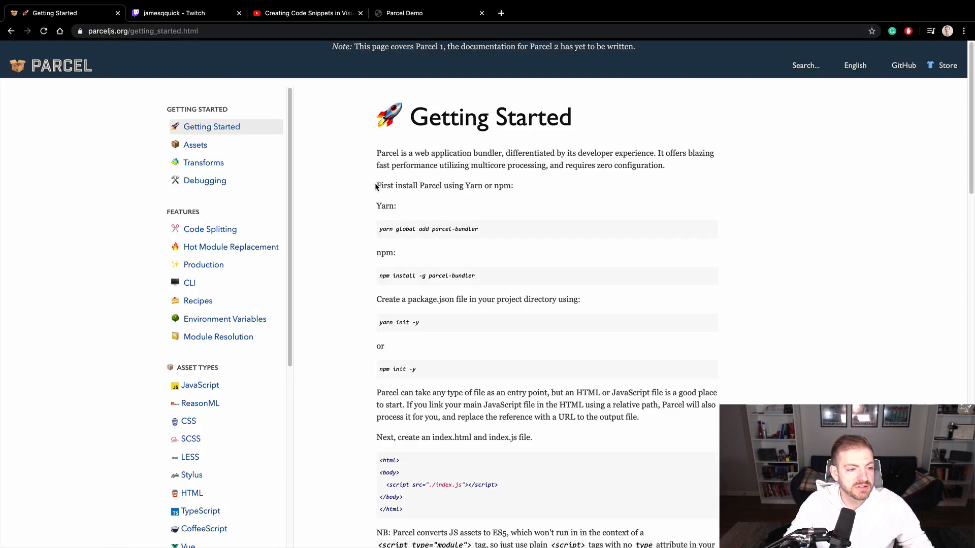
Step: Scroll Parcel's Getting Started docs down to 'Adding parcel to your project'
scroll("down", 3)
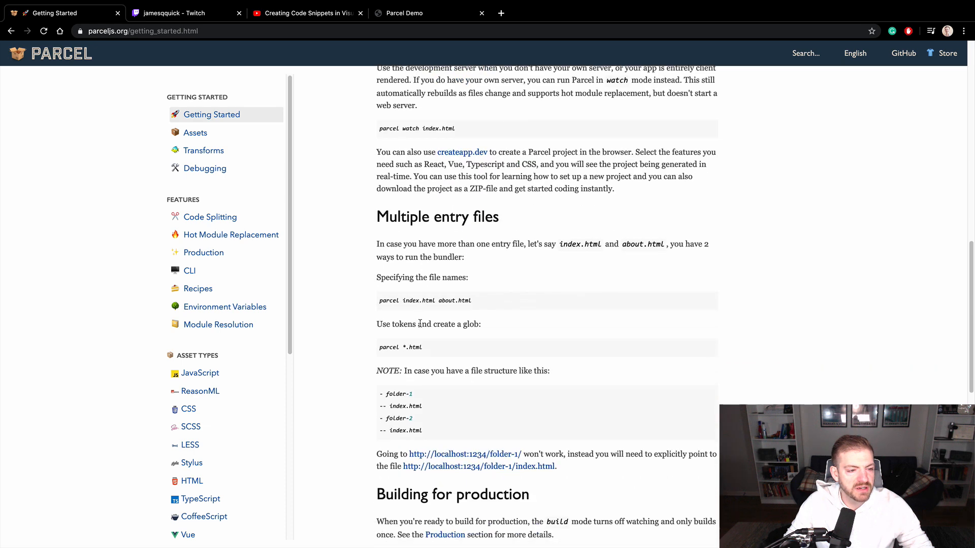
scroll("down", 3)
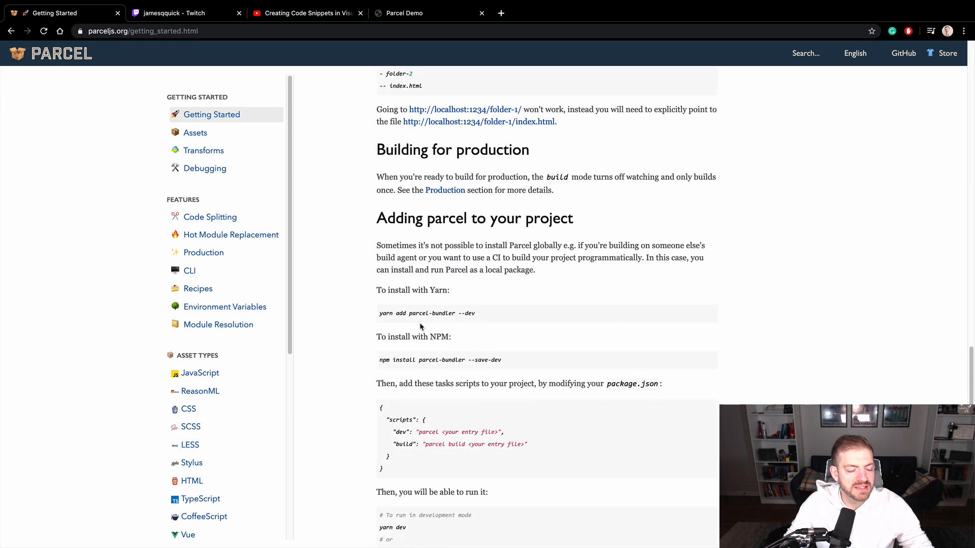
mouse_move(482, 336)
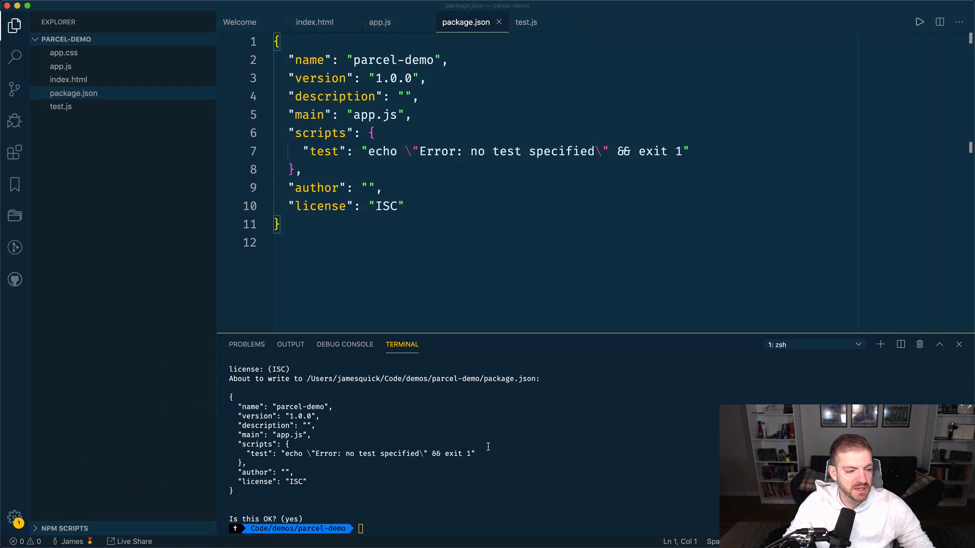
Step: Install parcel-bundler with --save-dev and highlight its devDependencies entry
type("npm install parcel-bundler --save-dev")
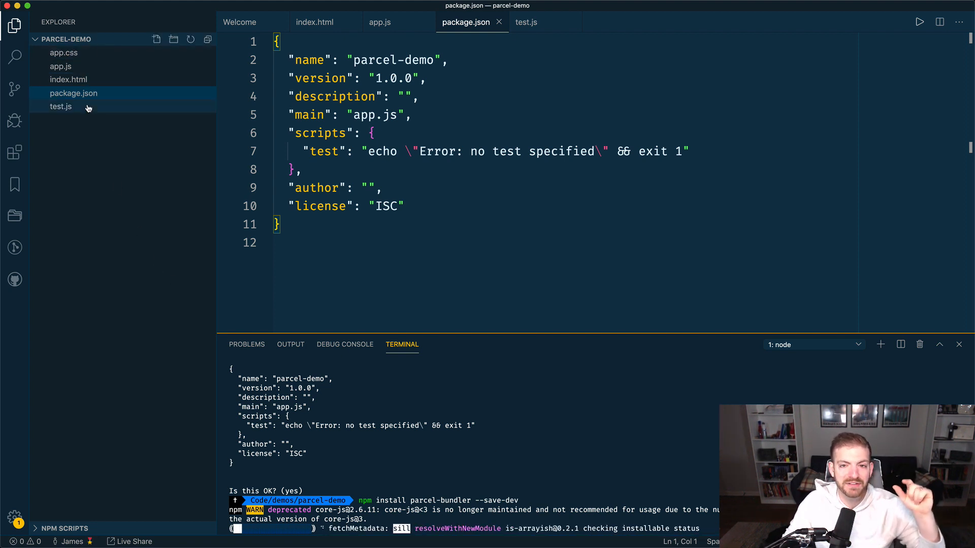
mouse_move(61, 106)
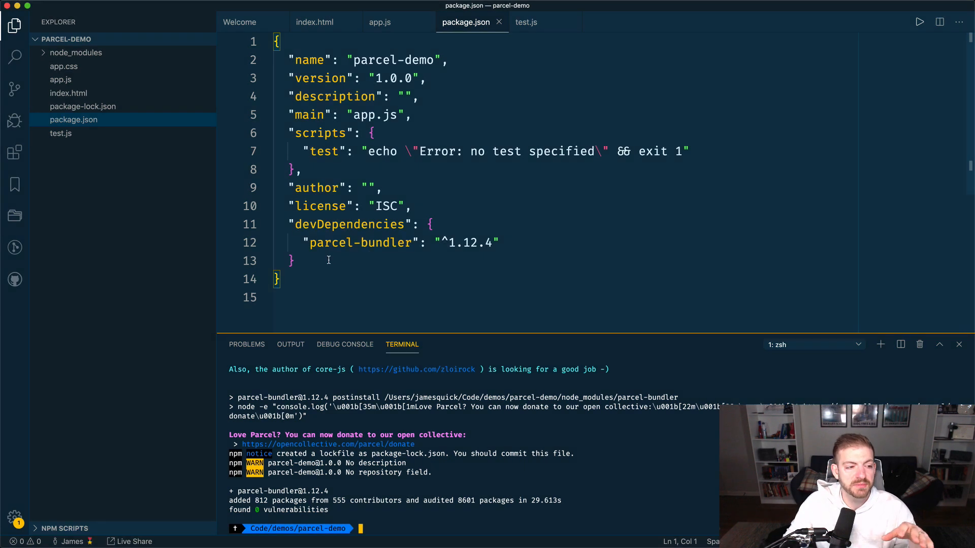
left_click_drag(288, 224, 292, 260)
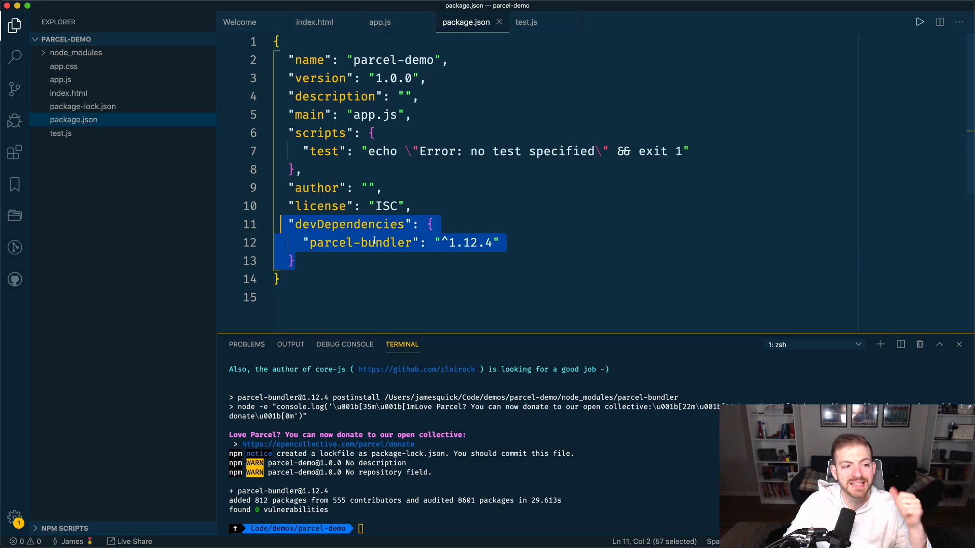
mouse_move(360, 242)
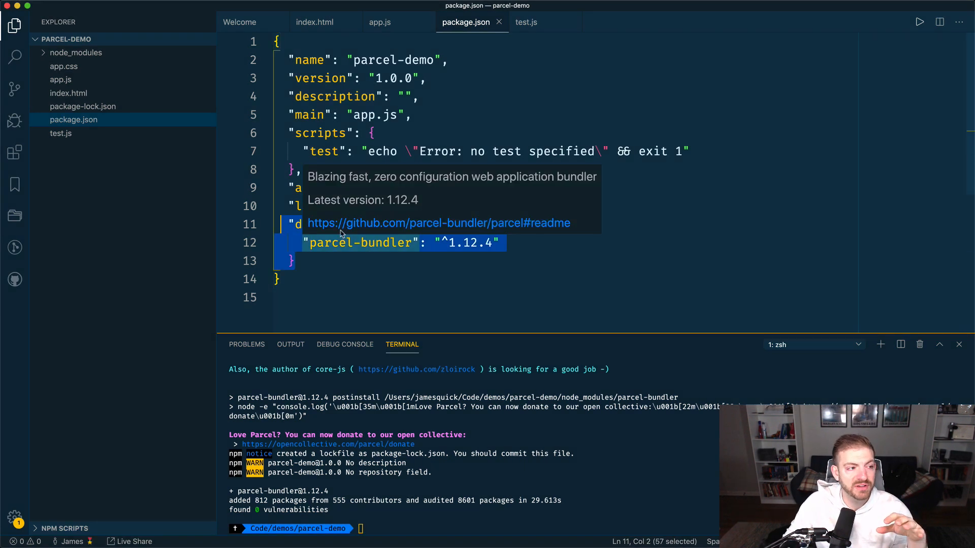
mouse_move(105, 62)
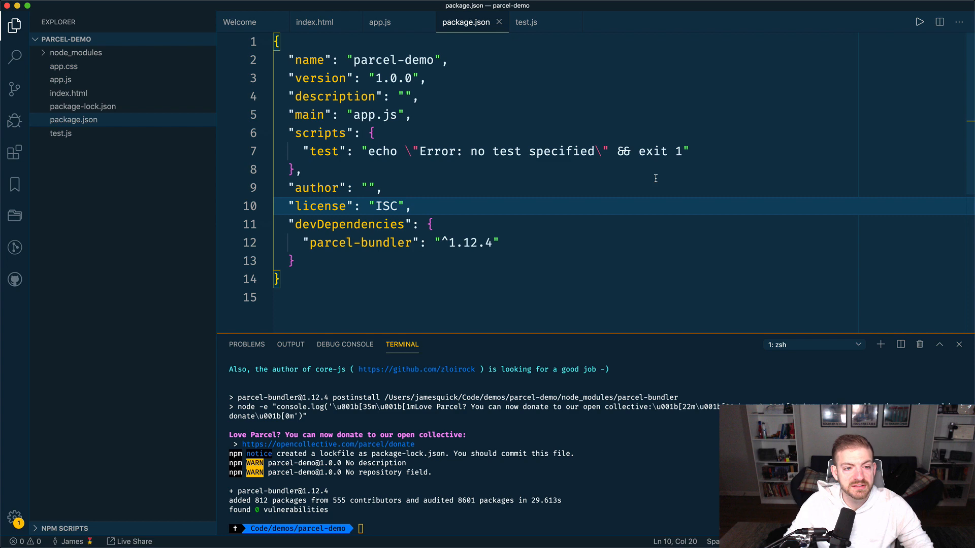
mouse_move(661, 189)
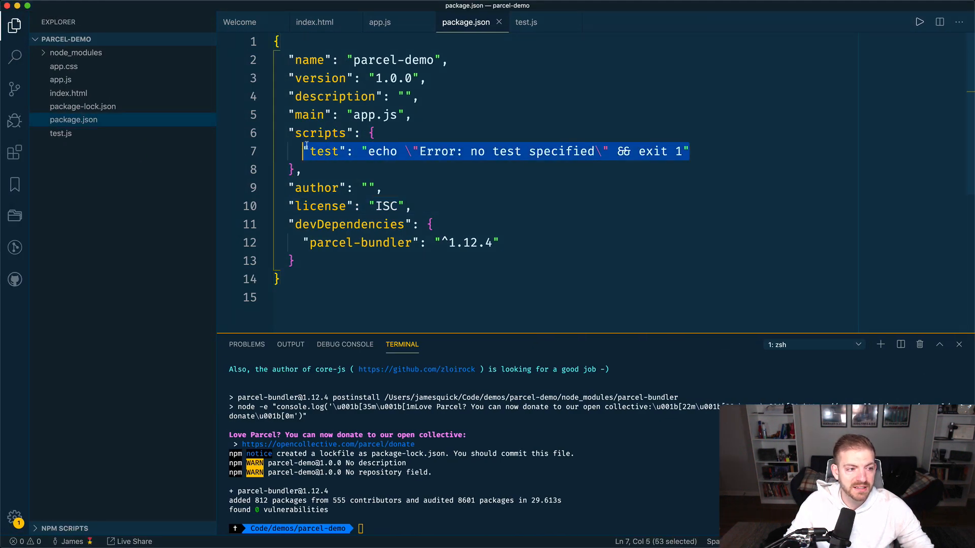
Step: Replace the test script with dev and build scripts running parcel on index.html
type("\"dev\": \"parcel <your entry file>\",")
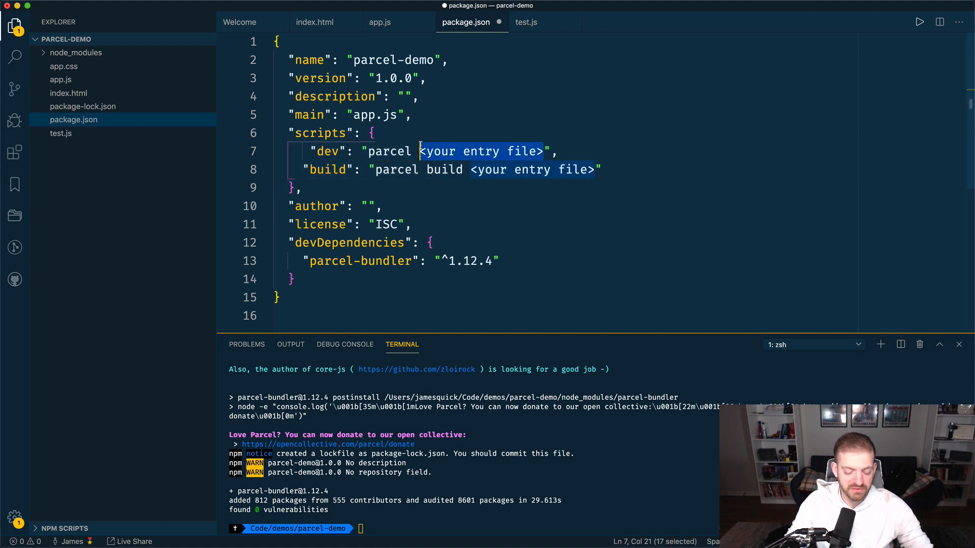
type("index.html")
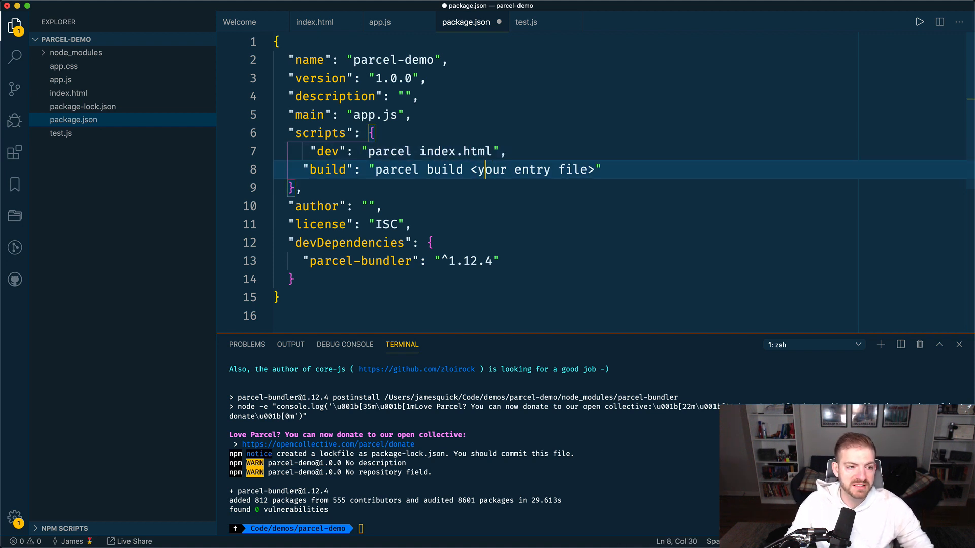
type("inde")
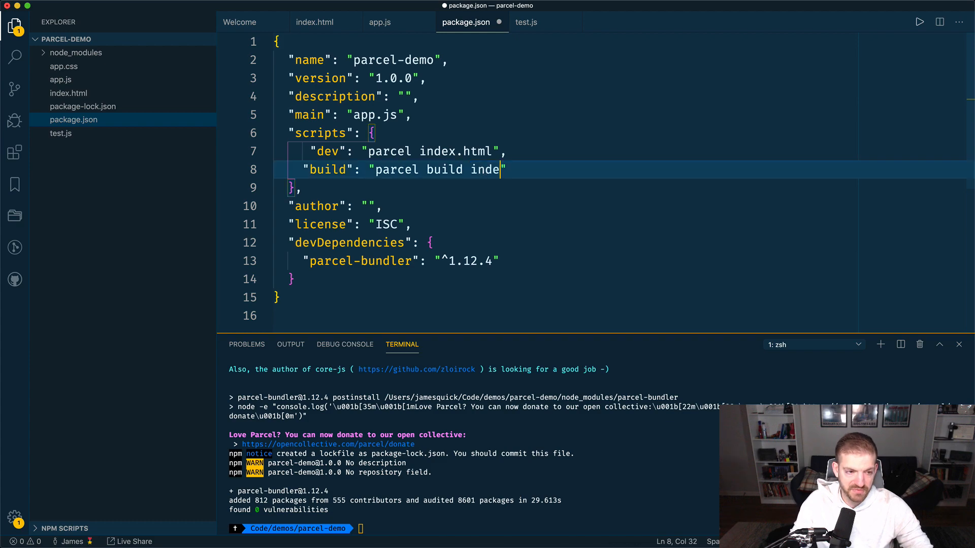
type("x.html")
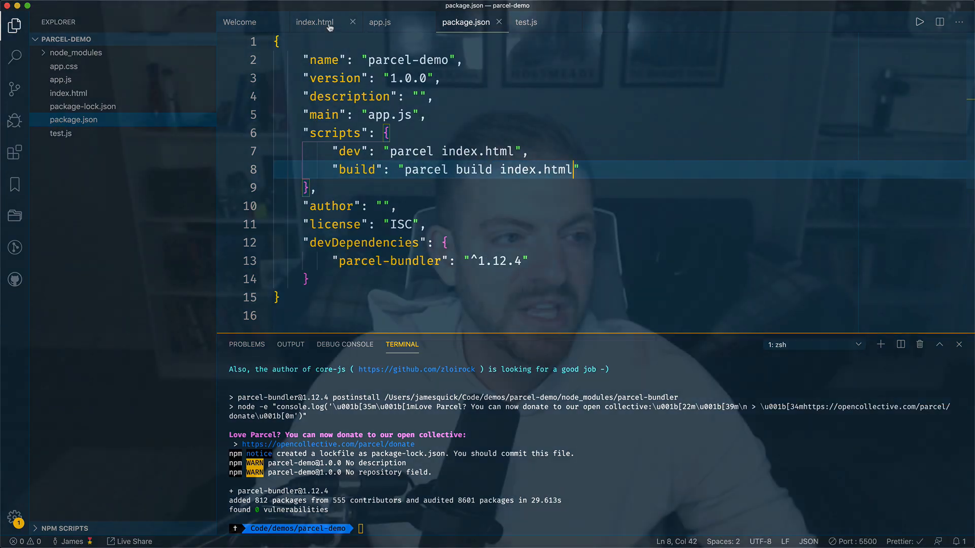
left_click(379, 22)
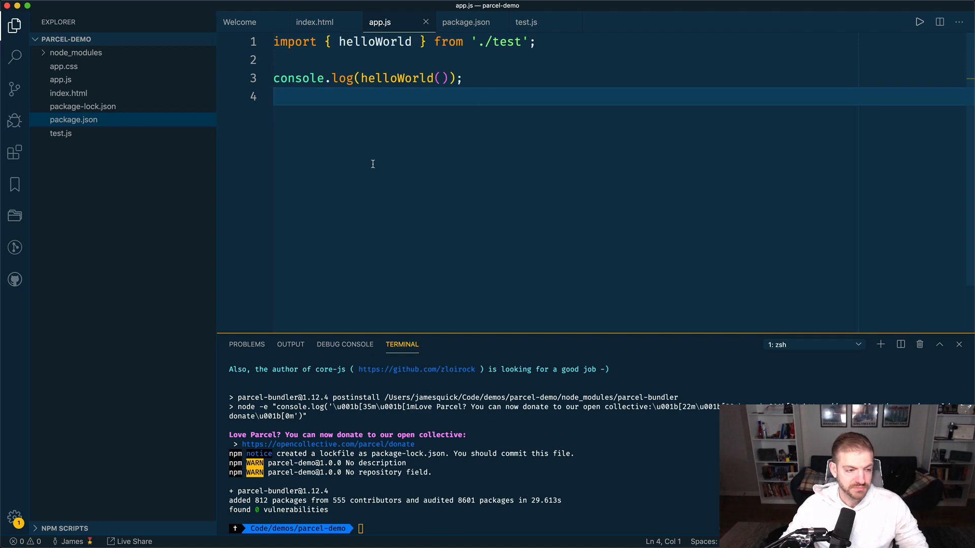
Step: Check app.js's context menu for a run option, then enter 'npm run dev' in the terminal
right_click(372, 164)
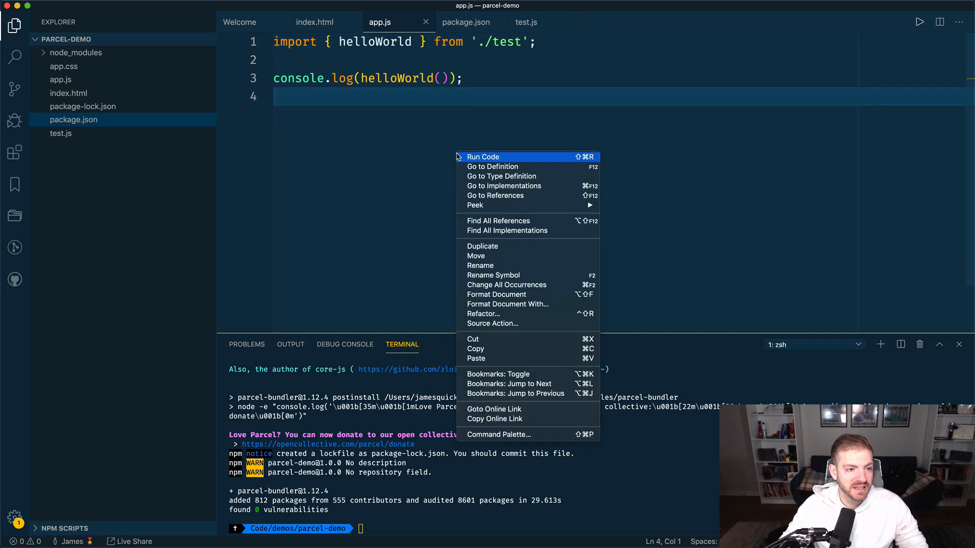
mouse_move(529, 374)
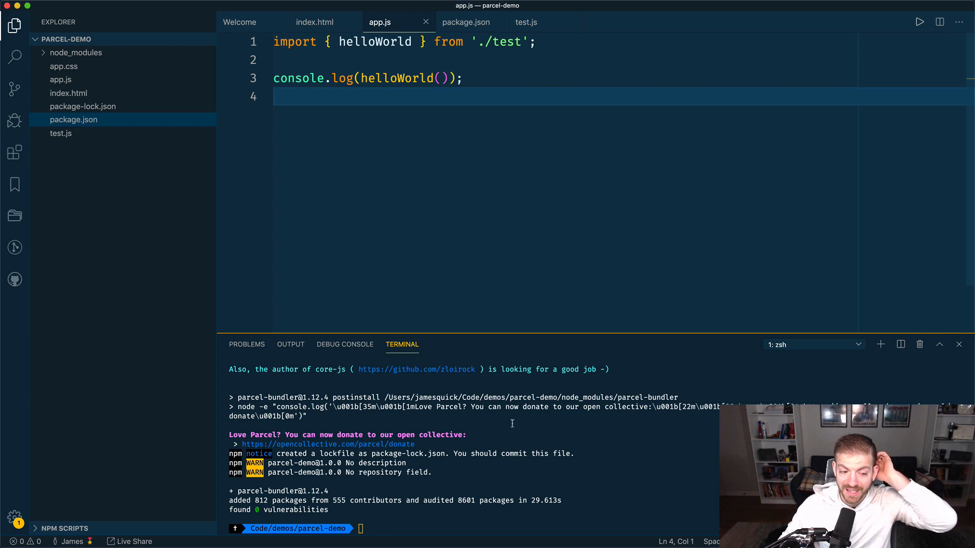
type("npm run")
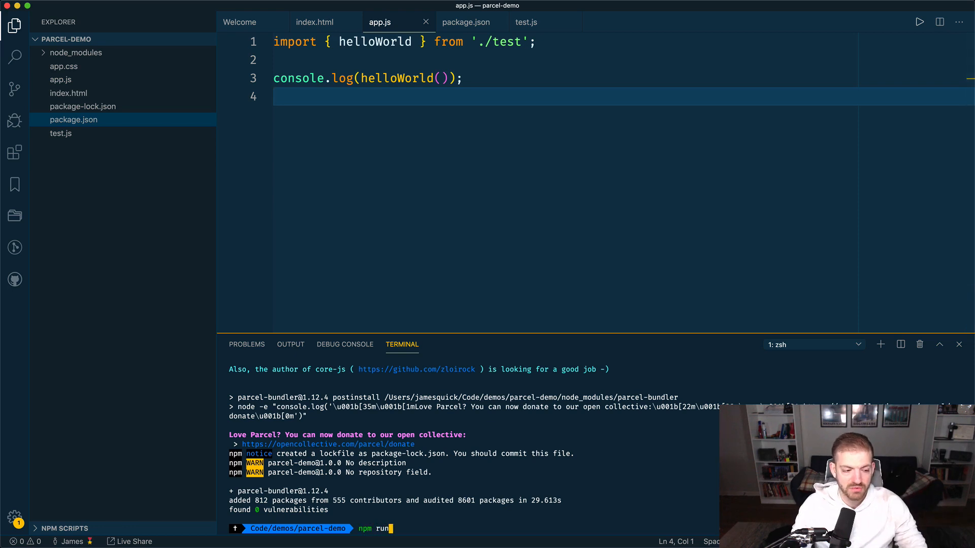
type("dev")
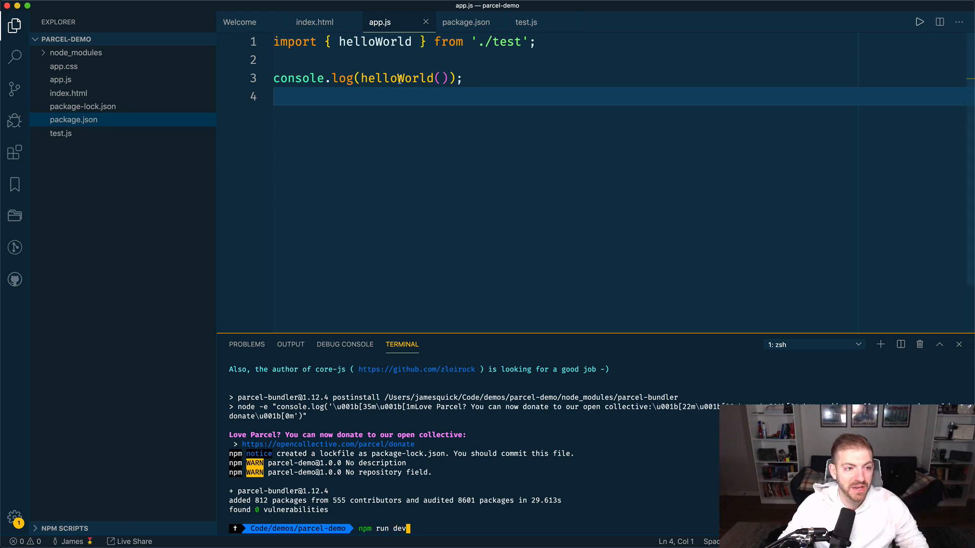
left_click(470, 22)
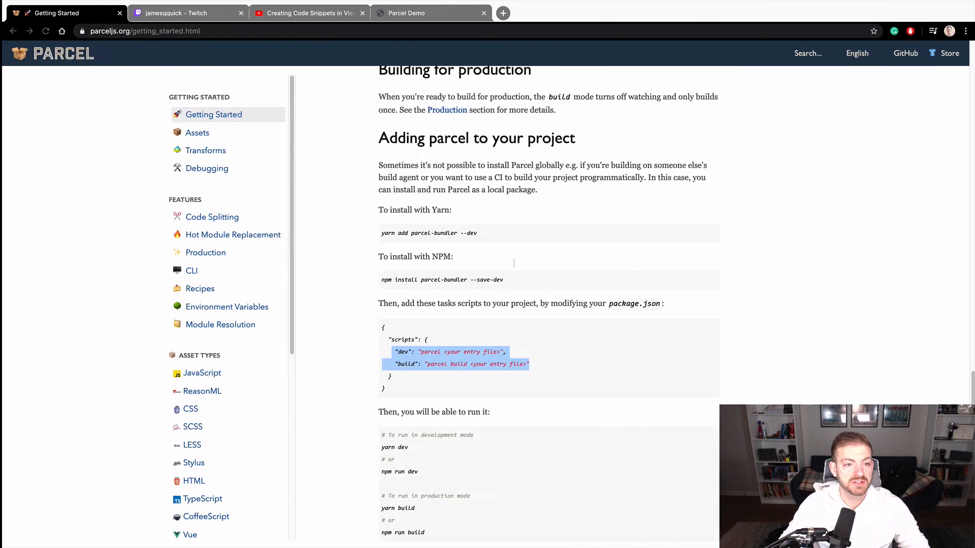
Step: Point the Parcel Demo tab at localhost:1234
left_click(406, 12)
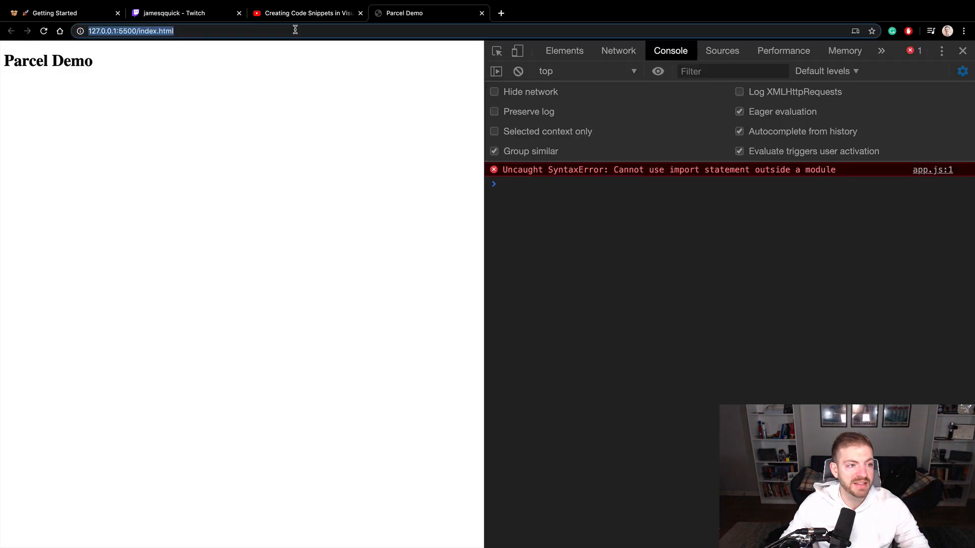
type("localhost:1234")
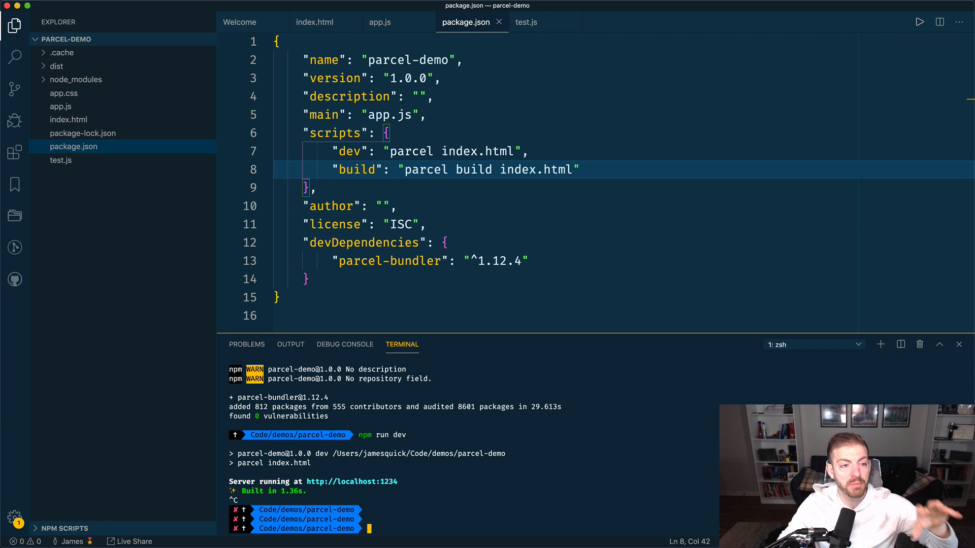
mouse_move(564, 306)
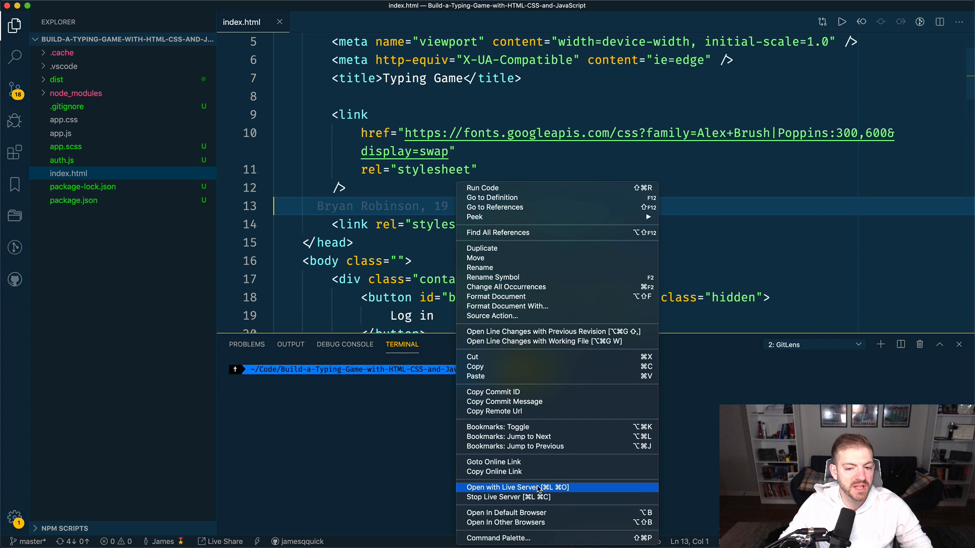
Step: Open the typing game's index.html with Live Server and scroll through app.js
left_click(504, 486)
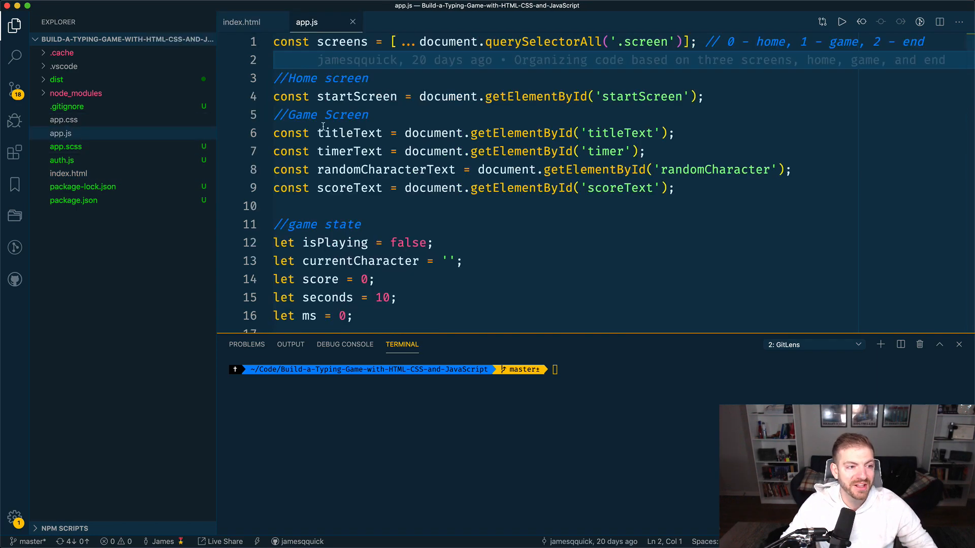
scroll("down", 3)
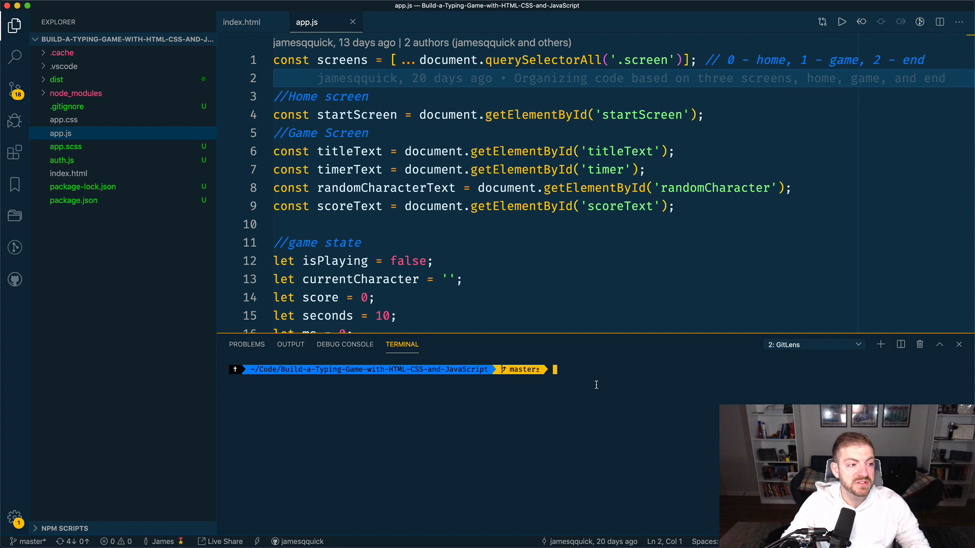
Step: Delete package.json, package-lock.json, dist, node_modules and .cache from the Explorer
left_click(73, 200)
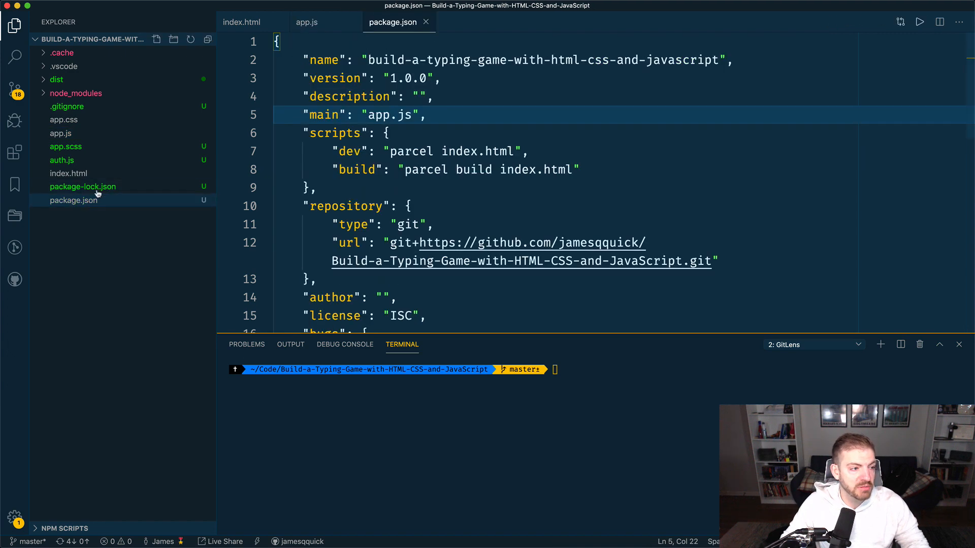
left_click(82, 186)
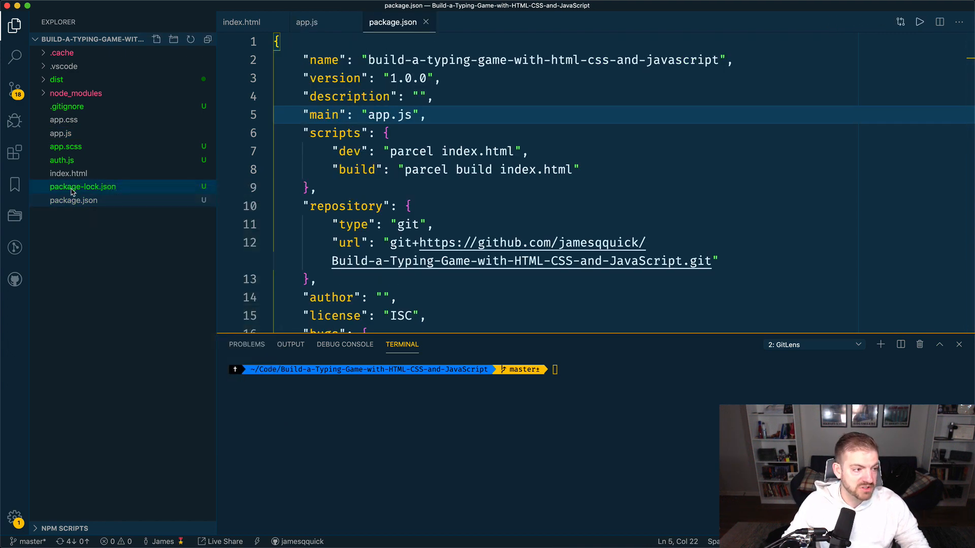
right_click(83, 186)
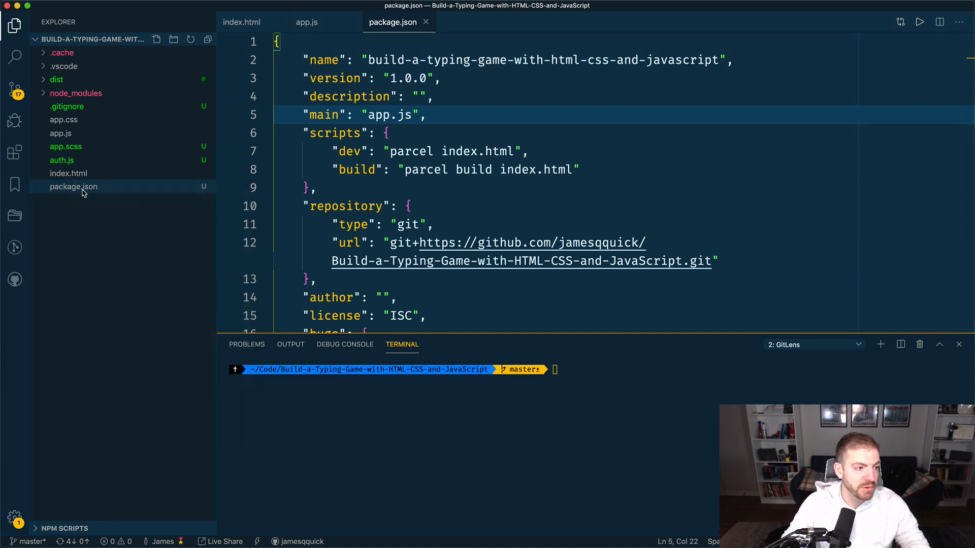
left_click(307, 22)
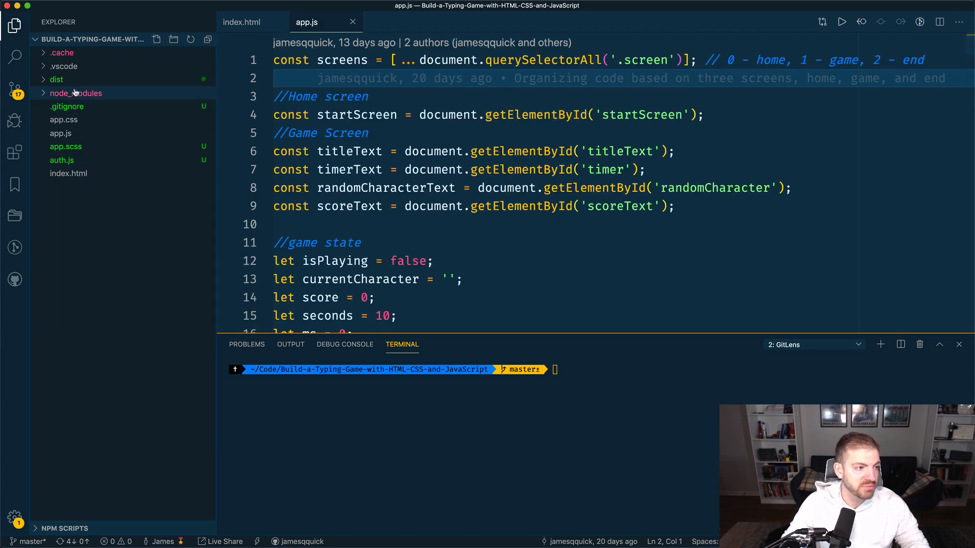
right_click(76, 92)
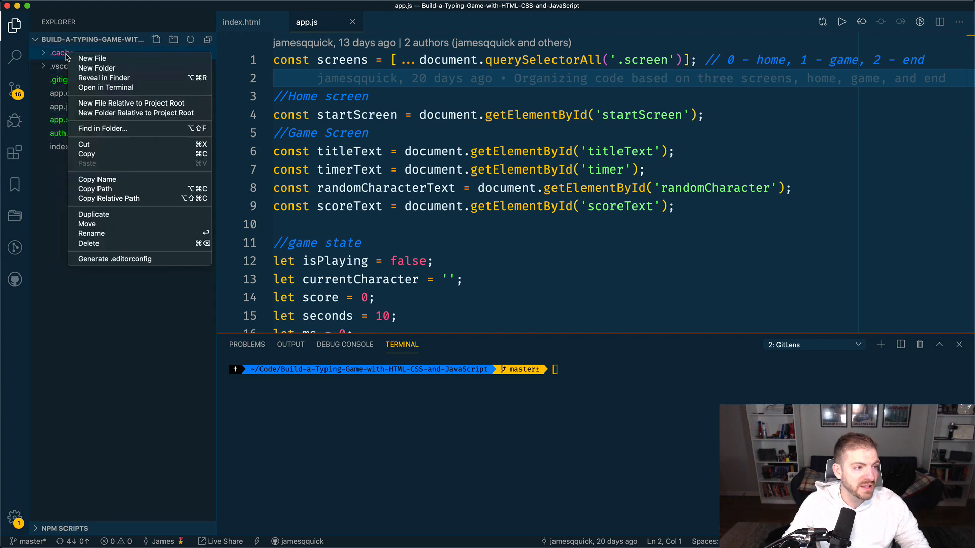
left_click(130, 149)
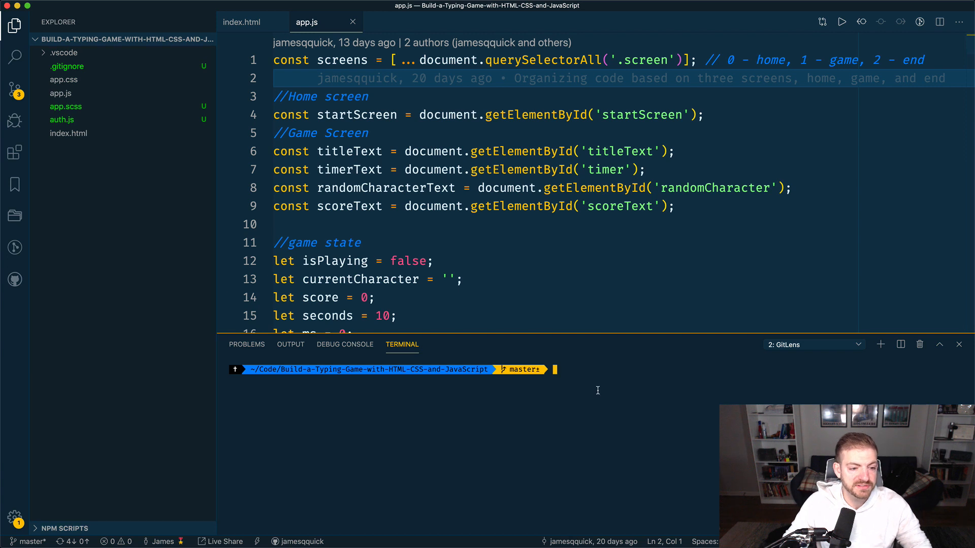
Step: Create a default package.json with npm init, view it, then return to Parcel's getting-started docs
type("npm init")
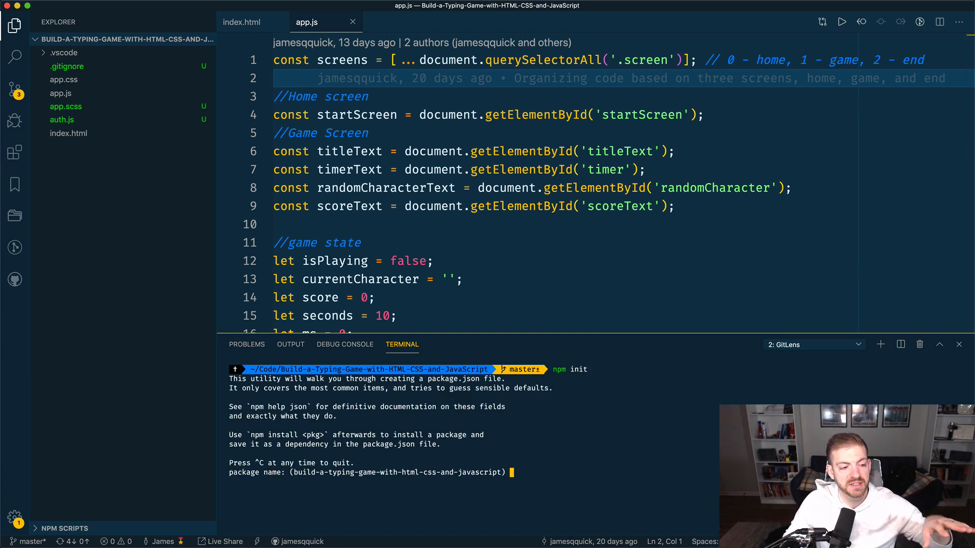
key("enter")
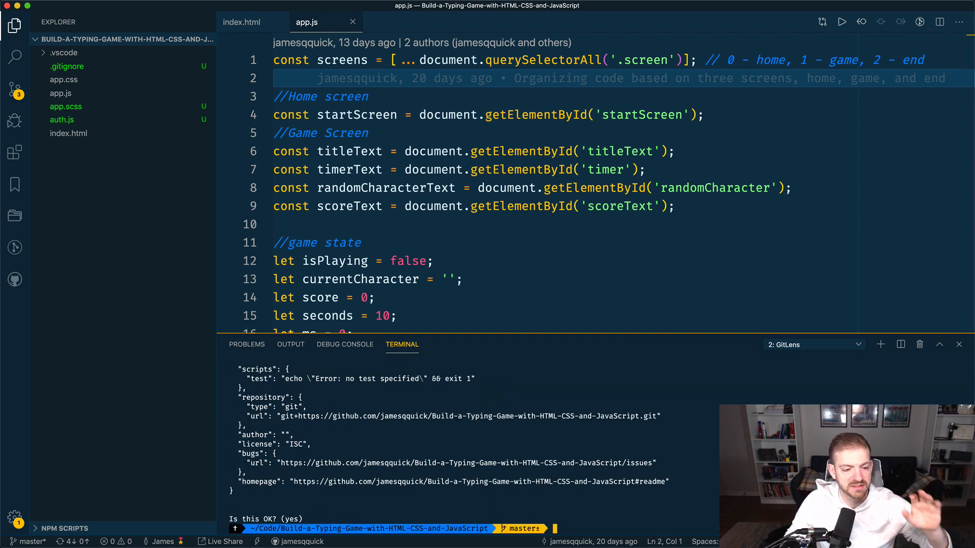
left_click(73, 146)
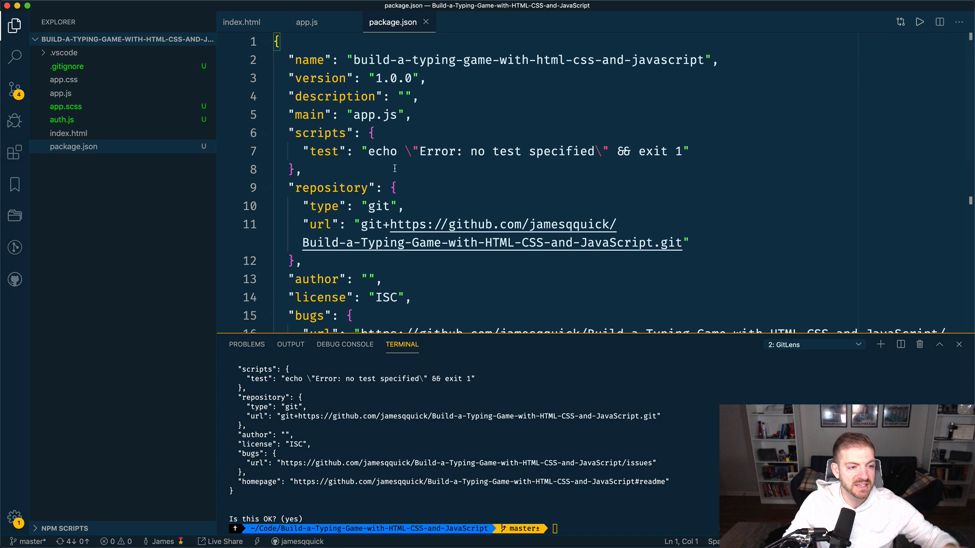
left_click(527, 13)
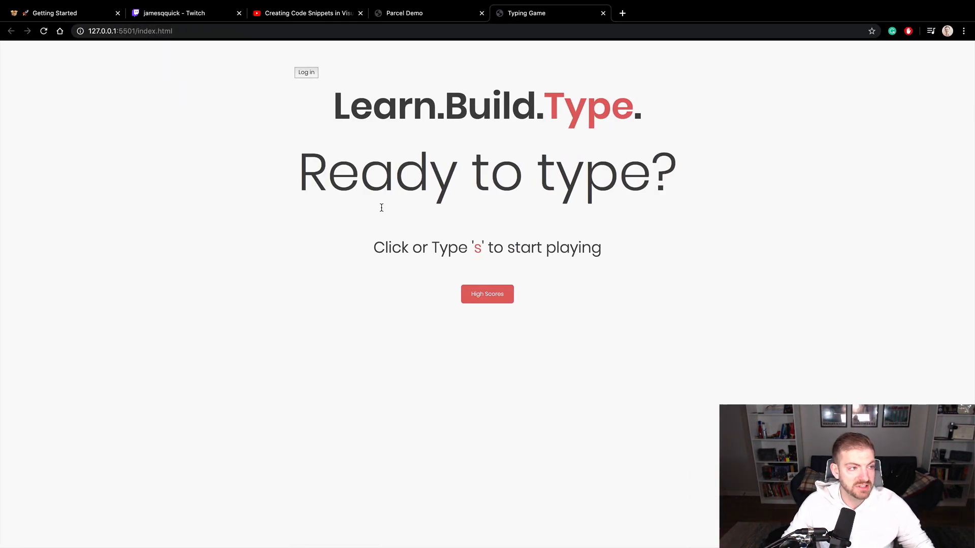
left_click(62, 12)
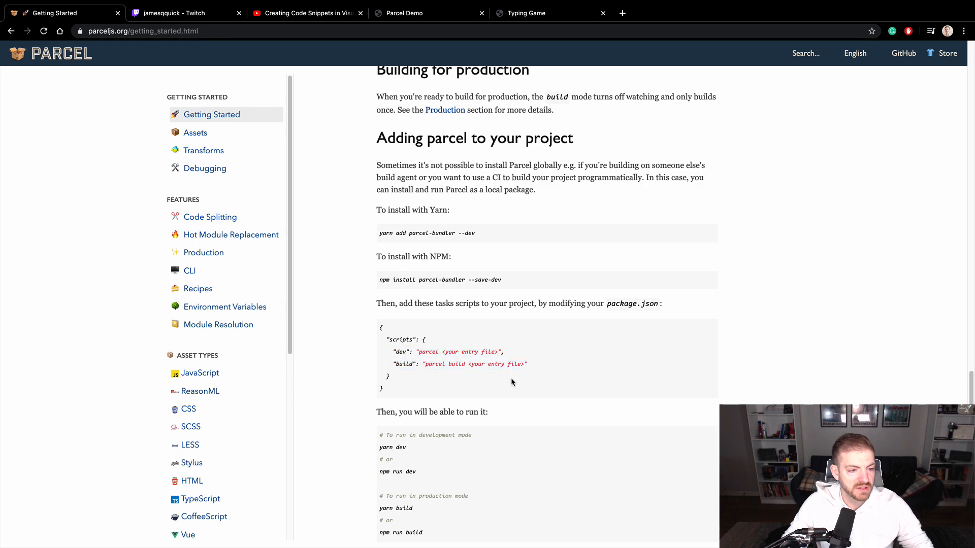
Step: Replace the test script with dev 'parcel index.html' and build 'parcel build index.html'
left_click_drag(413, 351, 525, 364)
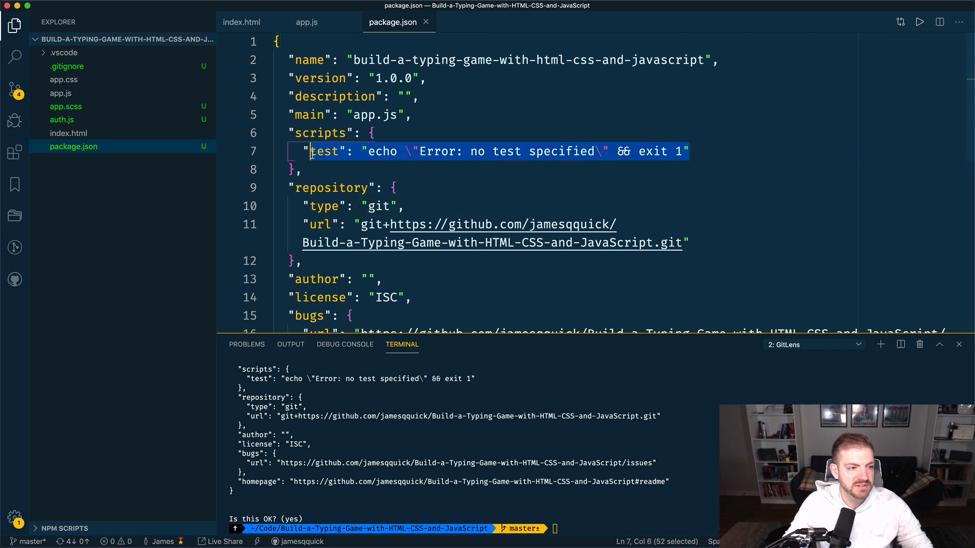
type("\"dev\": \"parcel <your entry file>\",")
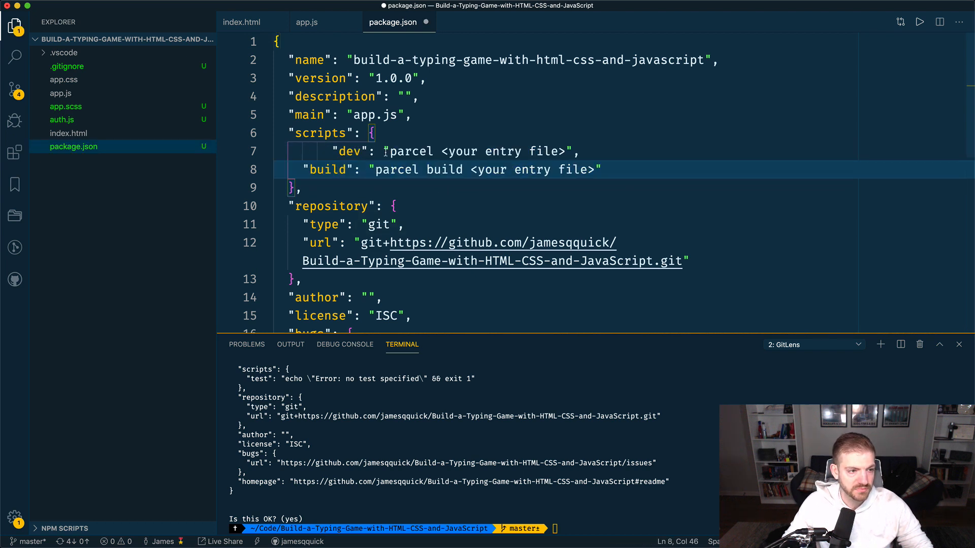
double_click(501, 152)
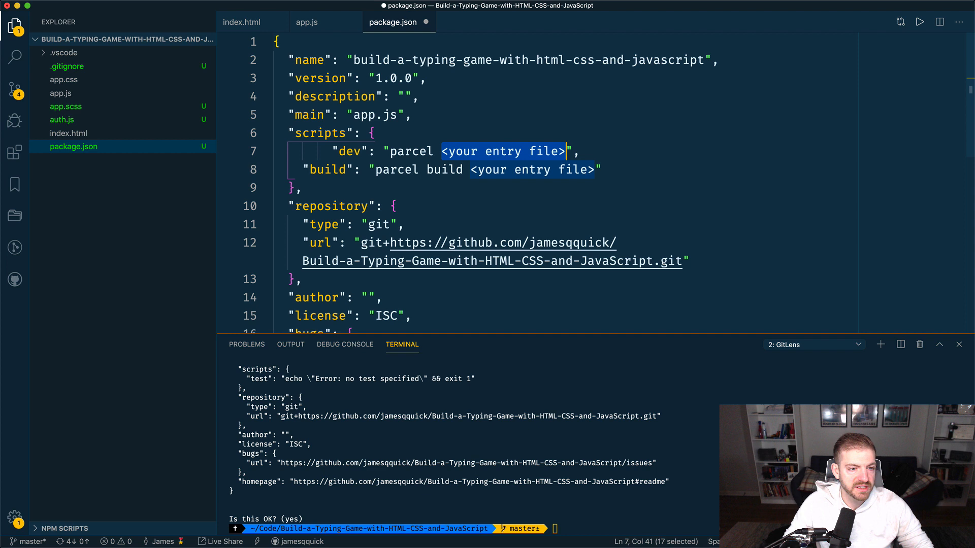
type("index.h")
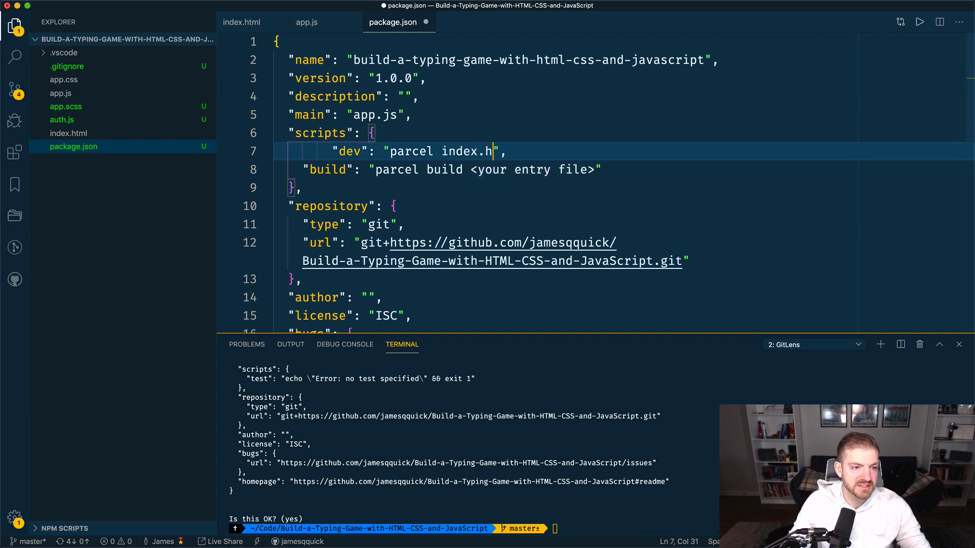
type("index.html")
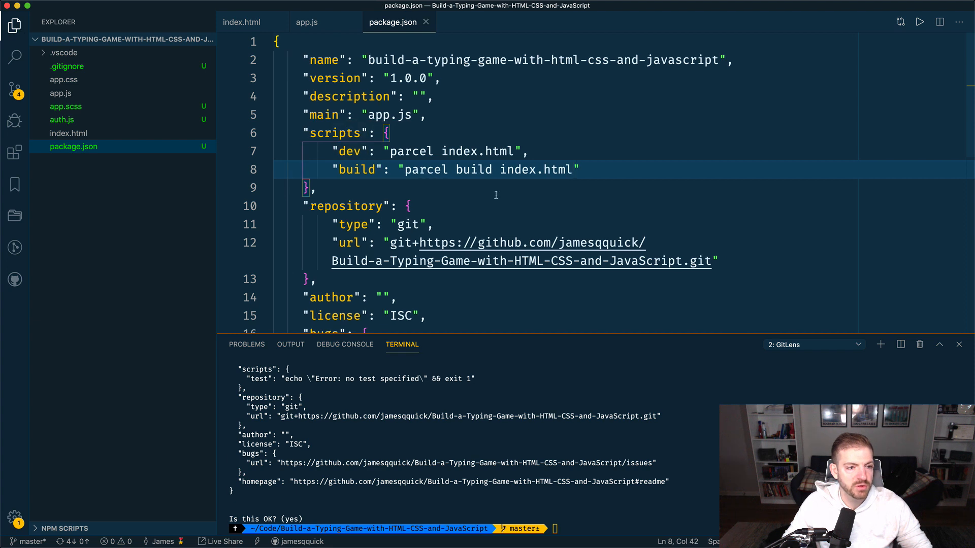
scroll("down", 3)
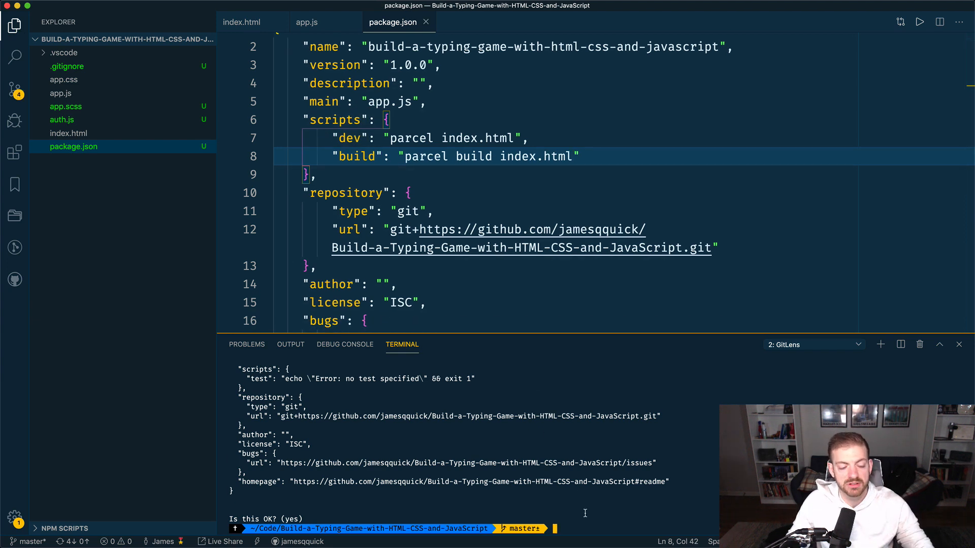
Step: Install parcel-bundler as a dev dependency and confirm ^1.12.4 under devDependencies
type("npm inst")
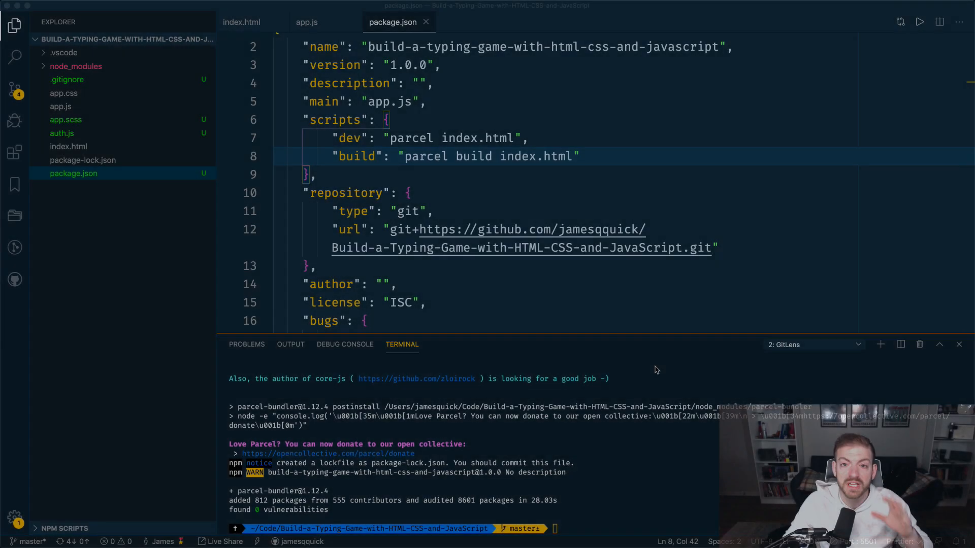
scroll("down", 3)
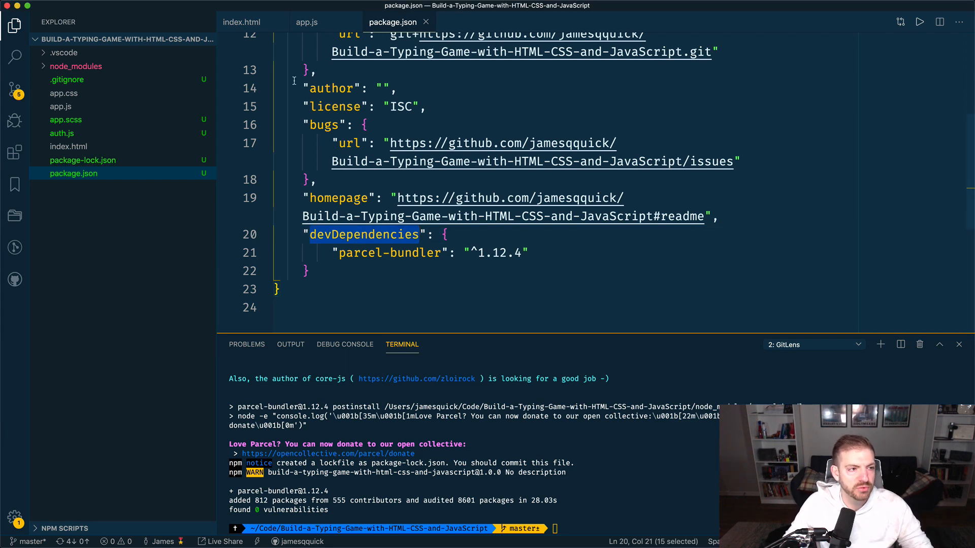
Step: Move the //Auth Stuff block from app.js into auth.js and save both files
left_click(307, 22)
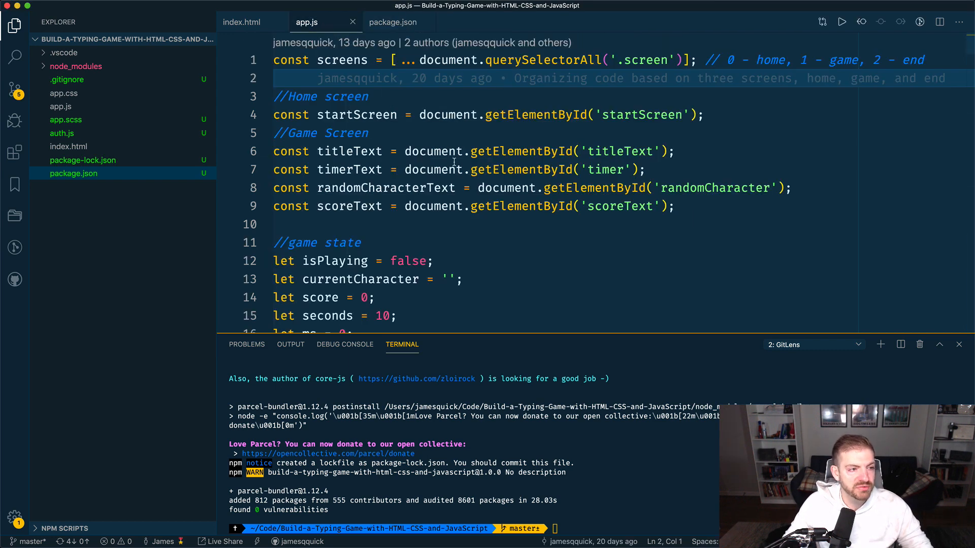
scroll("down", 3)
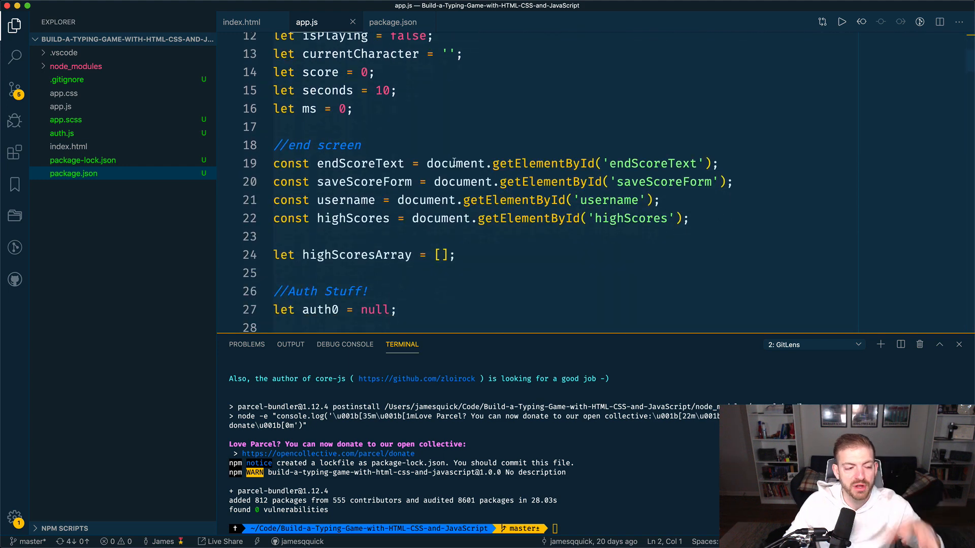
scroll("down", 3)
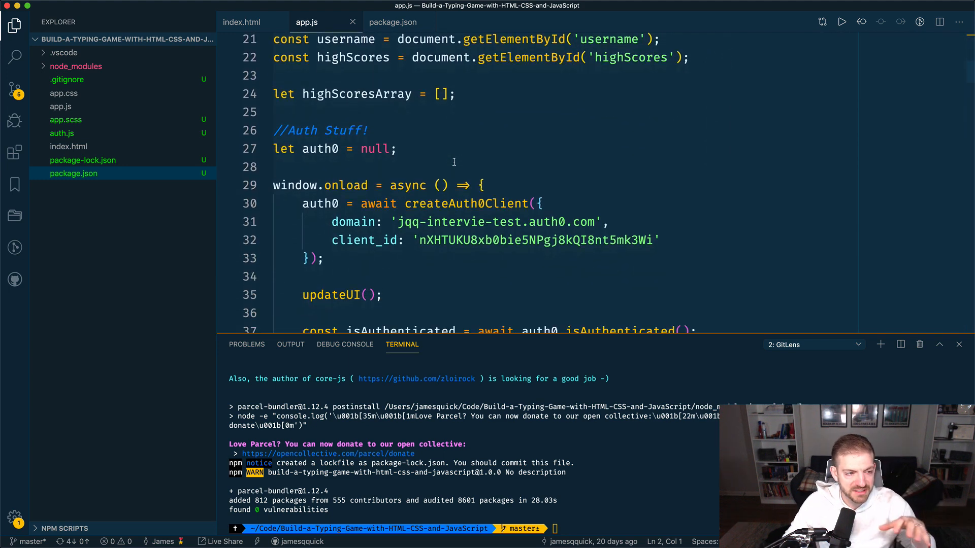
scroll("down", 3)
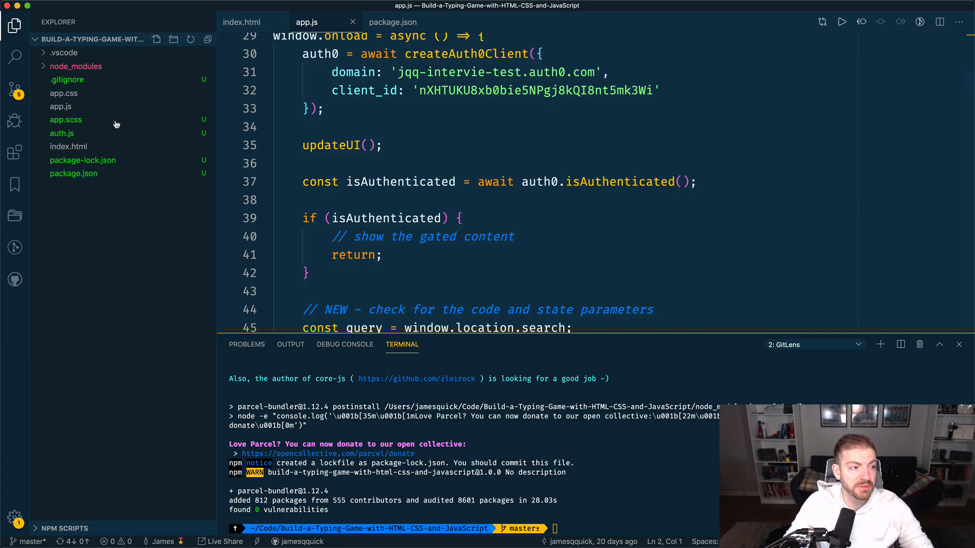
left_click(157, 39)
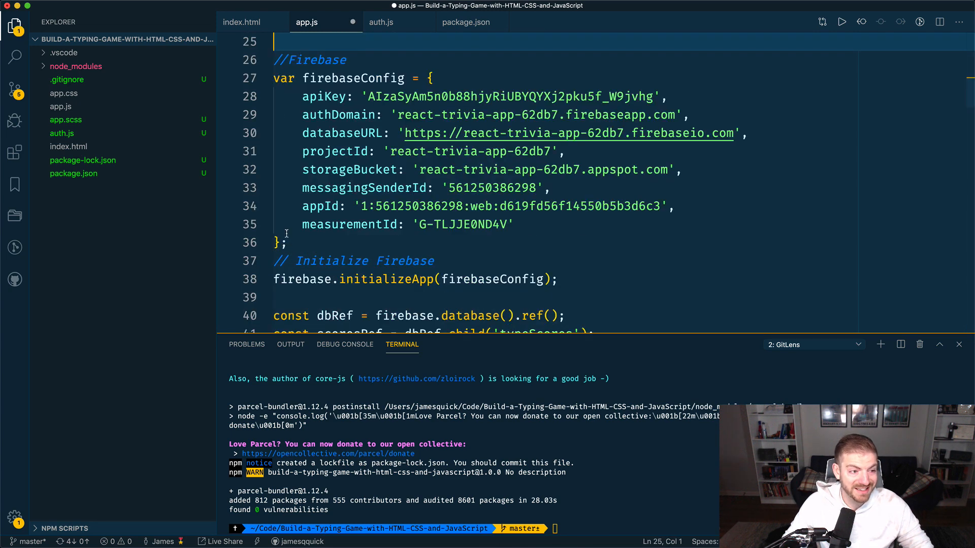
scroll("up", 3)
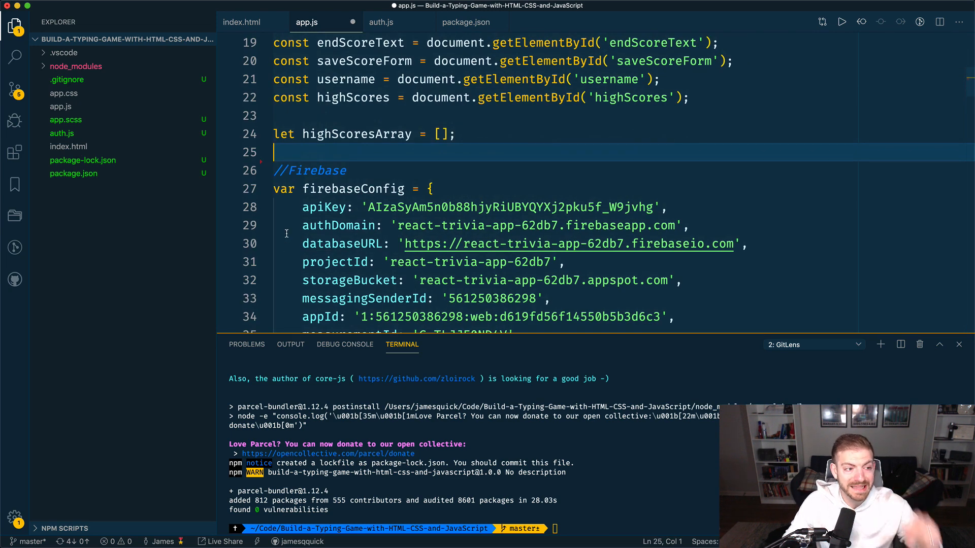
left_click(381, 22)
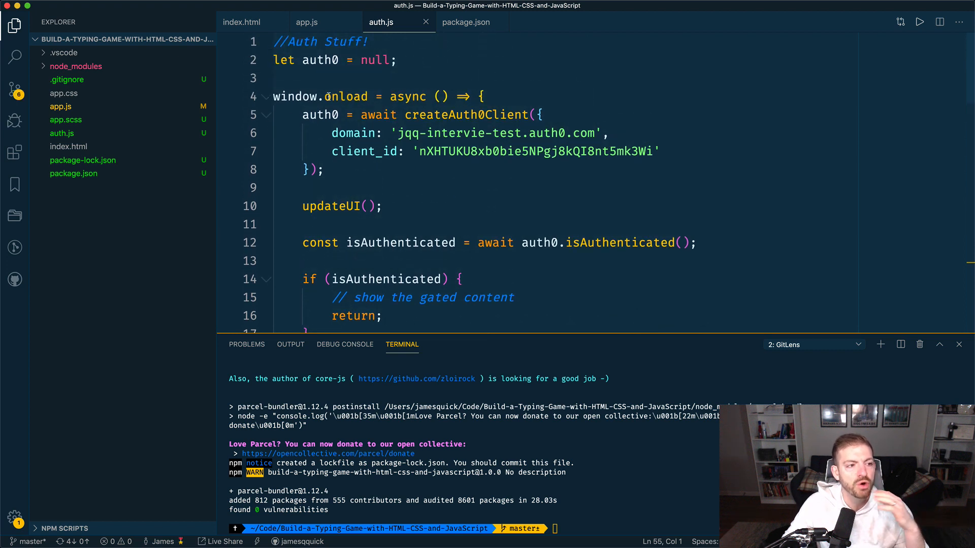
scroll("down", 3)
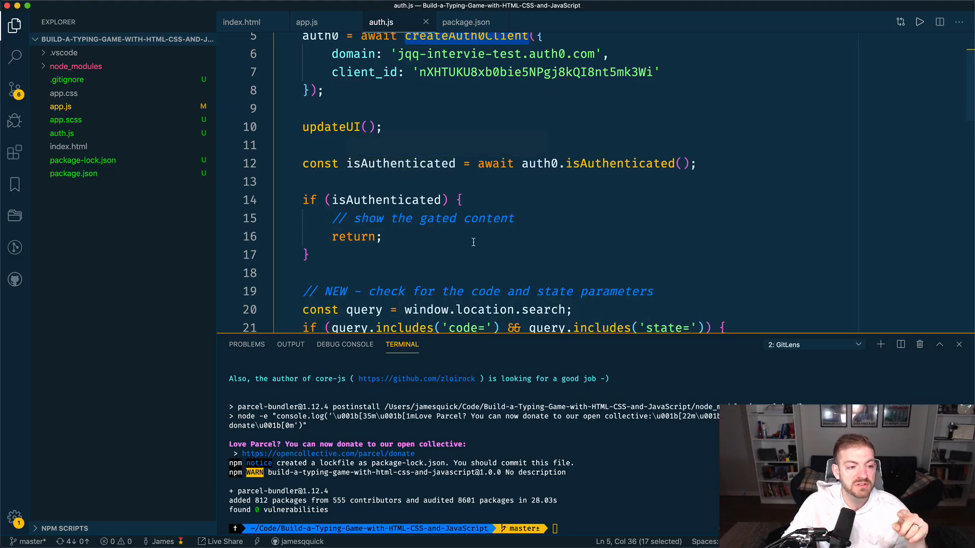
scroll("down", 3)
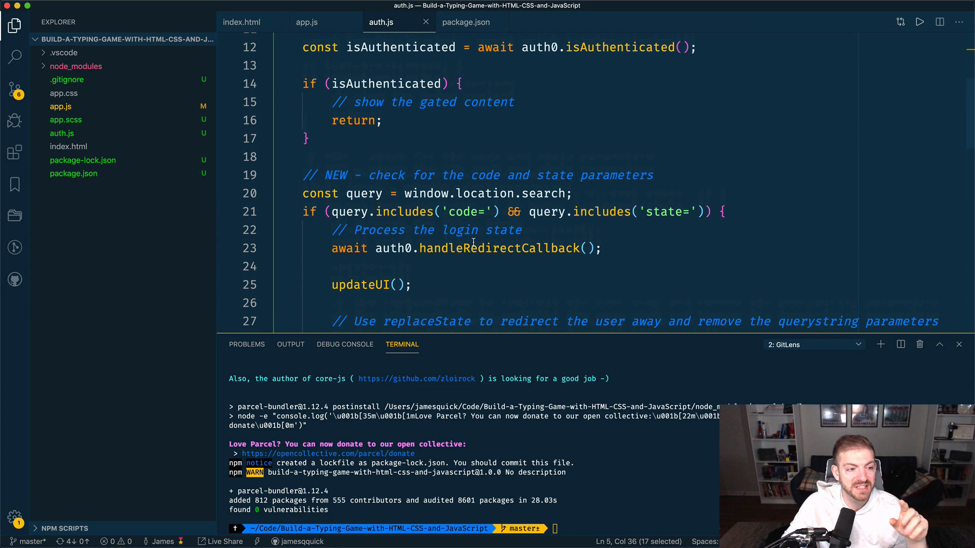
scroll("down", 3)
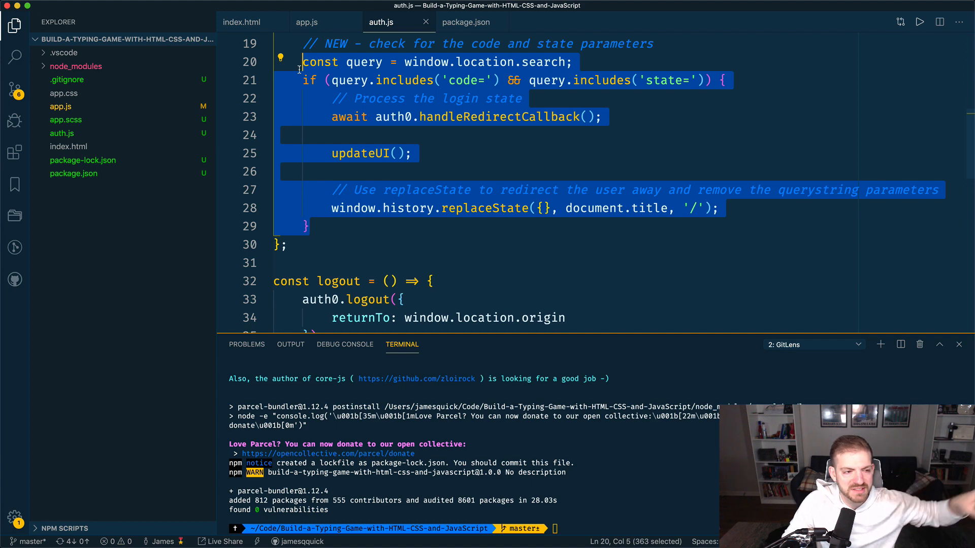
mouse_move(362, 185)
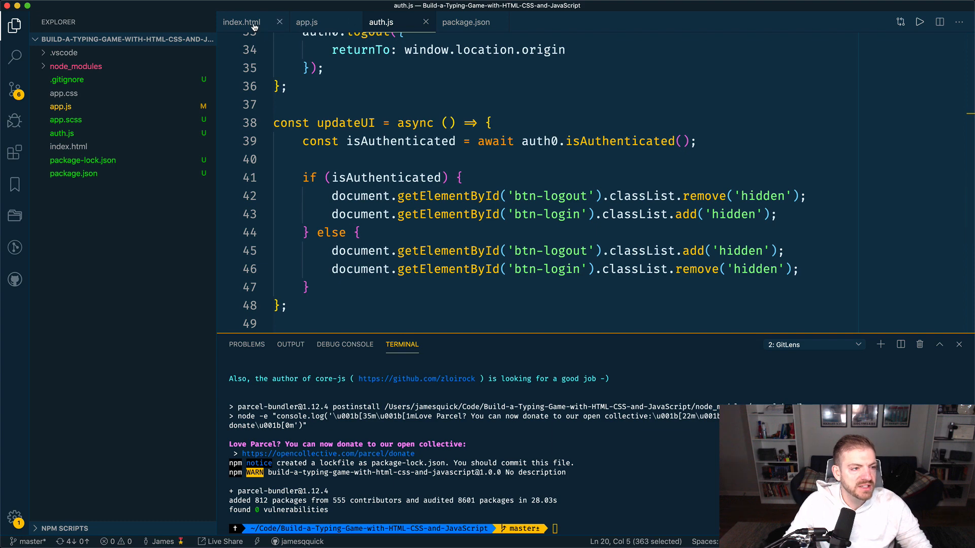
Step: Change index.html's login and logout button ids to loginBtn and logoutBtn
left_click(241, 22)
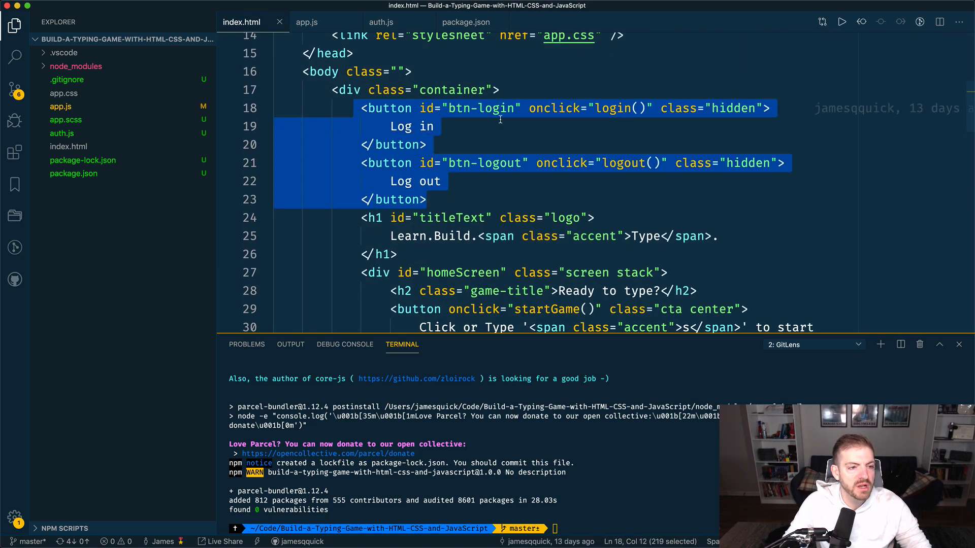
left_click(514, 108)
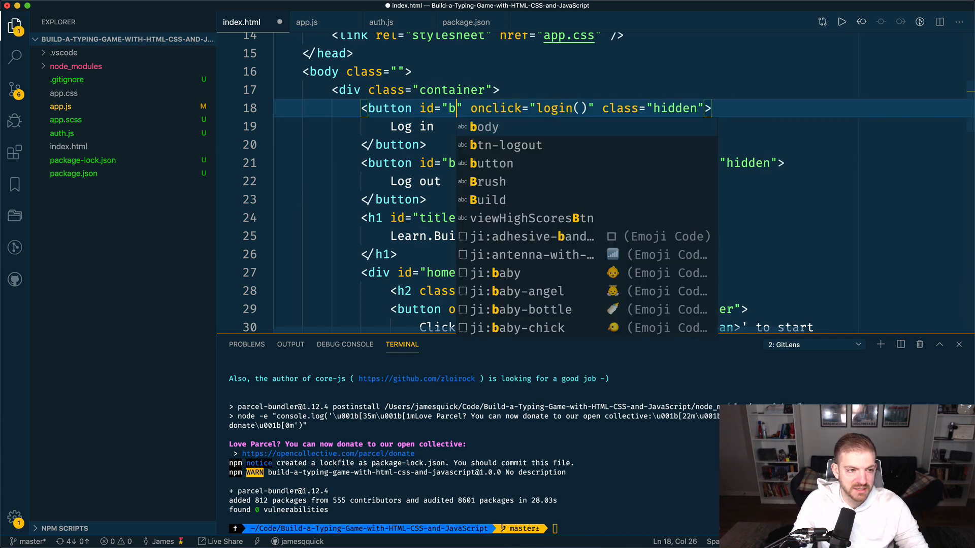
type("loginBtn")
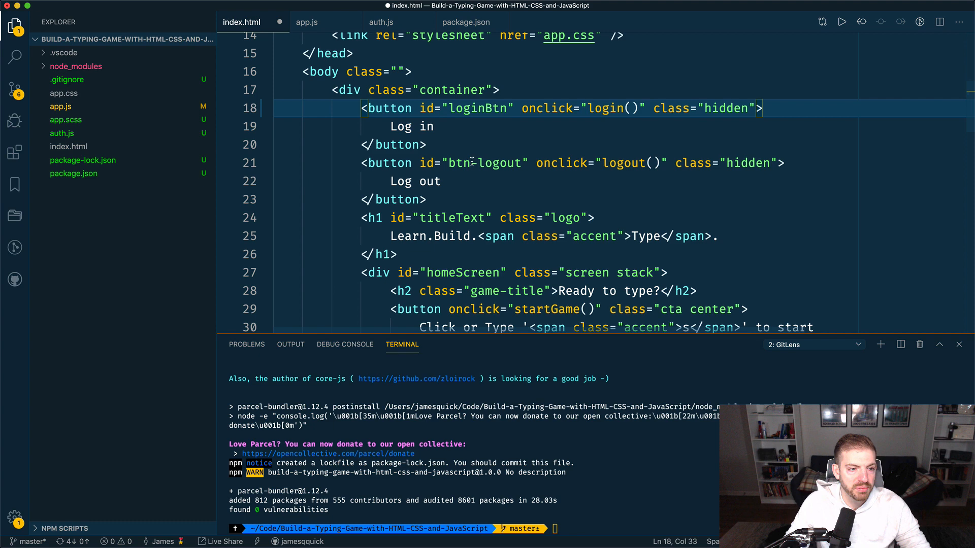
type("l")
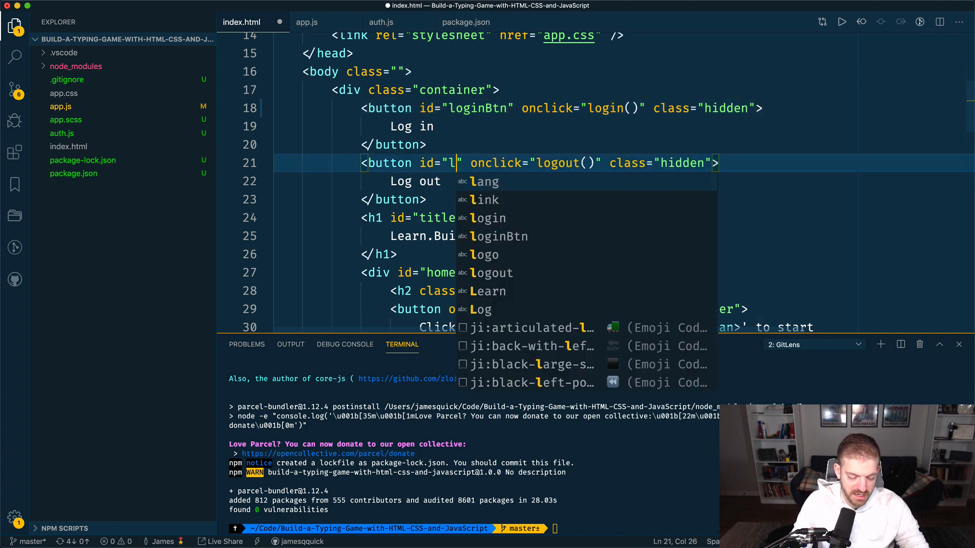
type("ogoutBtn")
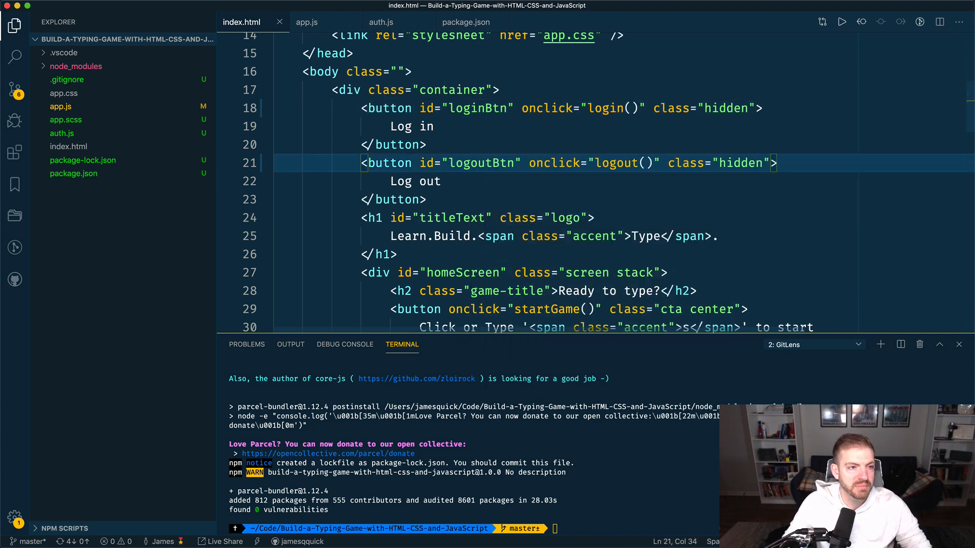
left_click(381, 22)
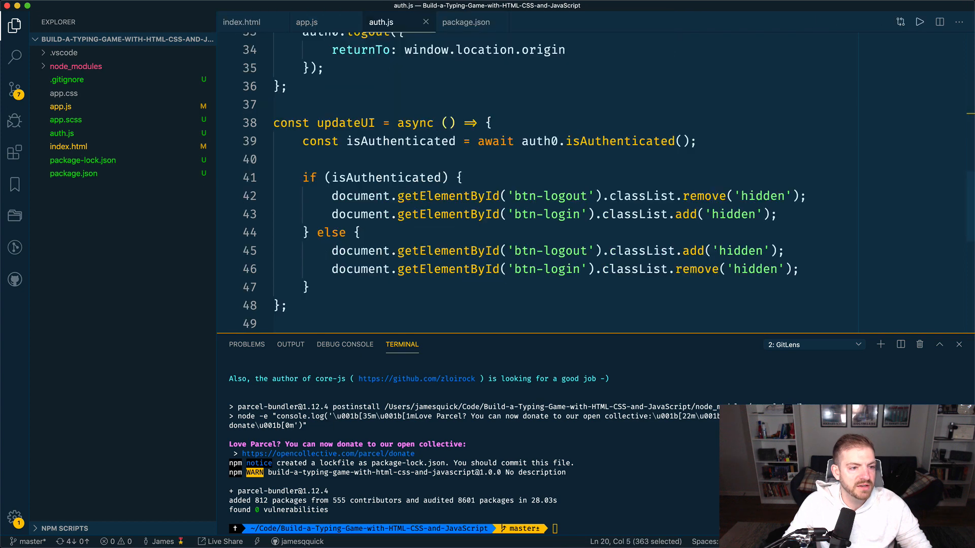
Step: In updateUI, replace 'btn-logout' and 'btn-login' with 'logoutBtn' and 'loginBtn'
double_click(549, 196)
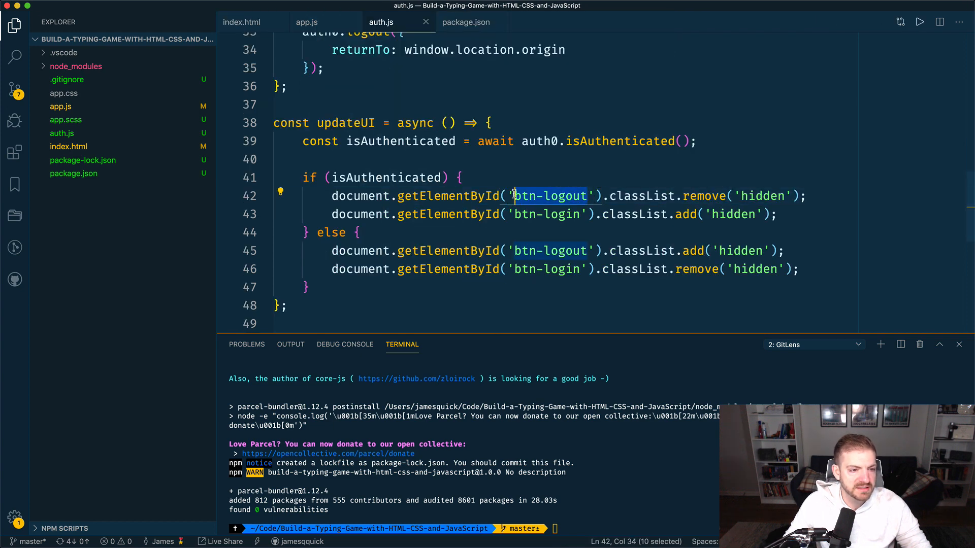
type("logoutBtn")
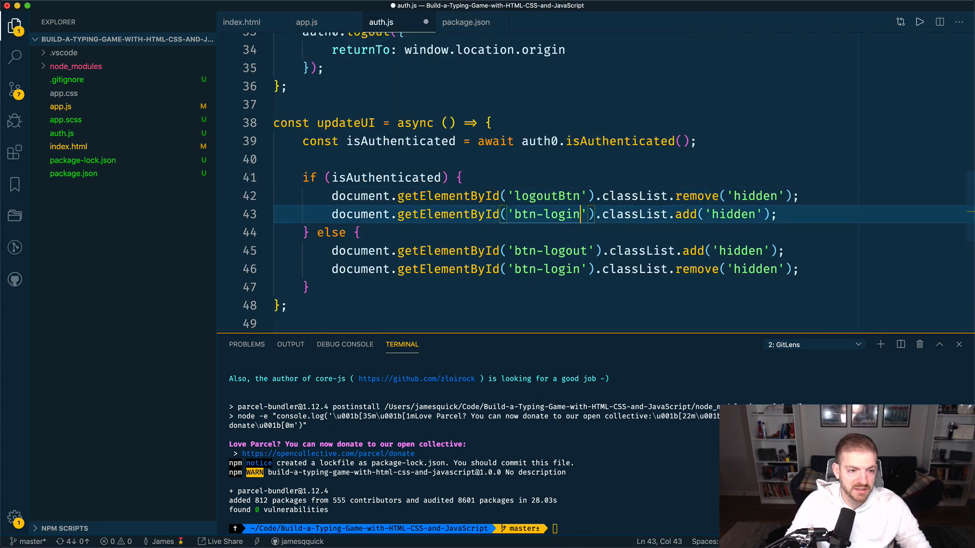
type("loginBtn")
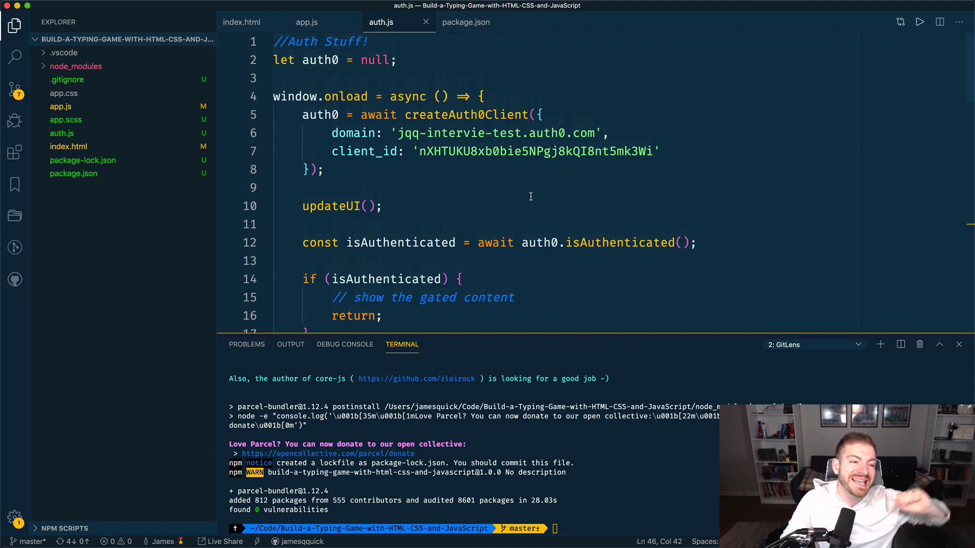
Step: Add the export keyword in two places further down auth.js
scroll("down", 3)
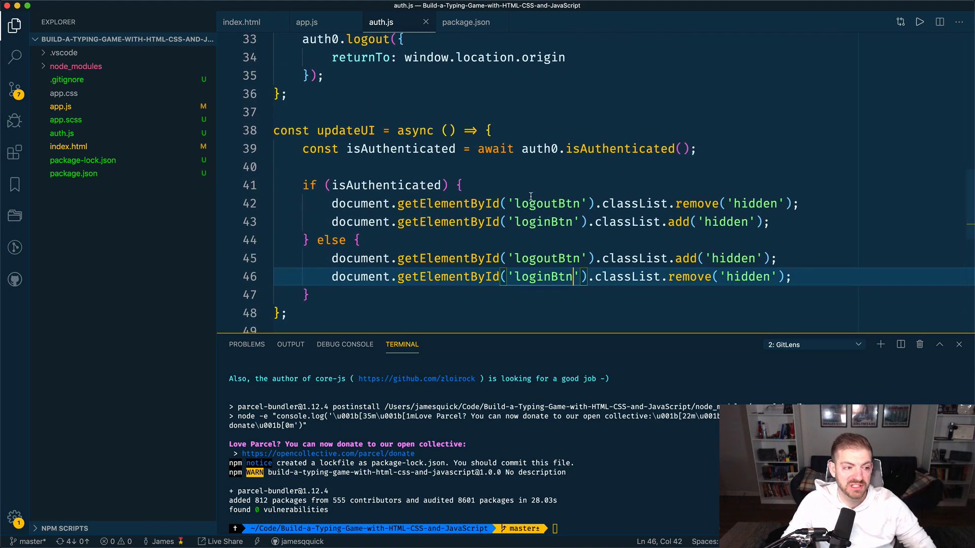
scroll("down", 3)
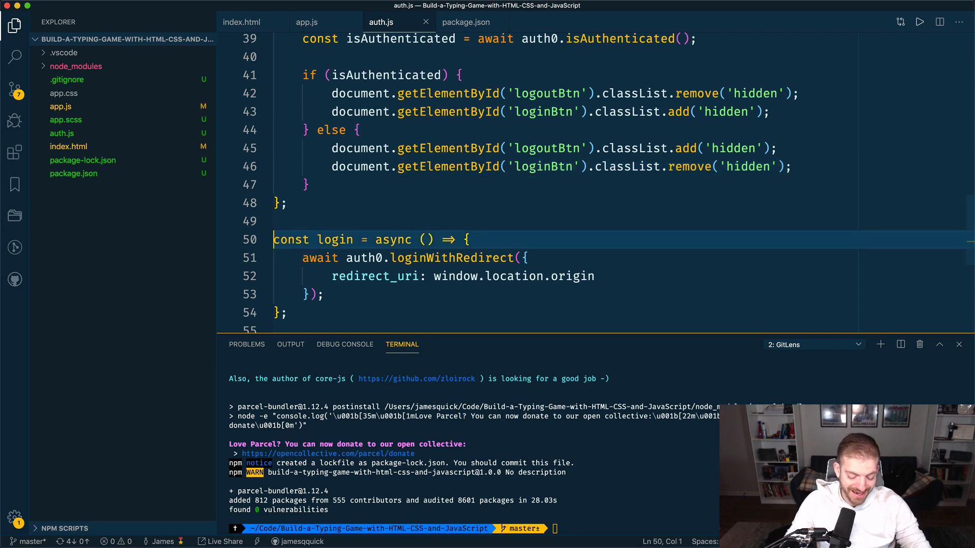
type("export")
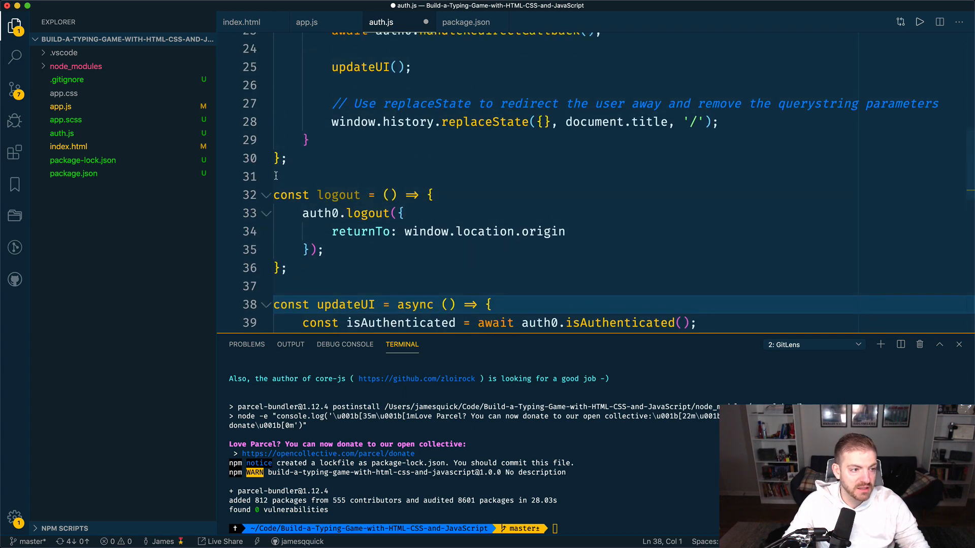
type("export")
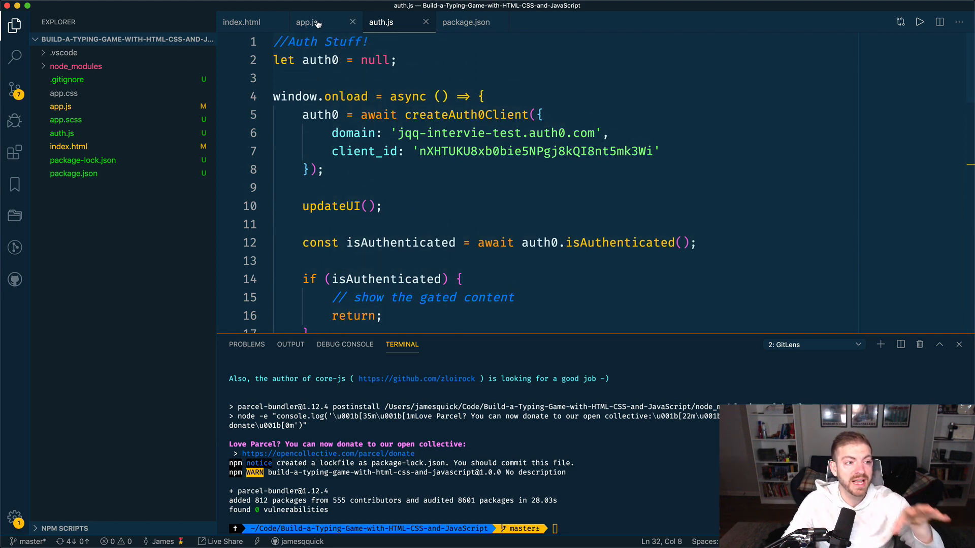
Step: Add `import {login, logout} from "./auth"` as the first line of app.js
left_click(306, 21)
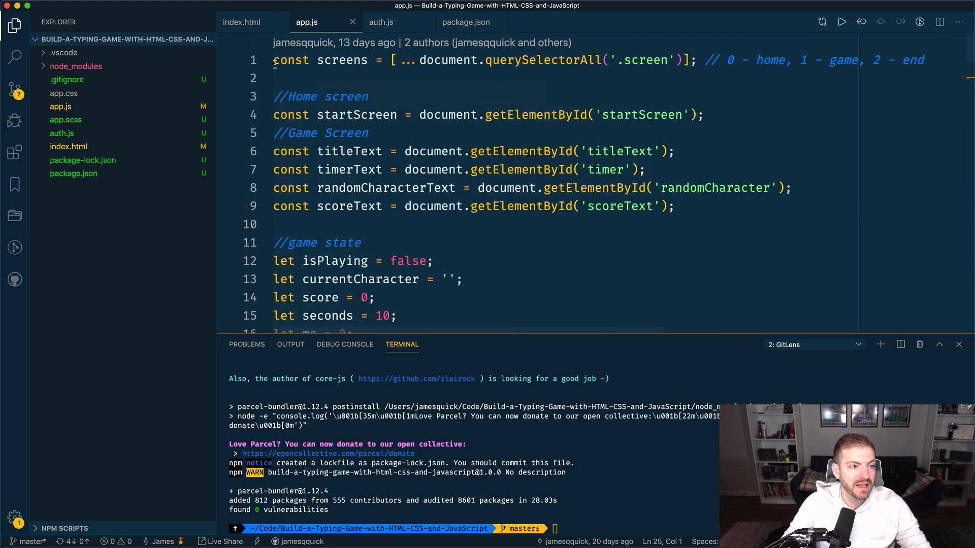
key("Enter")
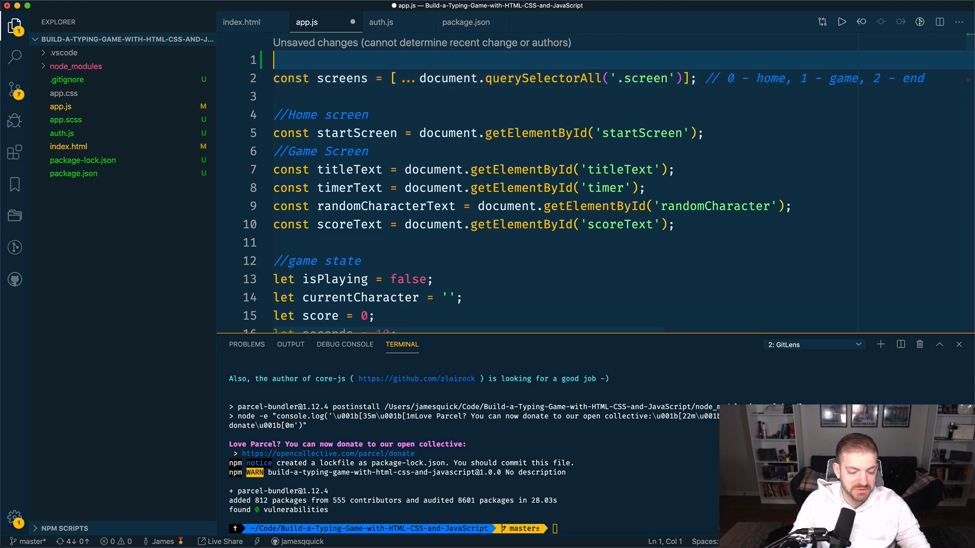
type("import {login}")
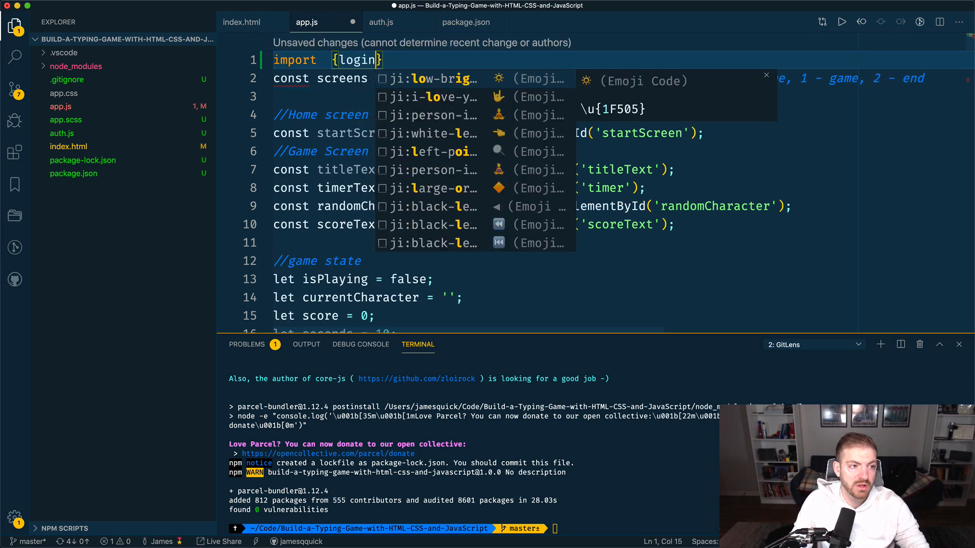
type(", logout} from")
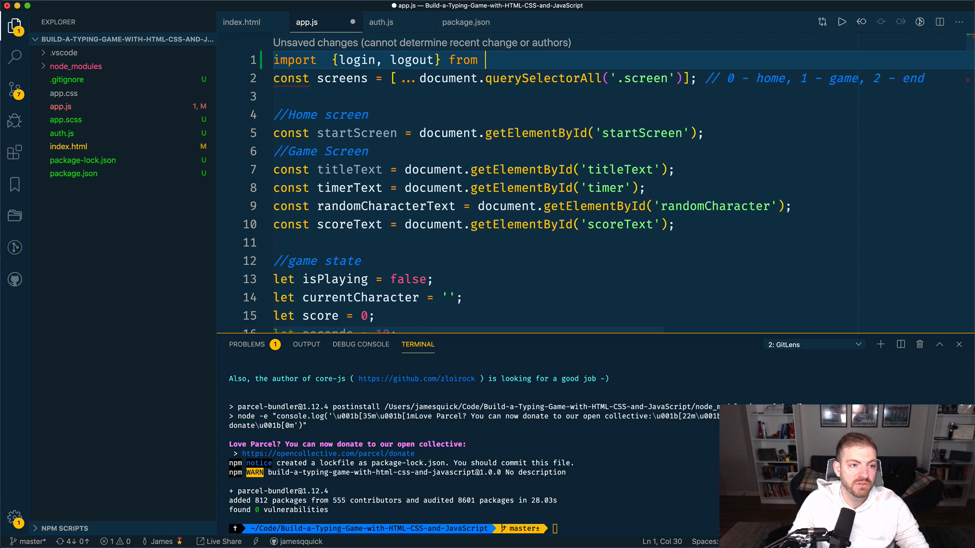
type("\"./auth\"")
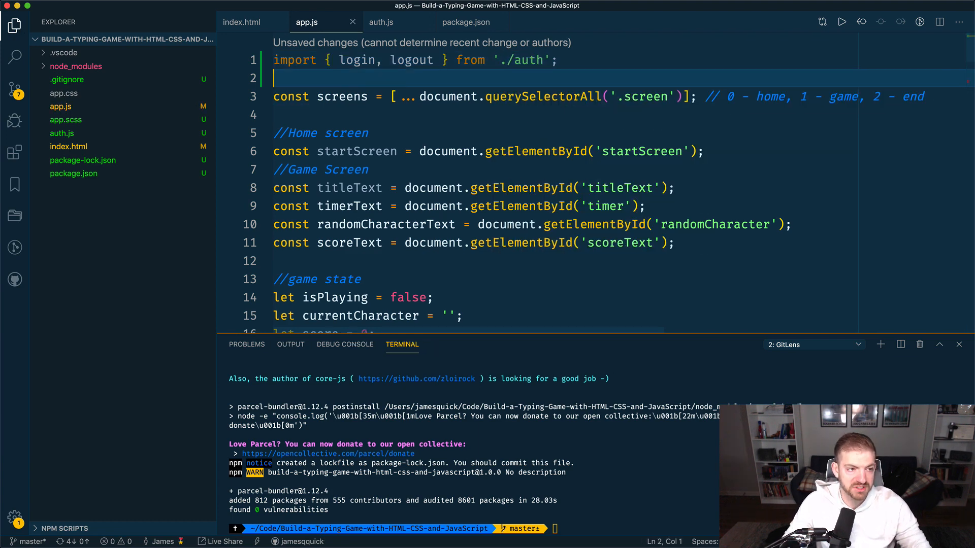
left_click(242, 22)
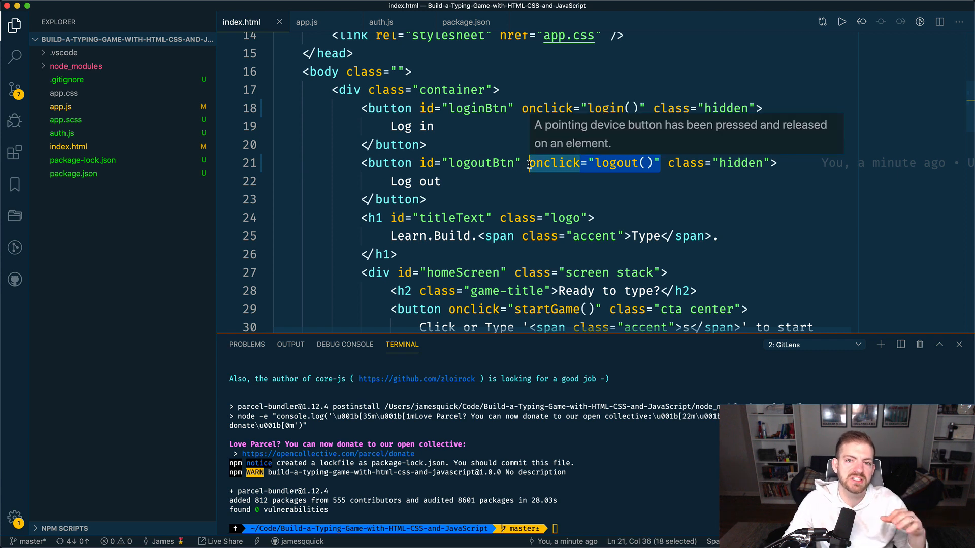
mouse_move(571, 183)
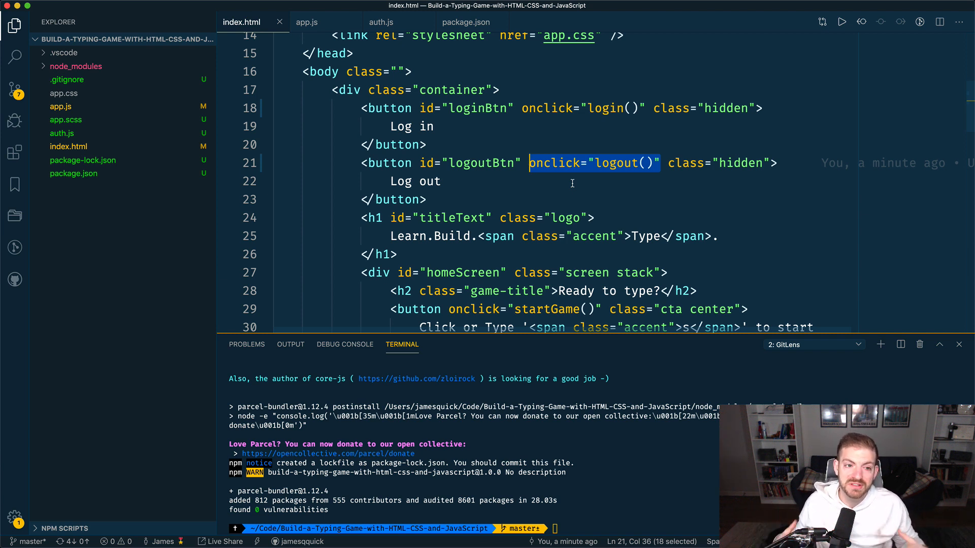
Step: Remove the logout button's onclick attribute in index.html and return to app.js
key("Delete")
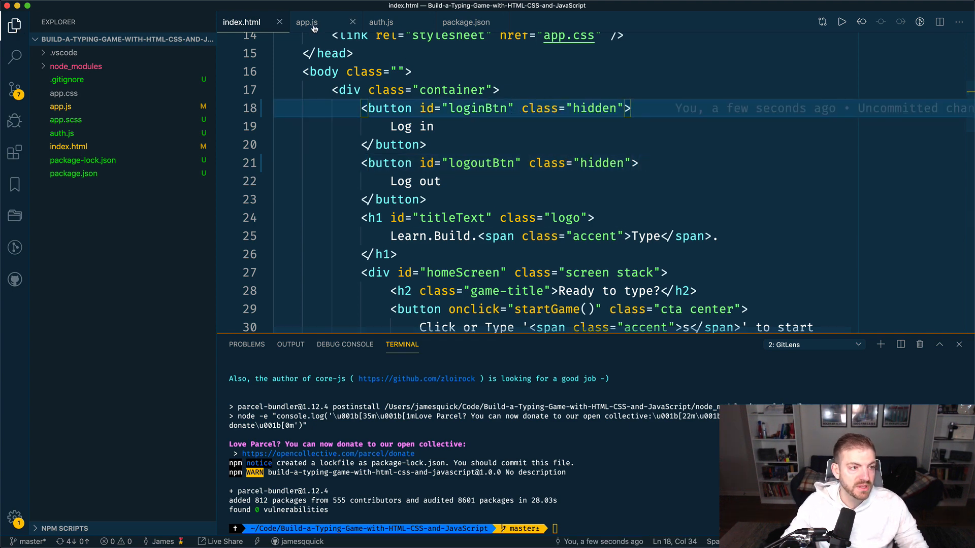
left_click(306, 21)
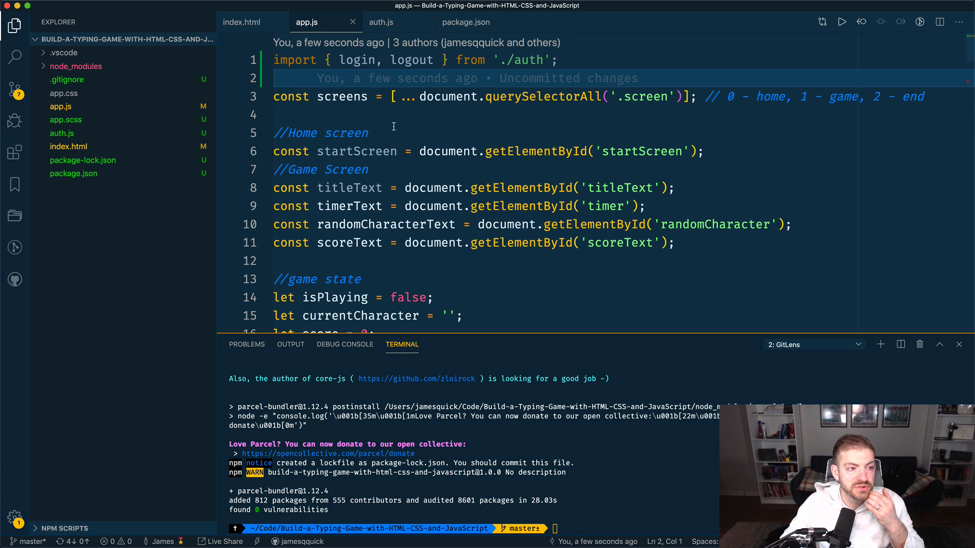
mouse_move(682, 292)
type("//")
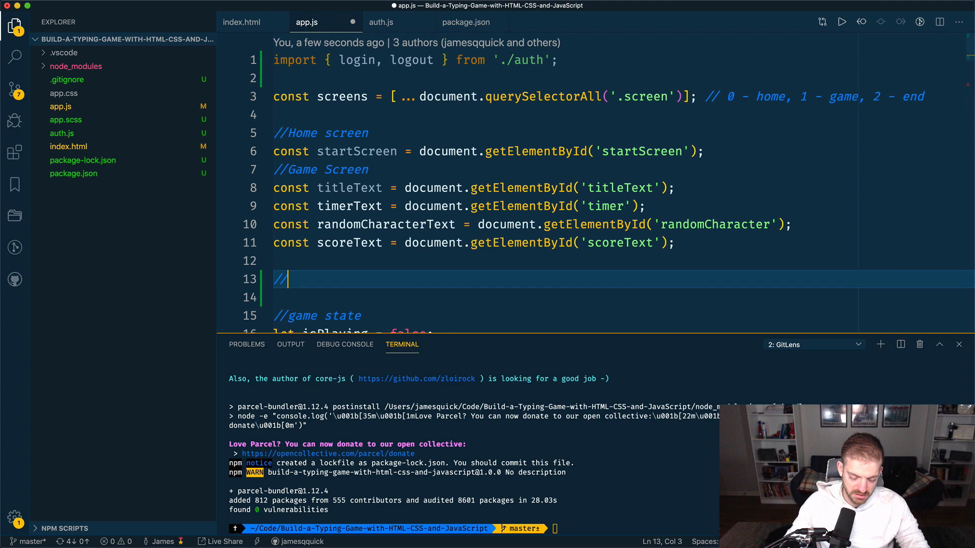
Step: Add an //AUTH comment with loginBtn and logout getElementById constants in app.js
type("AUTH")
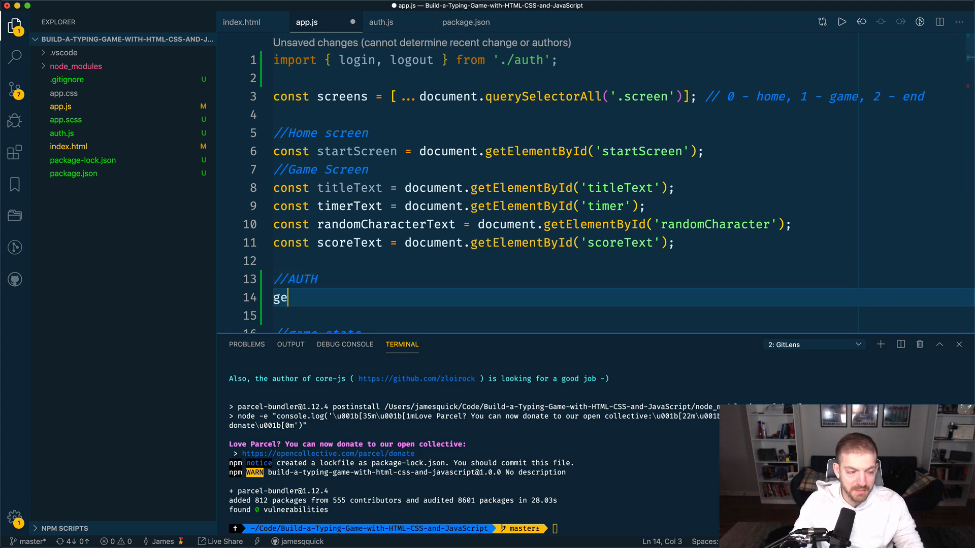
type("tid")
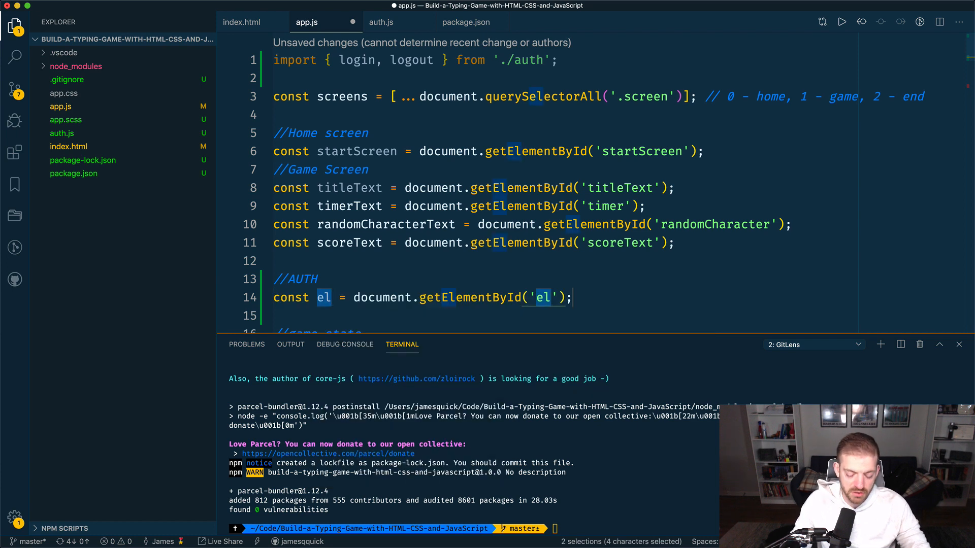
type("loginBtn")
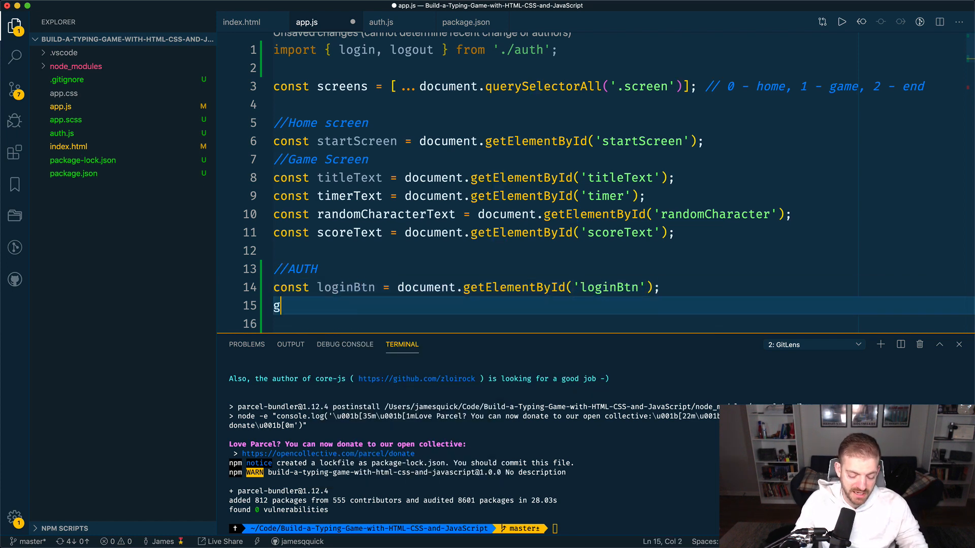
type("const logout = document.getElementById('logout');")
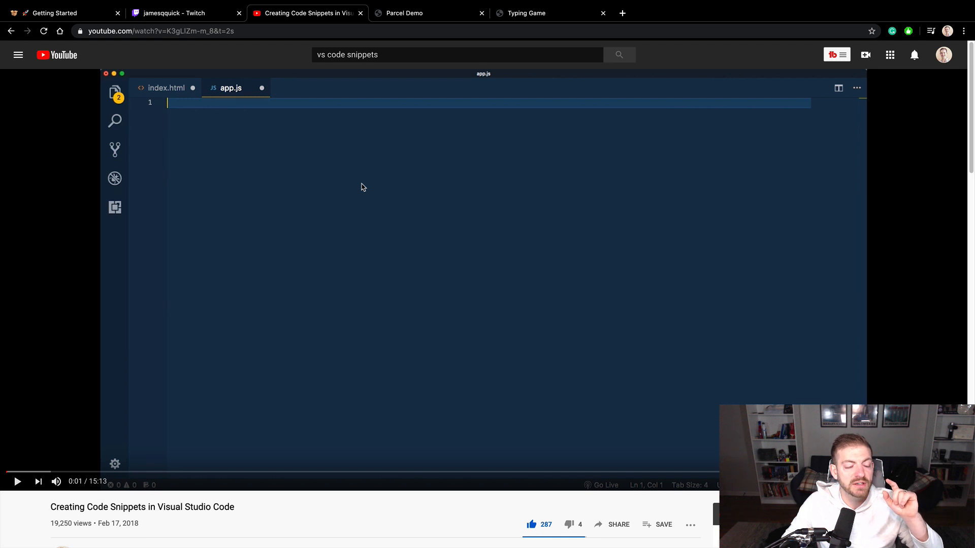
Step: Watch the opening seconds of the YouTube code-snippets video, then pause it
type("clo")
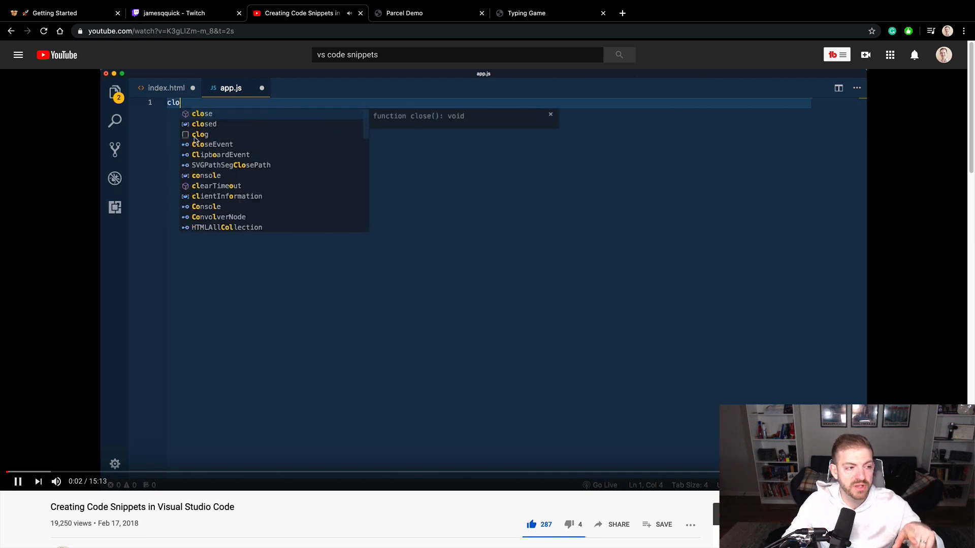
key("Backspace")
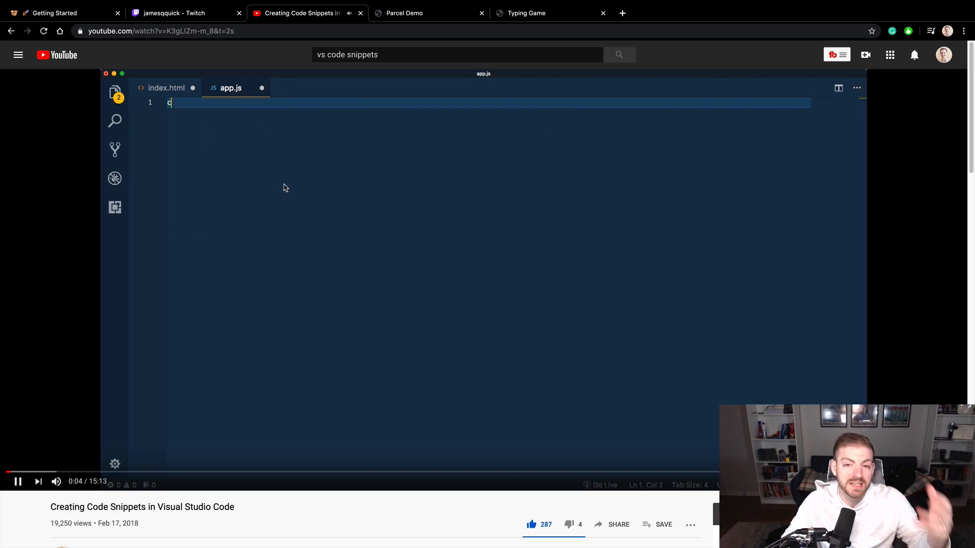
left_click(365, 277)
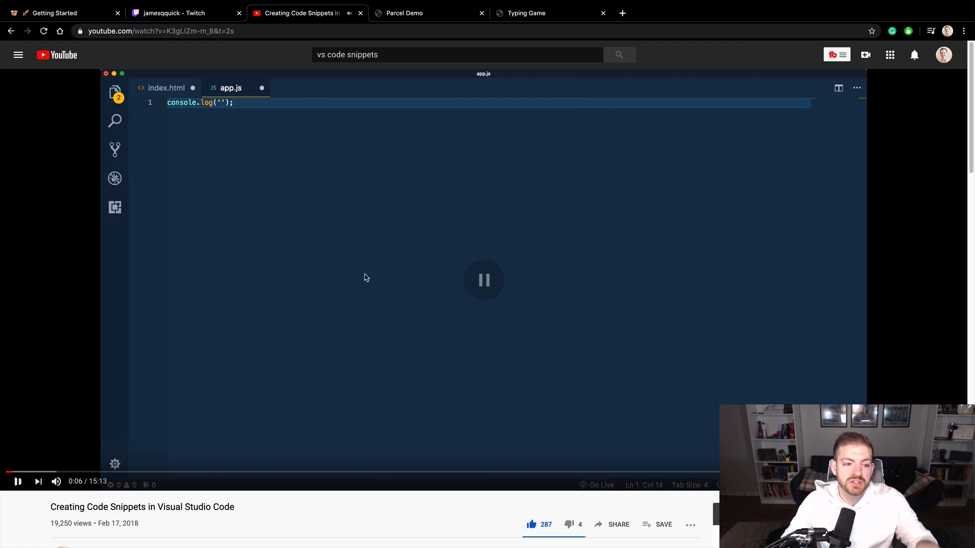
left_click(483, 280)
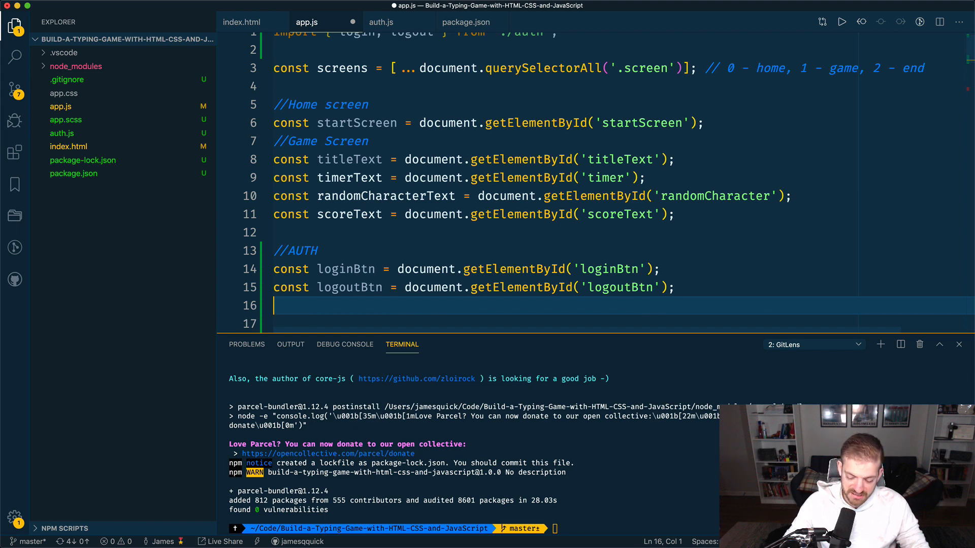
Step: Attach a click listener calling login to loginBtn in app.js: loginBtn.addEventListener('click', login)
type("loginBtn.add")
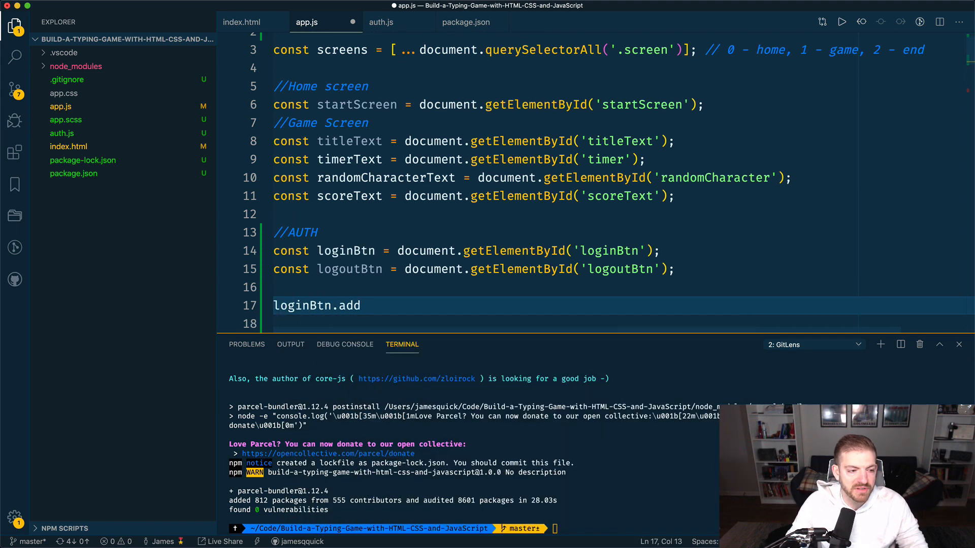
type("EventListener(")
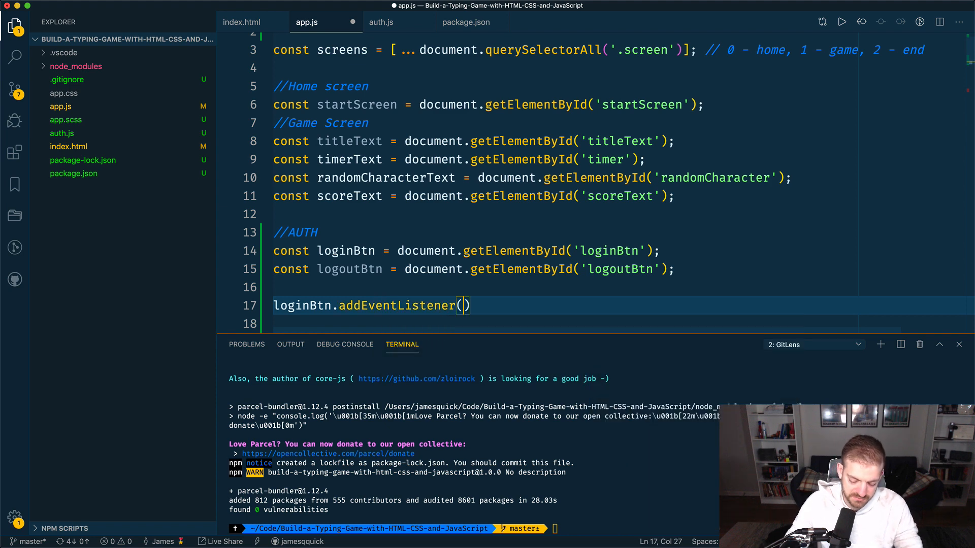
type("'click'")
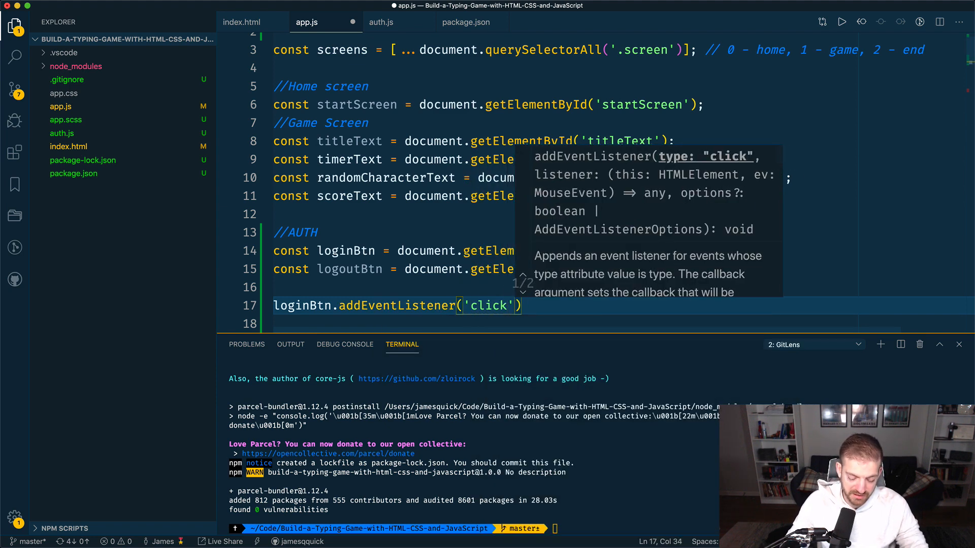
type(", login")
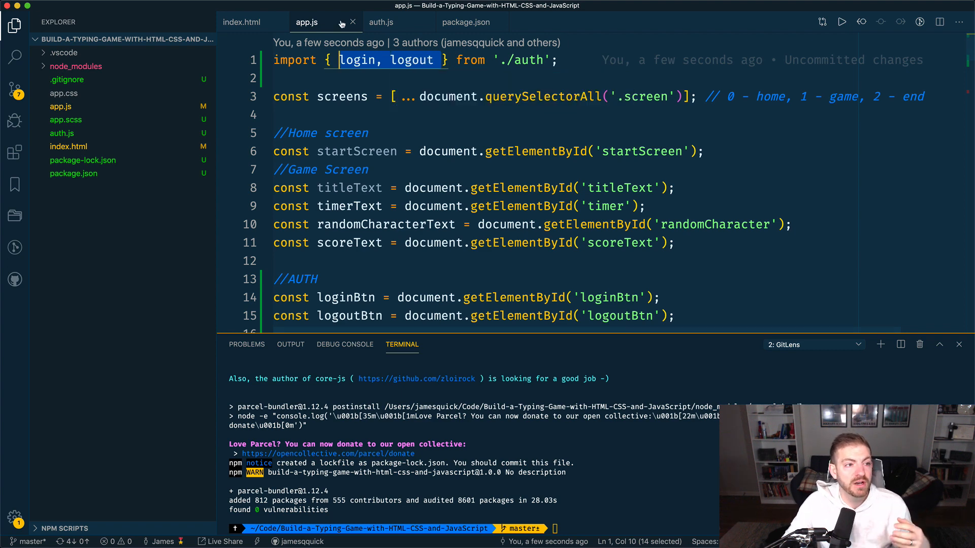
left_click(381, 22)
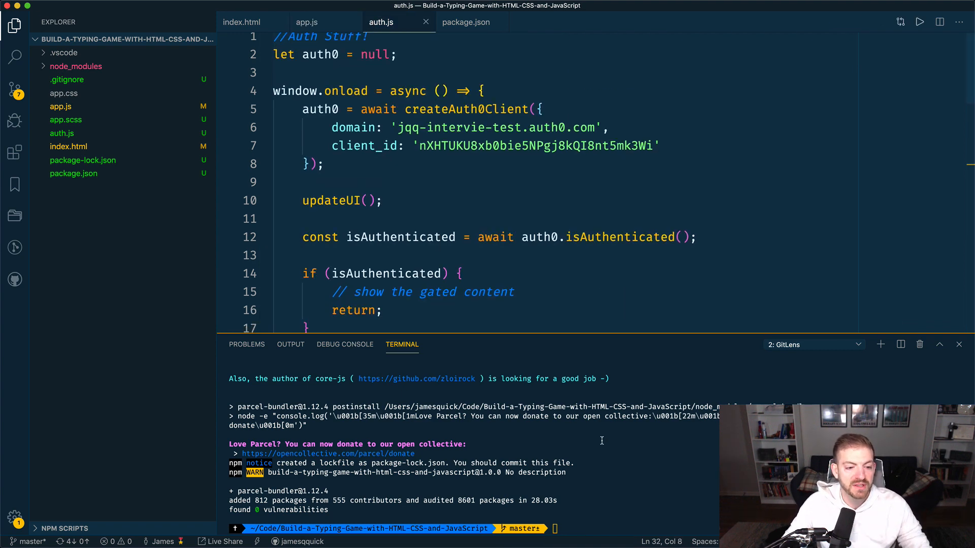
Step: Start the Parcel dev server with npm run dev and select async in auth.js's onload handler
type("npm run")
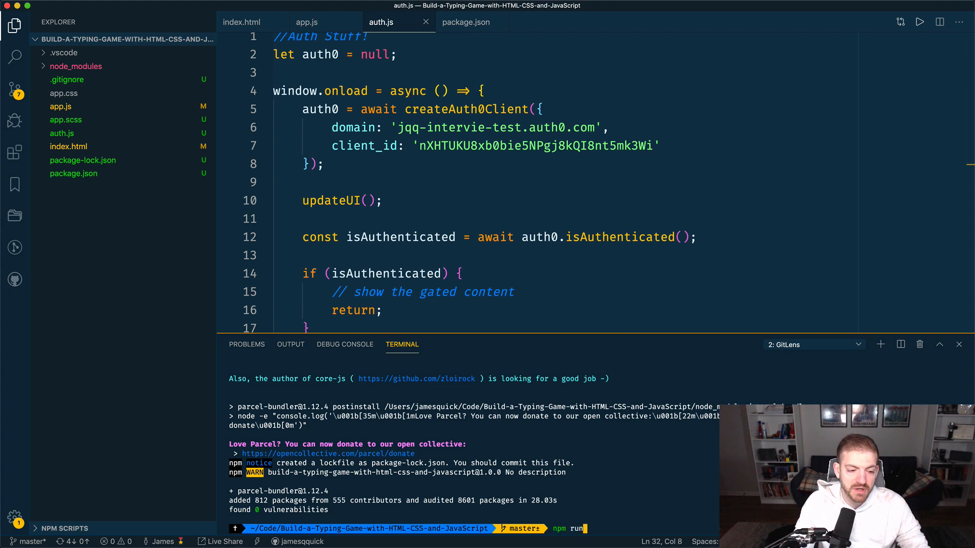
key("Enter")
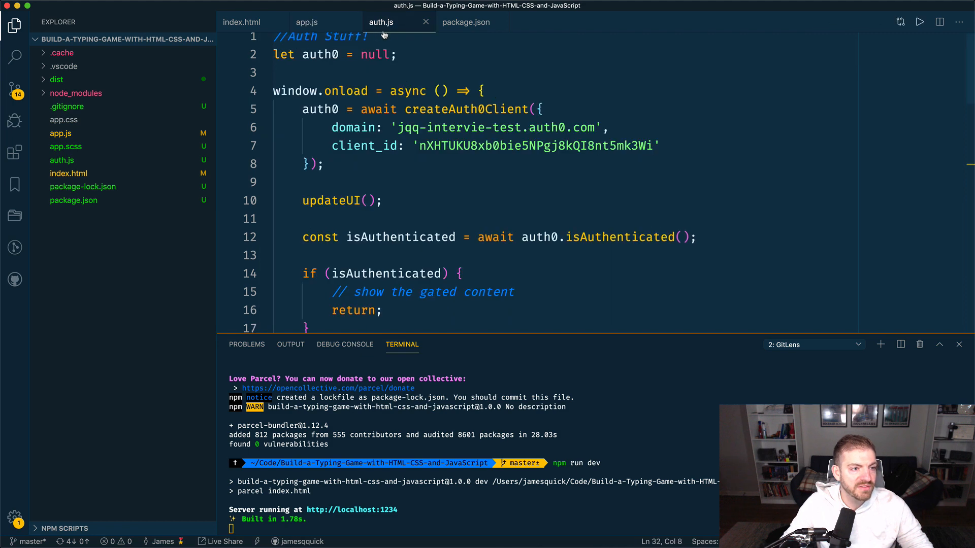
double_click(408, 91)
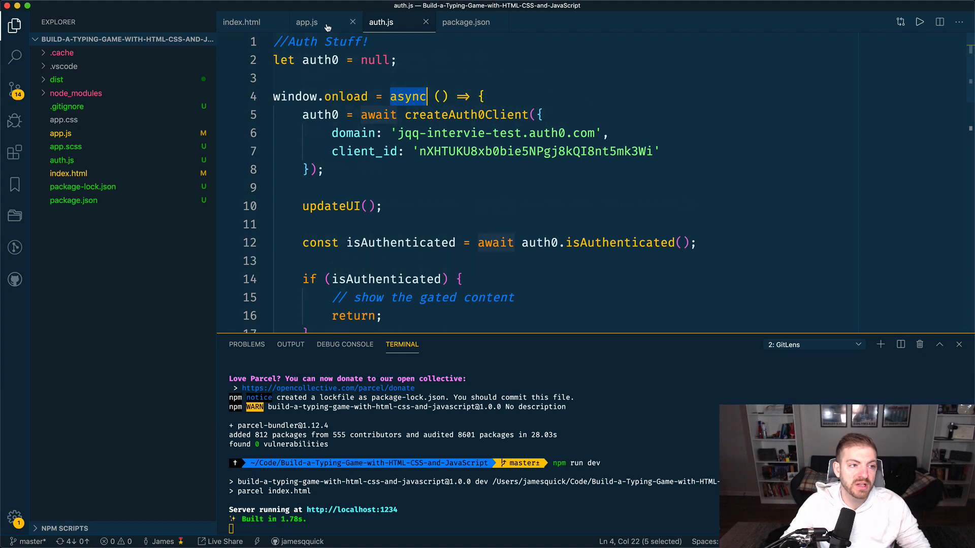
Step: Add `import "babel-polyfill"` to the top of app.js, then return to auth.js
left_click(306, 22)
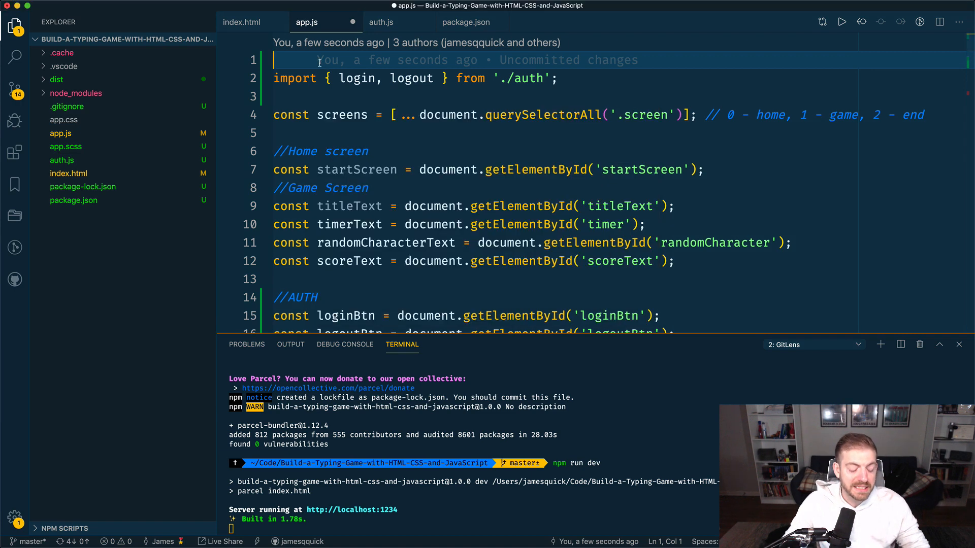
type("import \"")
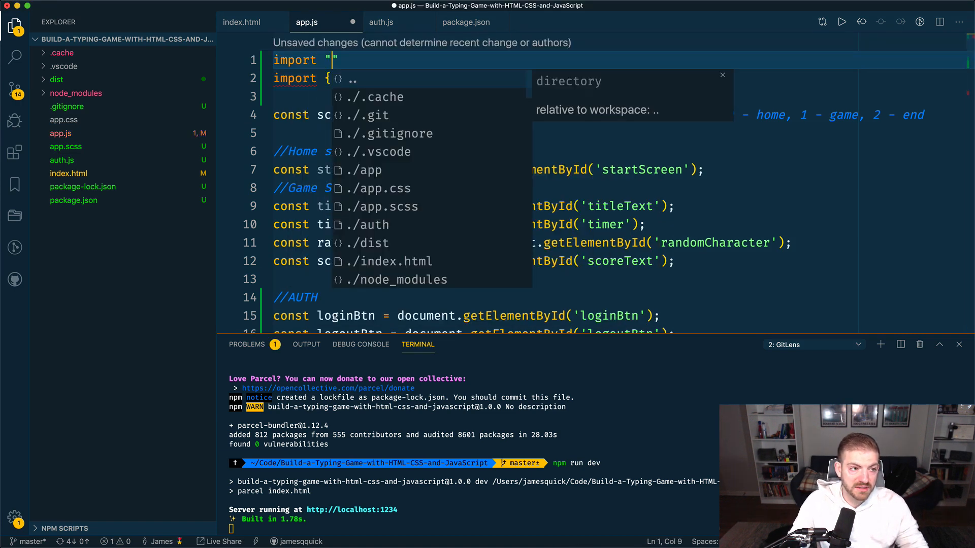
type("babel-polyfill';")
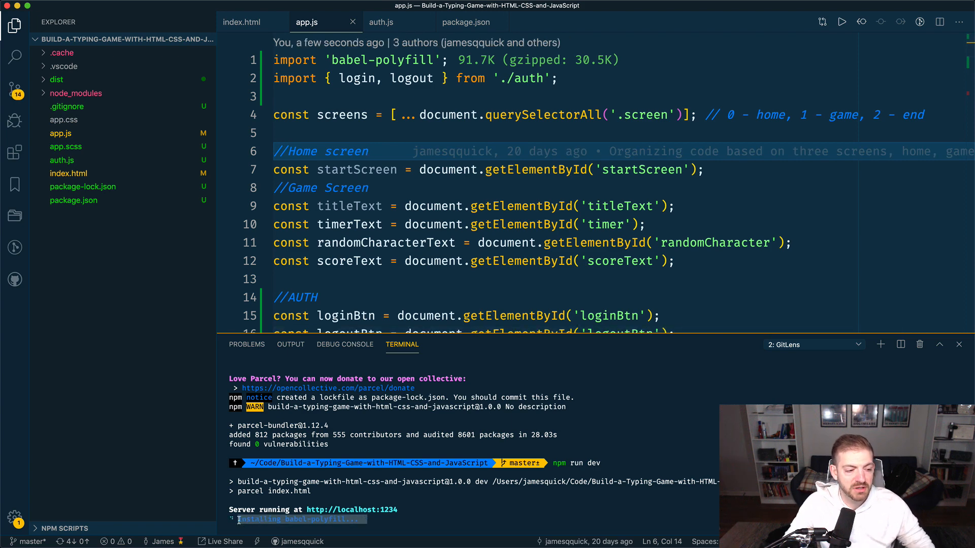
scroll("down", 3)
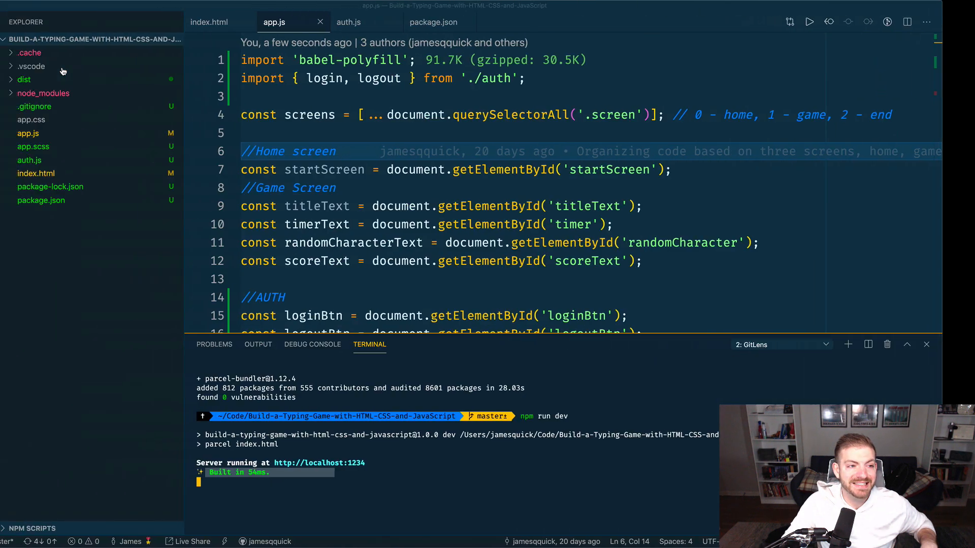
left_click(349, 22)
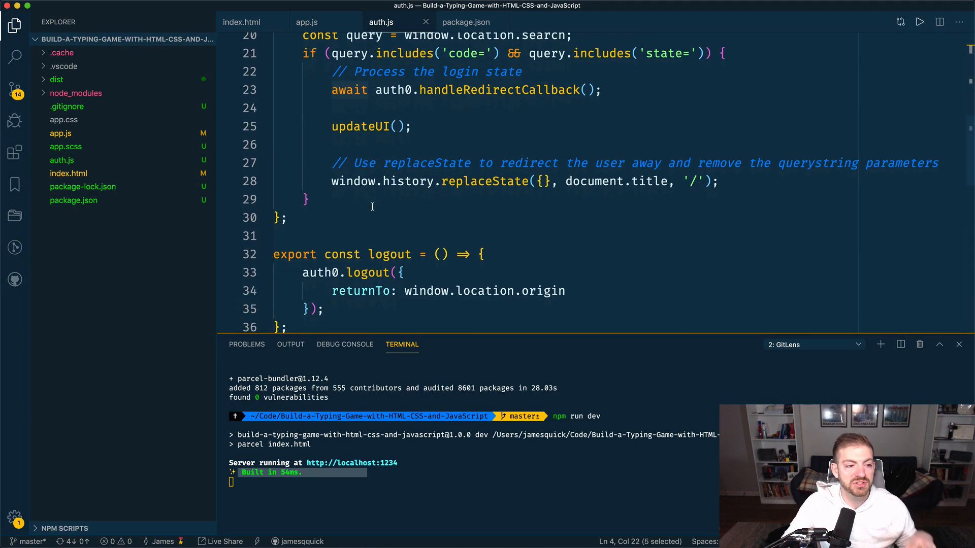
scroll("down", 3)
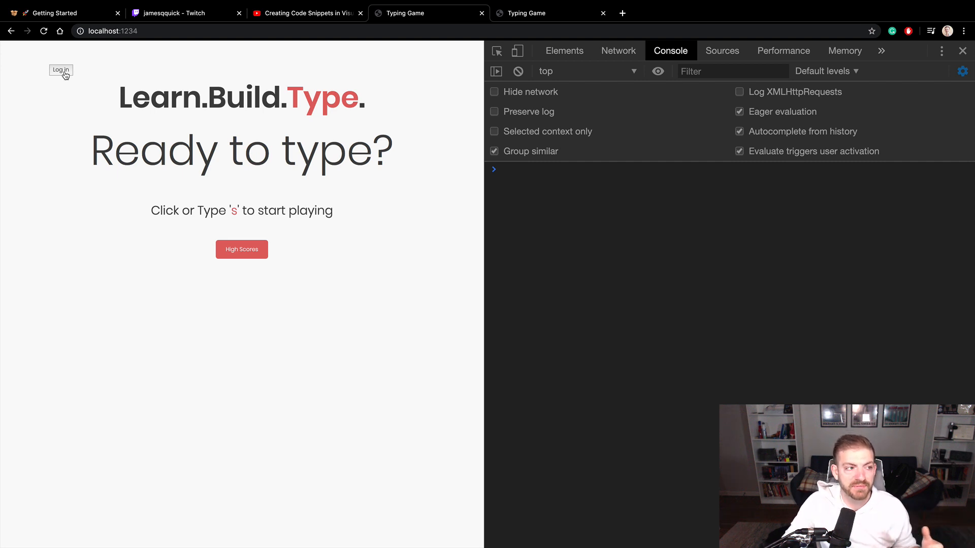
Step: Log in to the typing game through Auth0 using a Google account
left_click(61, 70)
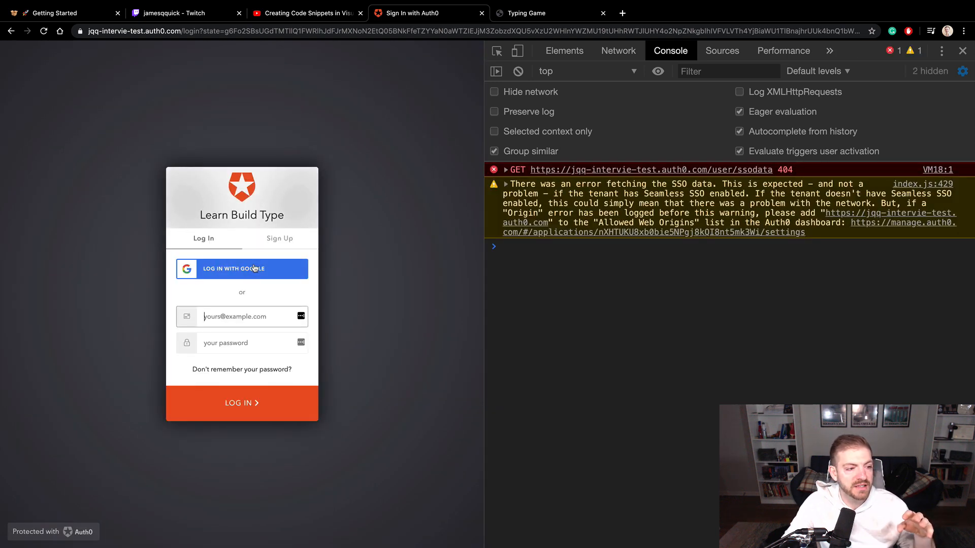
left_click(241, 269)
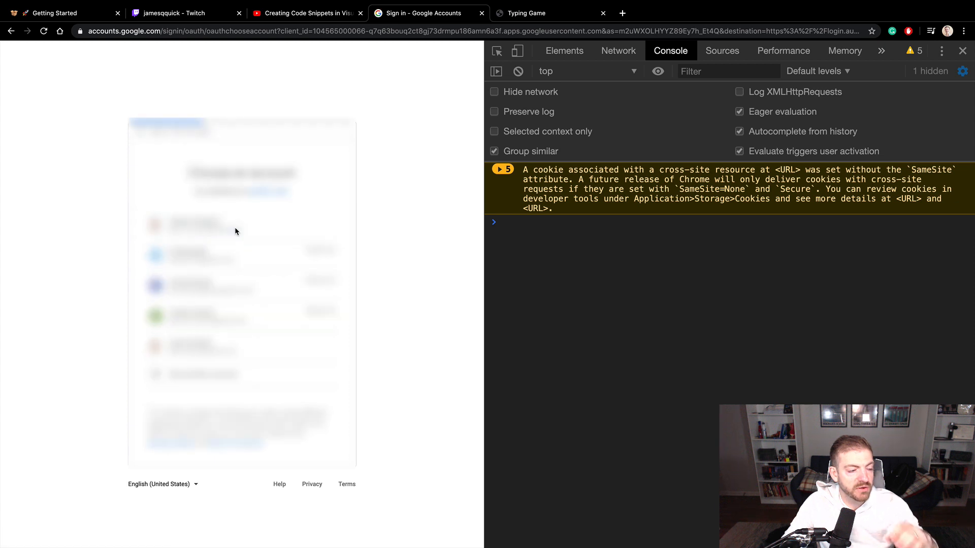
left_click(199, 224)
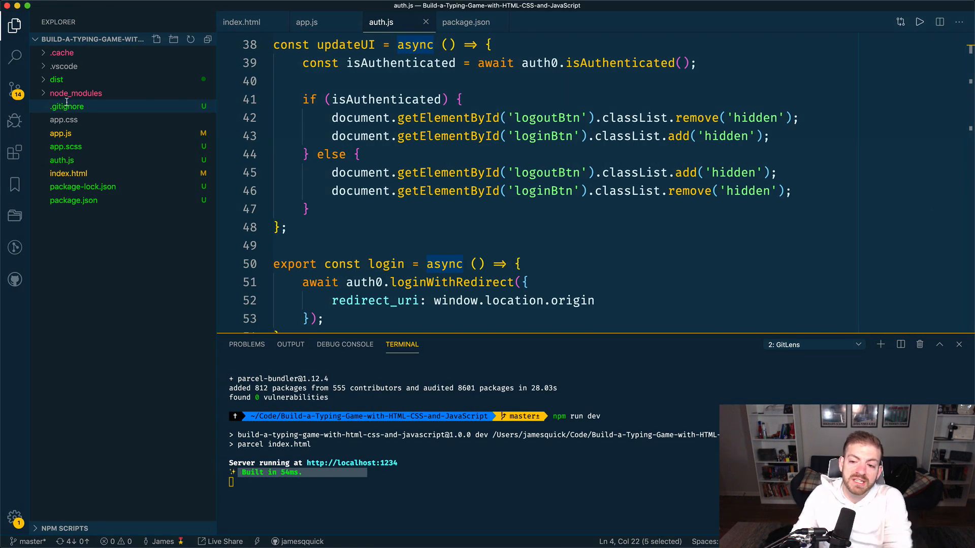
mouse_move(67, 106)
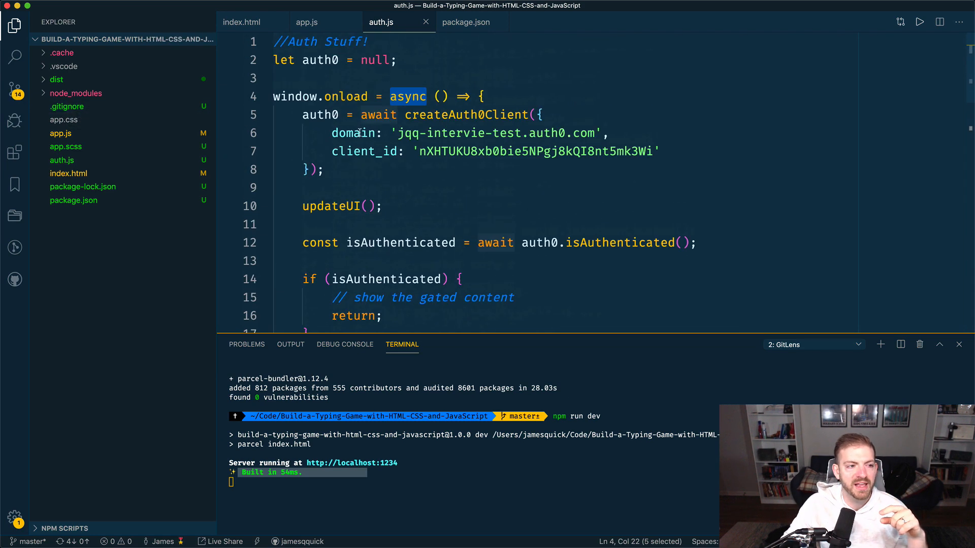
Step: Switch between the editor tabs back to app.js to review its imports
left_click(307, 22)
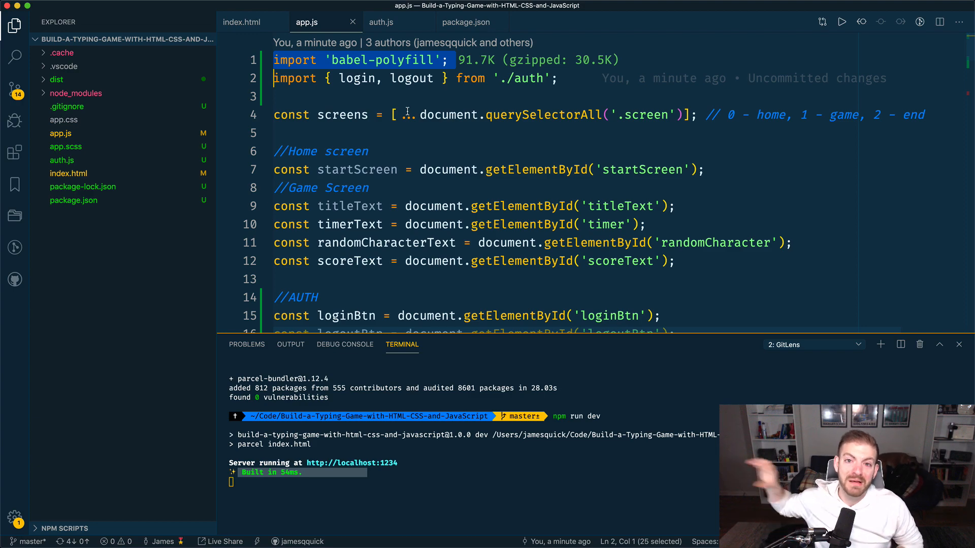
left_click(242, 22)
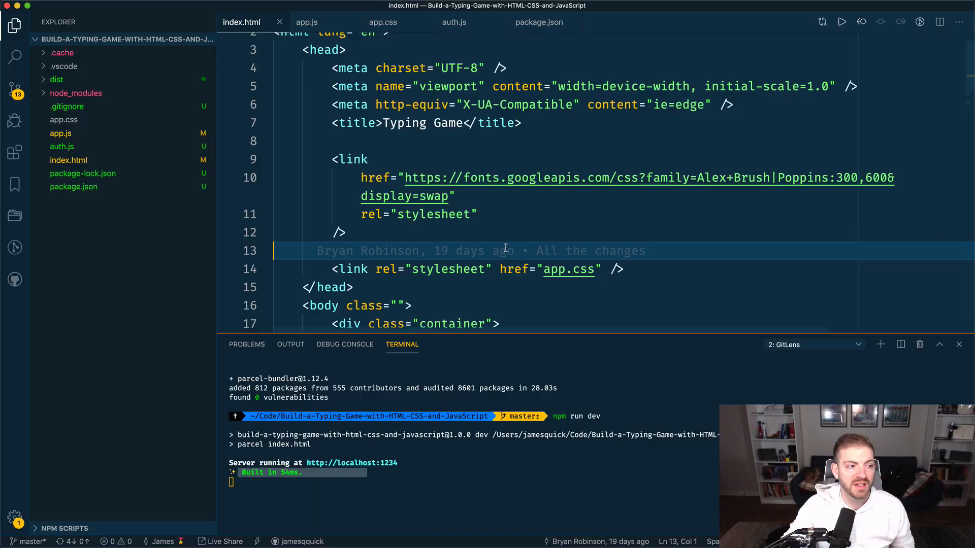
Step: Rename app.css to app.scss, restart the dev server, and point index.html's stylesheet link at app.scss
left_click(64, 119)
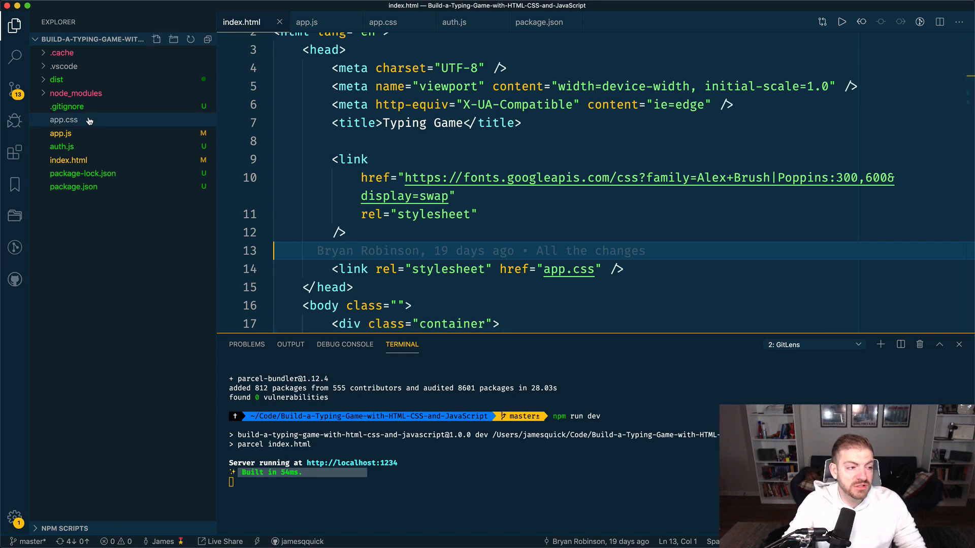
right_click(64, 119)
type("s")
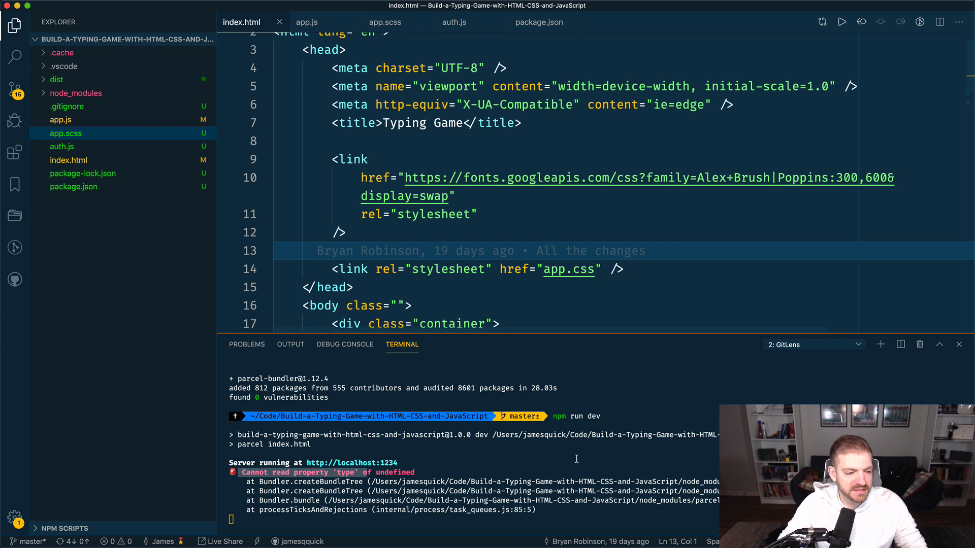
key("ctrl+c")
type("s")
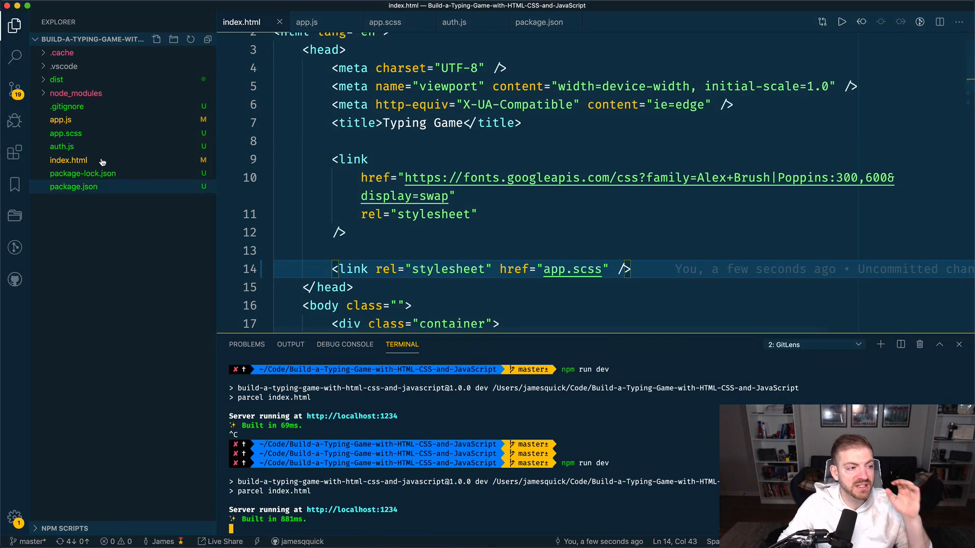
left_click(65, 133)
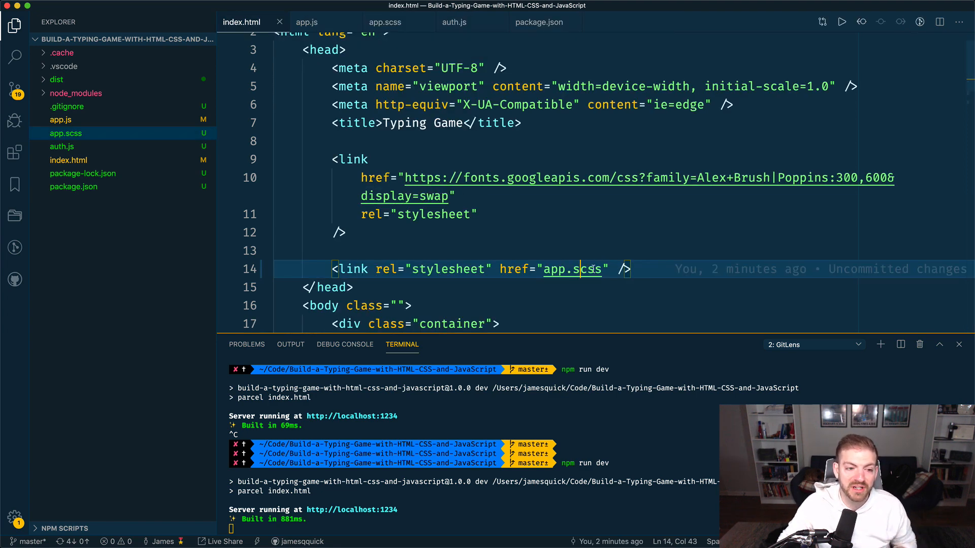
double_click(581, 269)
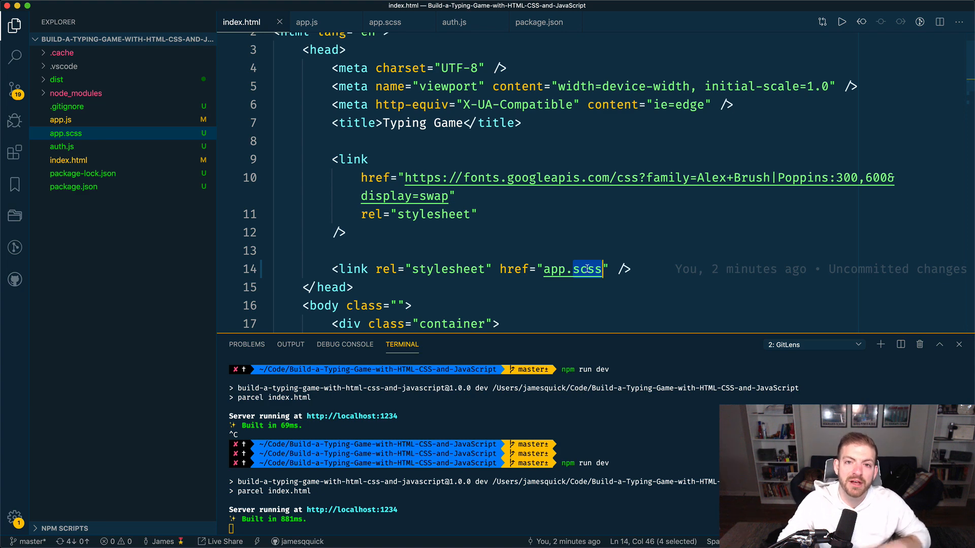